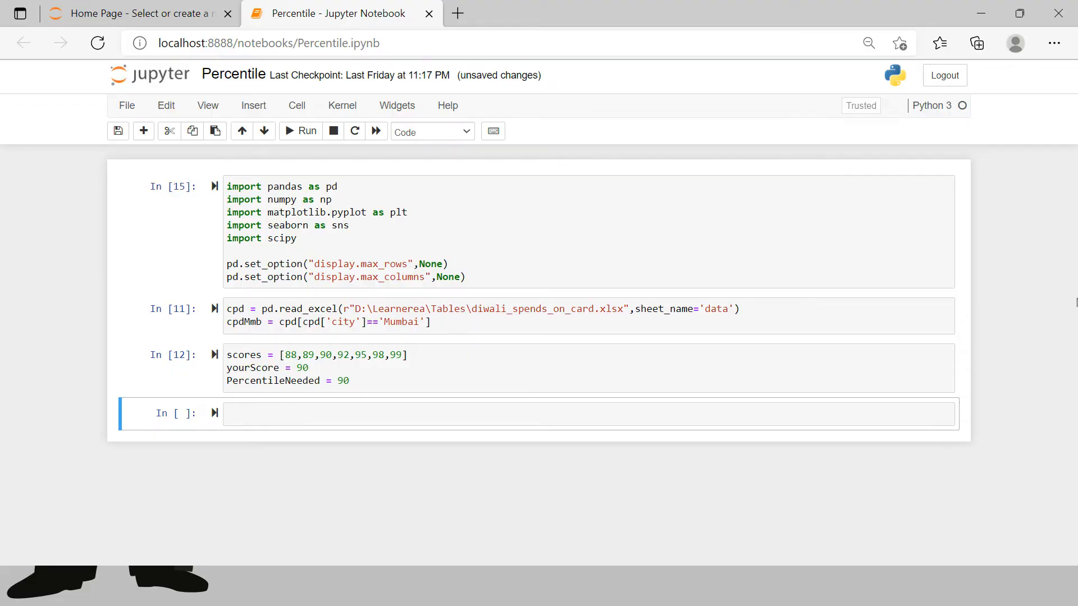
{"action": "mouse_move", "coordinate": [701, 340]}
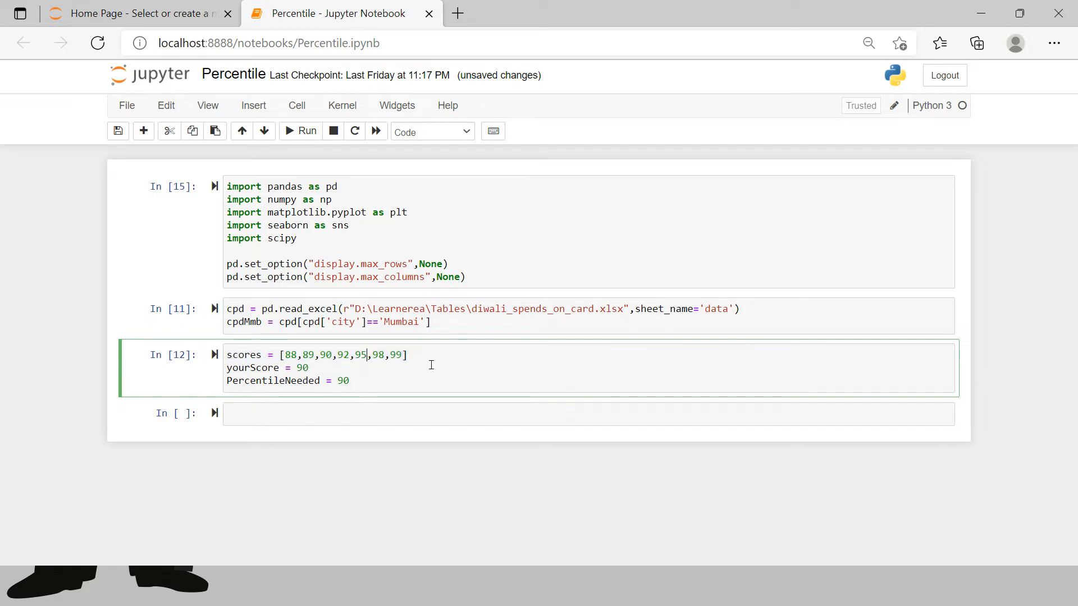
{"action": "mouse_move", "coordinate": [412, 364]}
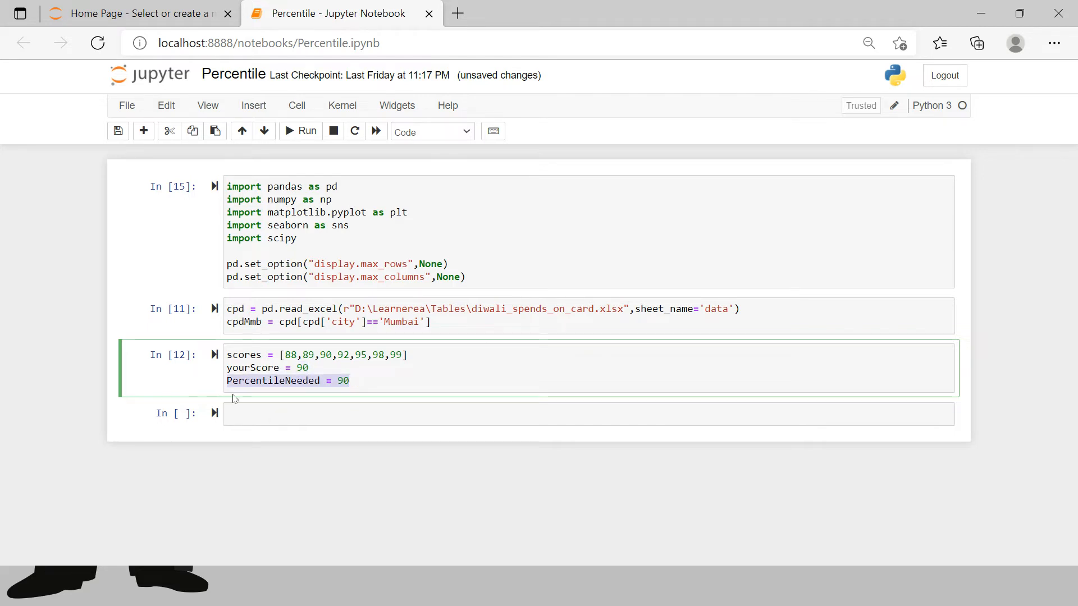
Start a new cell defining the function header def pRank(yourScore, scores):
{"action": "left_click", "coordinate": [482, 413]}
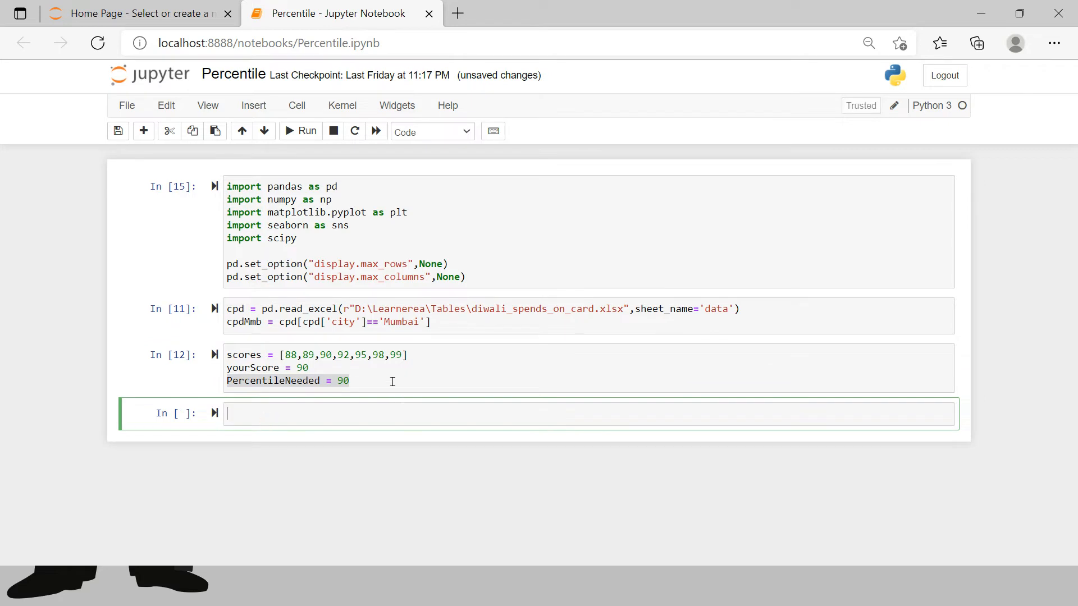
{"action": "mouse_move", "coordinate": [342, 414]}
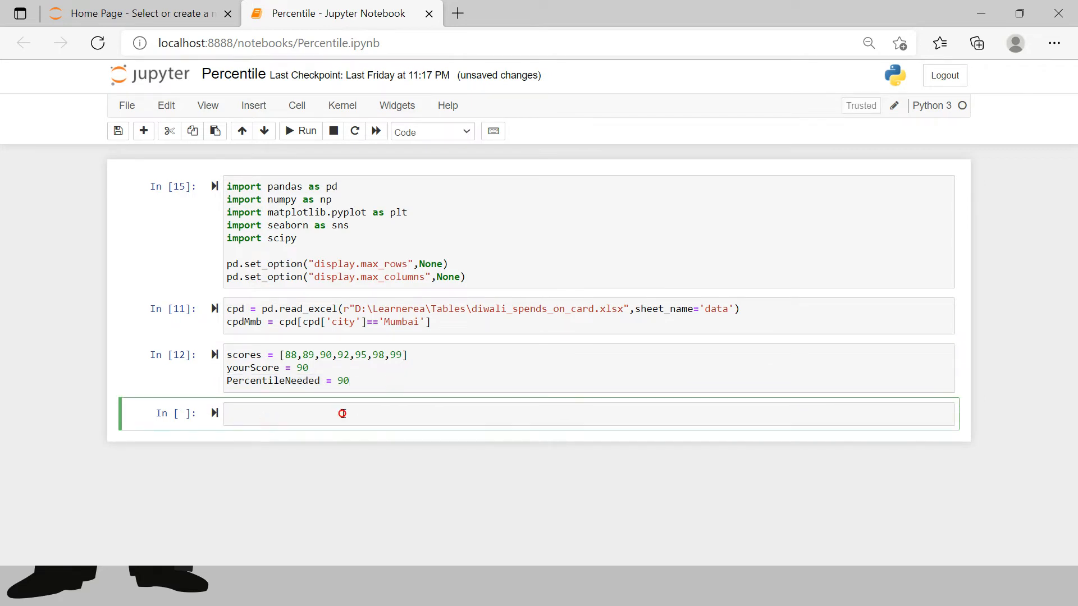
{"action": "mouse_move", "coordinate": [591, 360]}
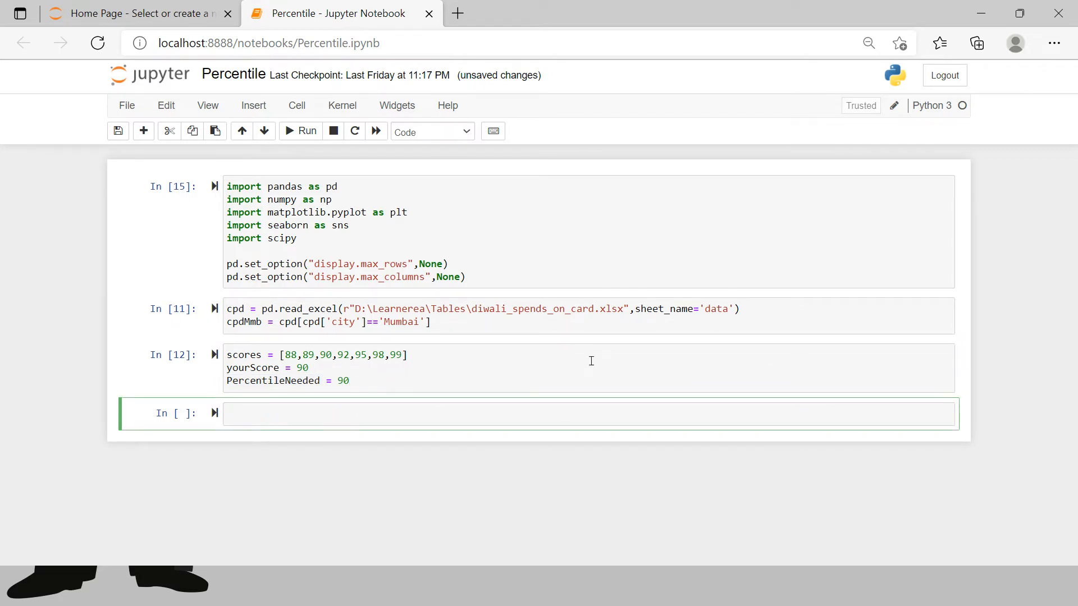
{"action": "type", "text": "def p"}
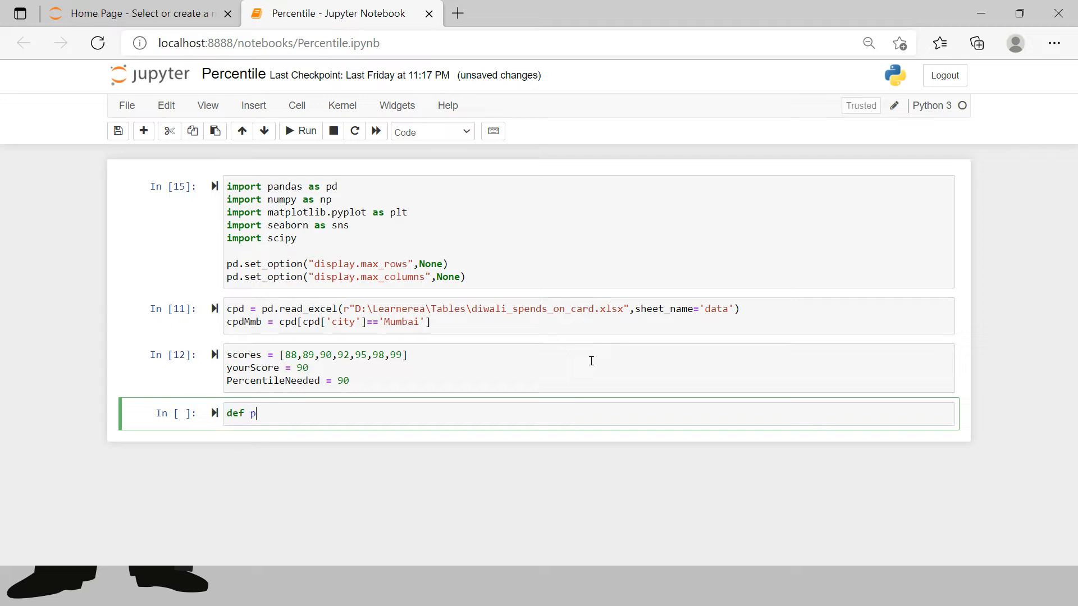
{"action": "type", "text": "Rank"}
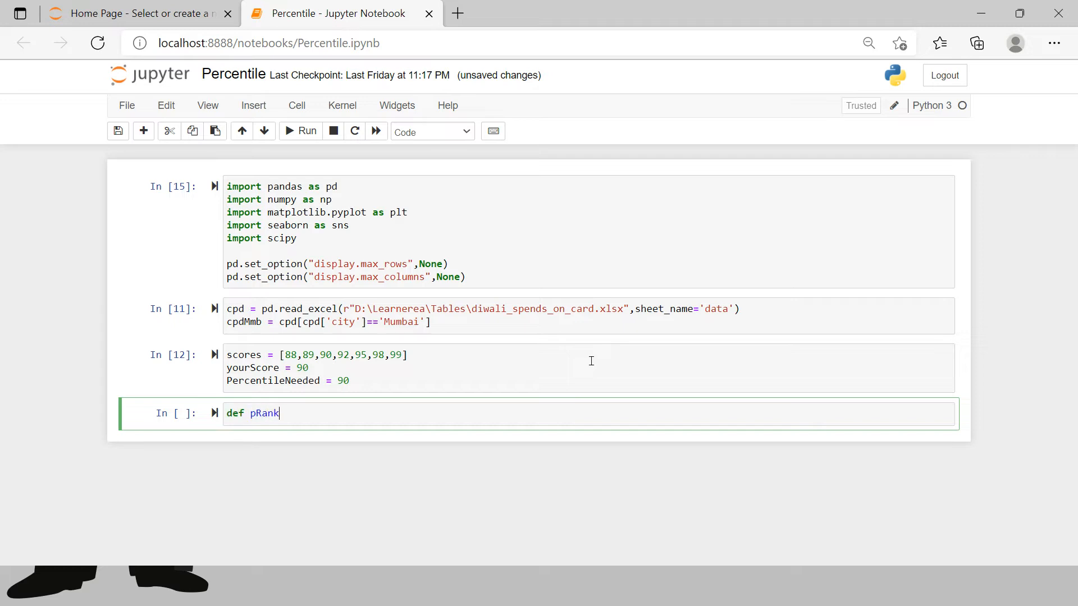
{"action": "type", "text": "(your"}
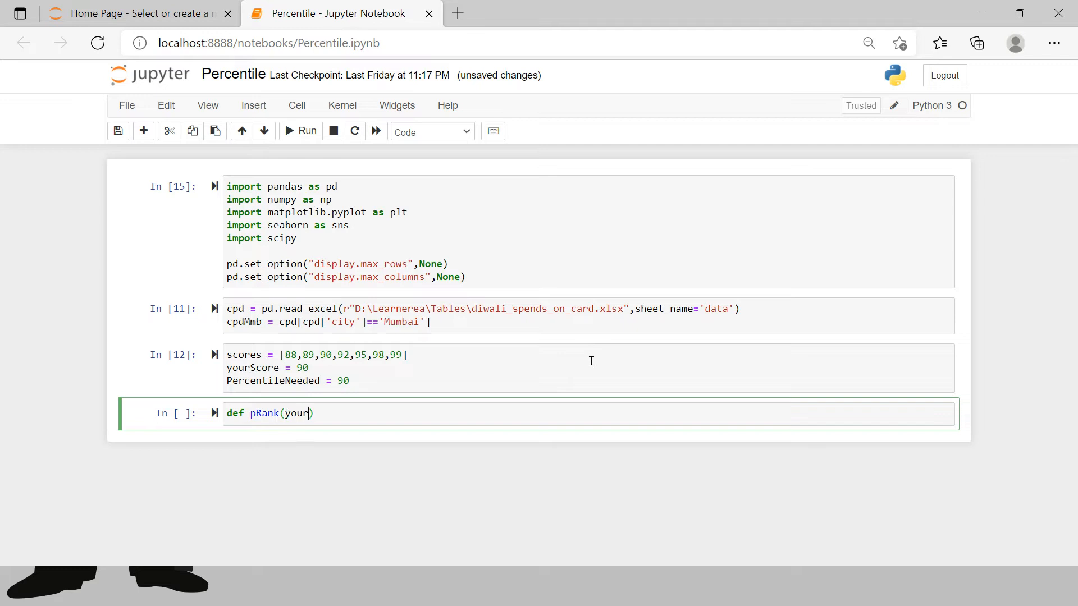
{"action": "type", "text": "s"}
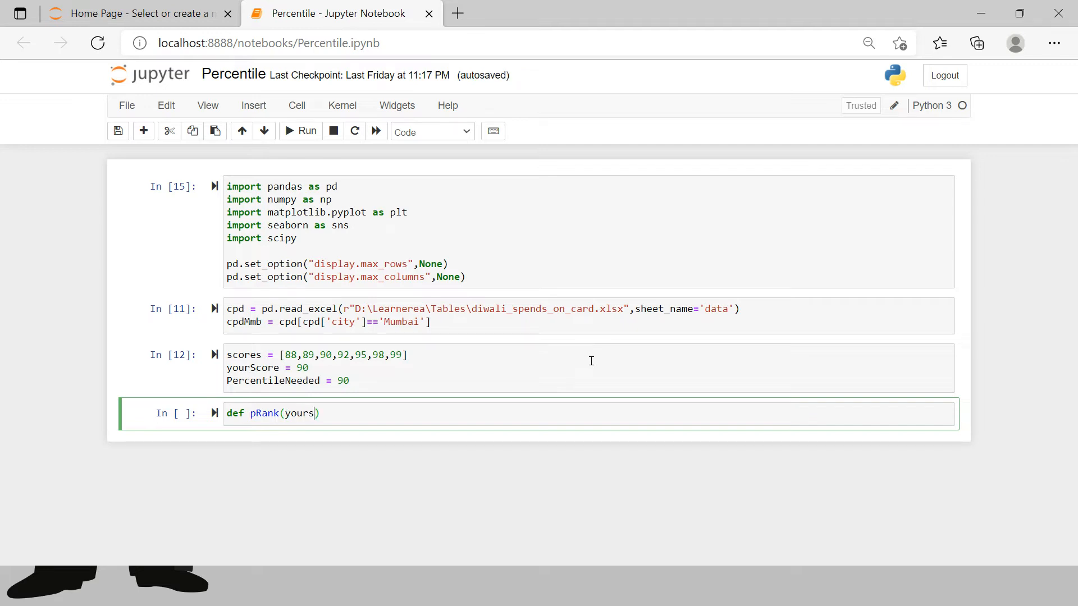
{"action": "key", "text": "Backspace"}
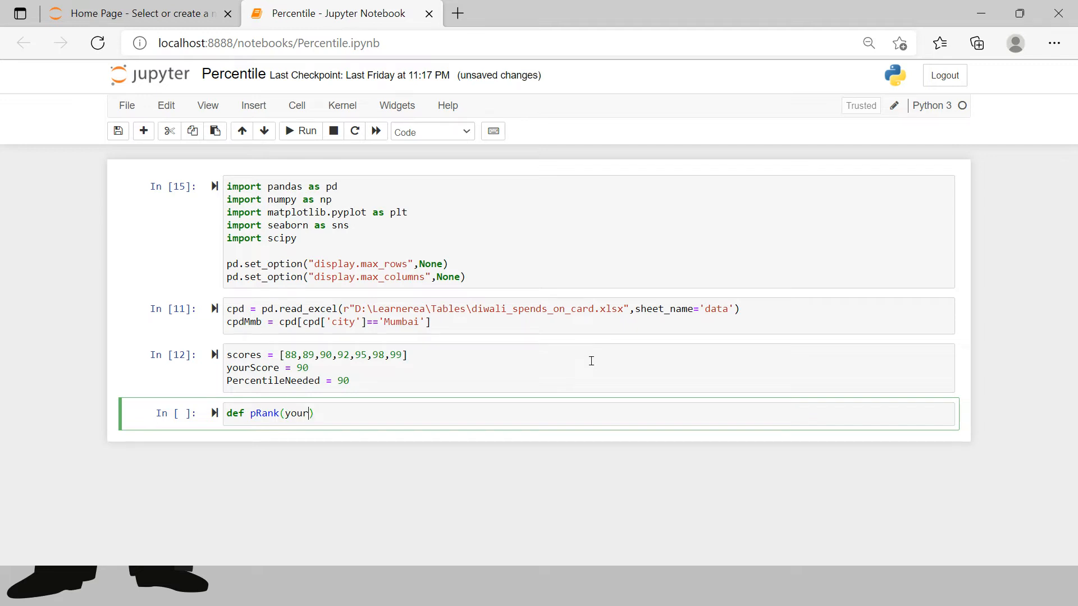
{"action": "type", "text": "S"}
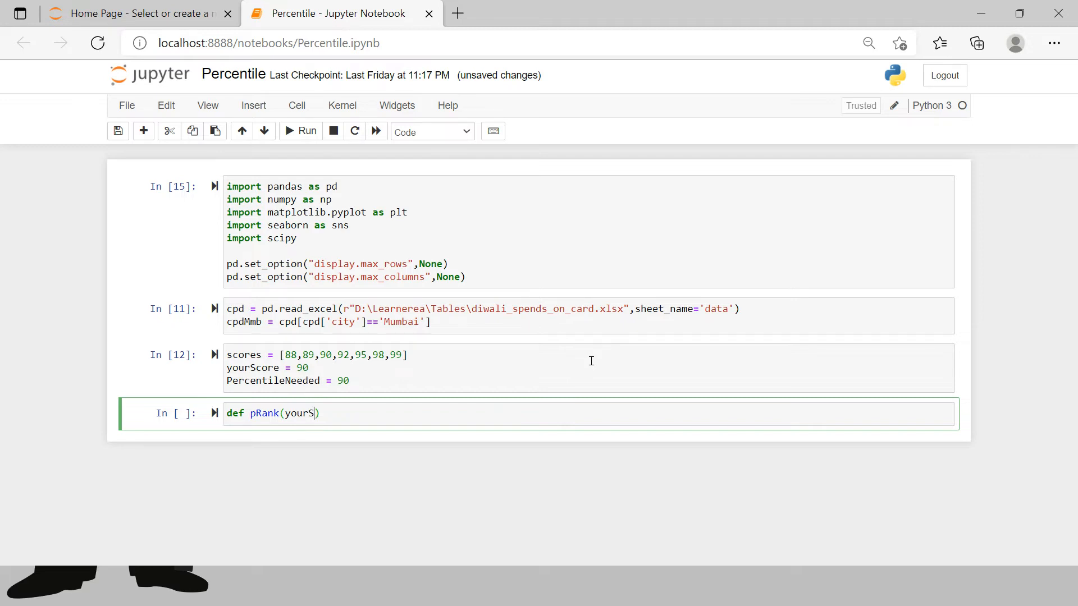
{"action": "type", "text": "core,"}
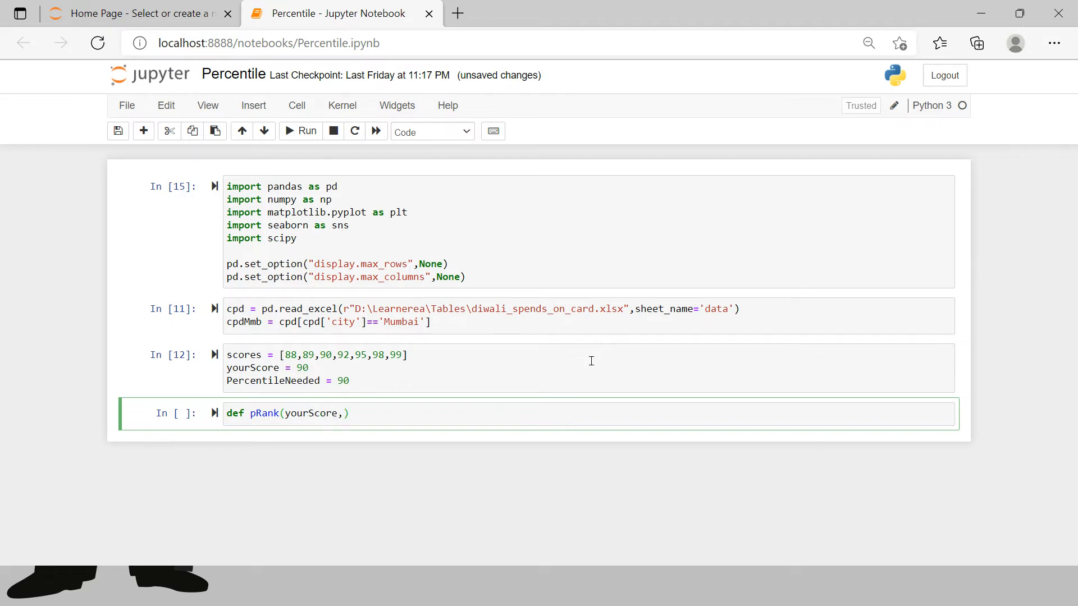
{"action": "type", "text": "socre"}
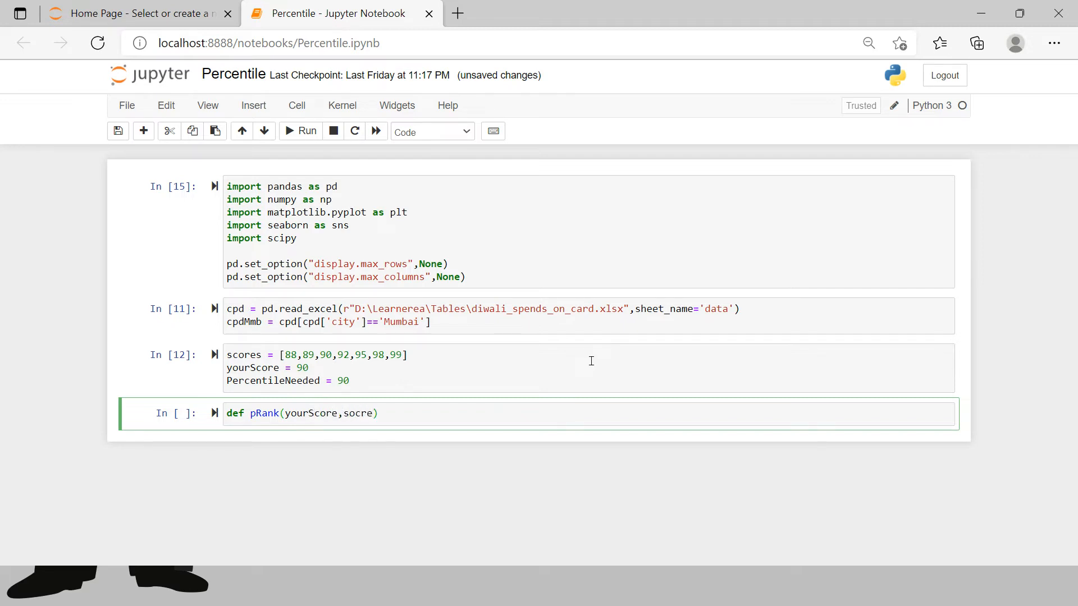
{"action": "type", "text": "s"}
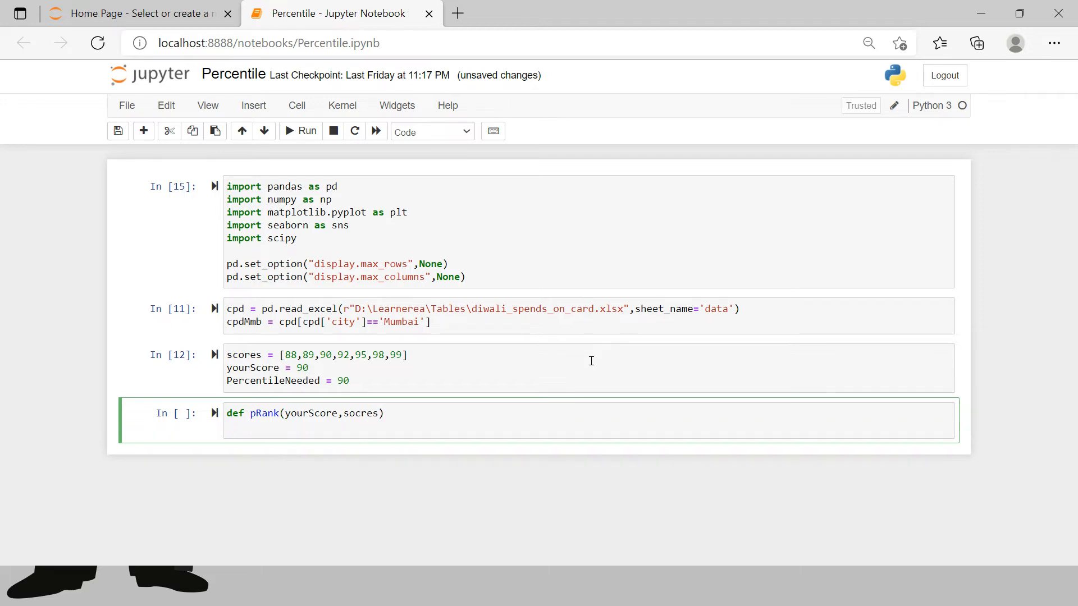
{"action": "type", "text": "\""}
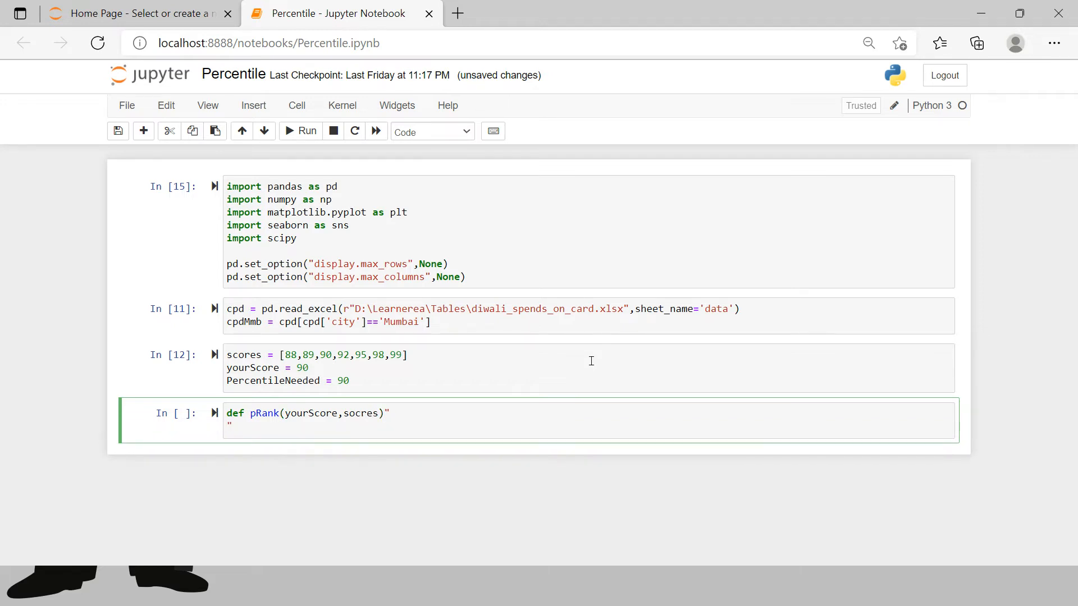
{"action": "type", "text": ":"}
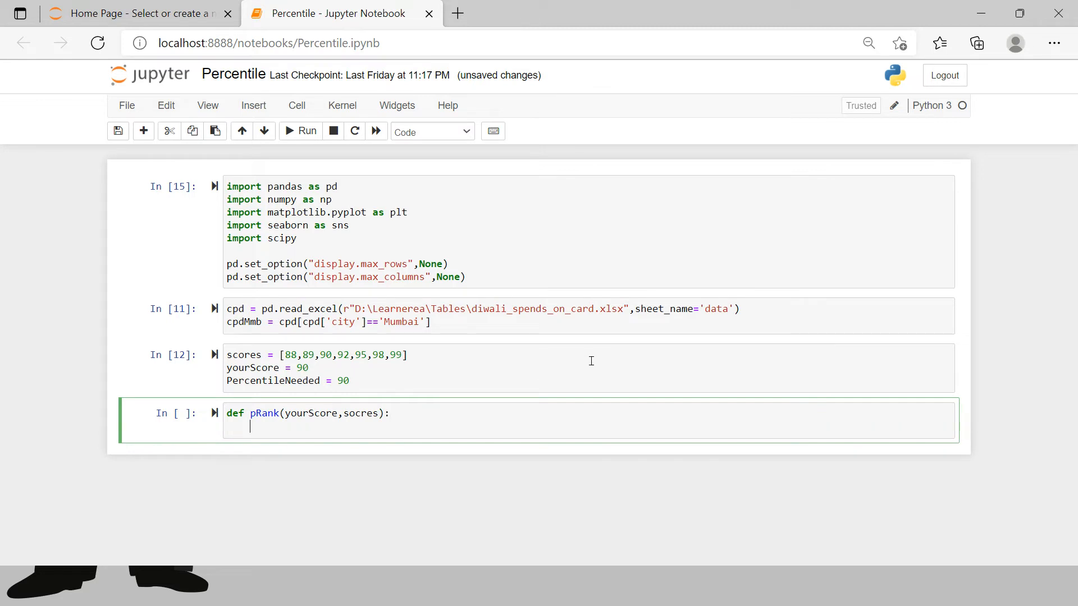
Write the loop over scores with count=0 and count+=1 when score <= yourScore
{"action": "type", "text": "for s"}
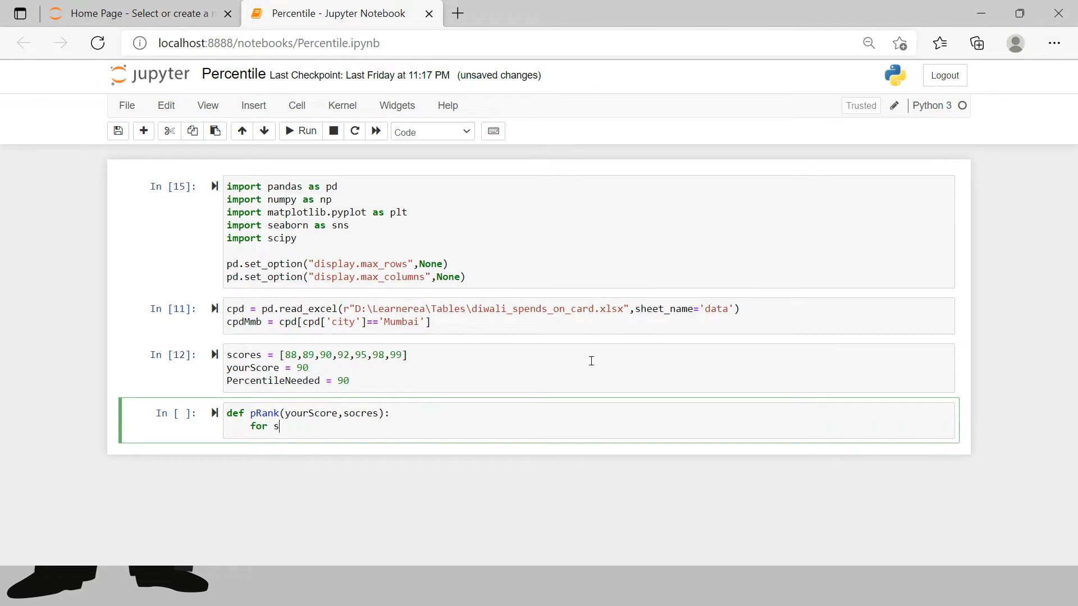
{"action": "type", "text": "core"}
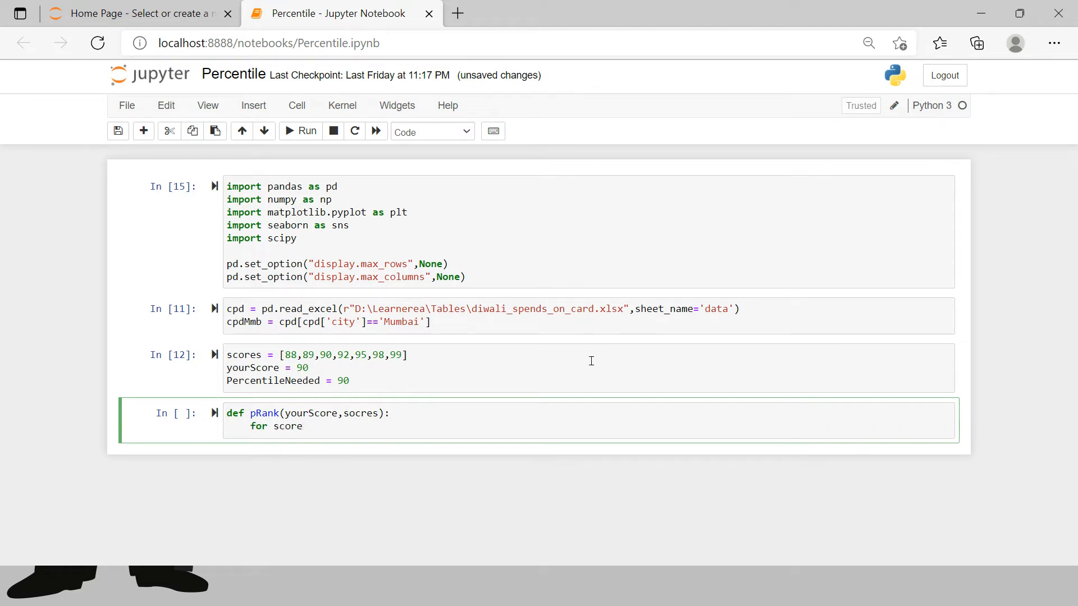
{"action": "type", "text": "in scor"}
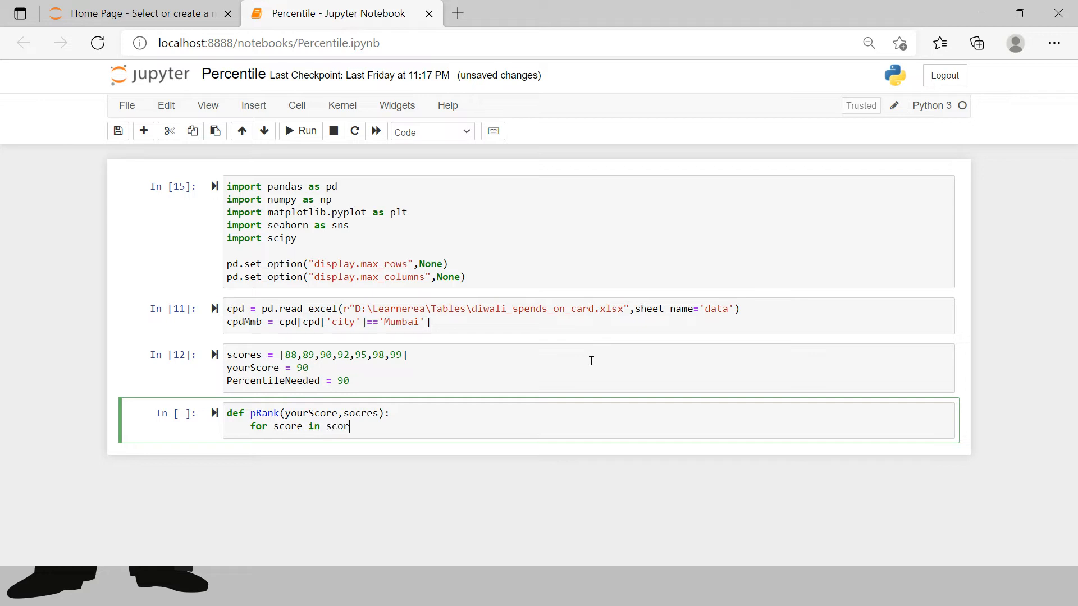
{"action": "type", "text": "es:"}
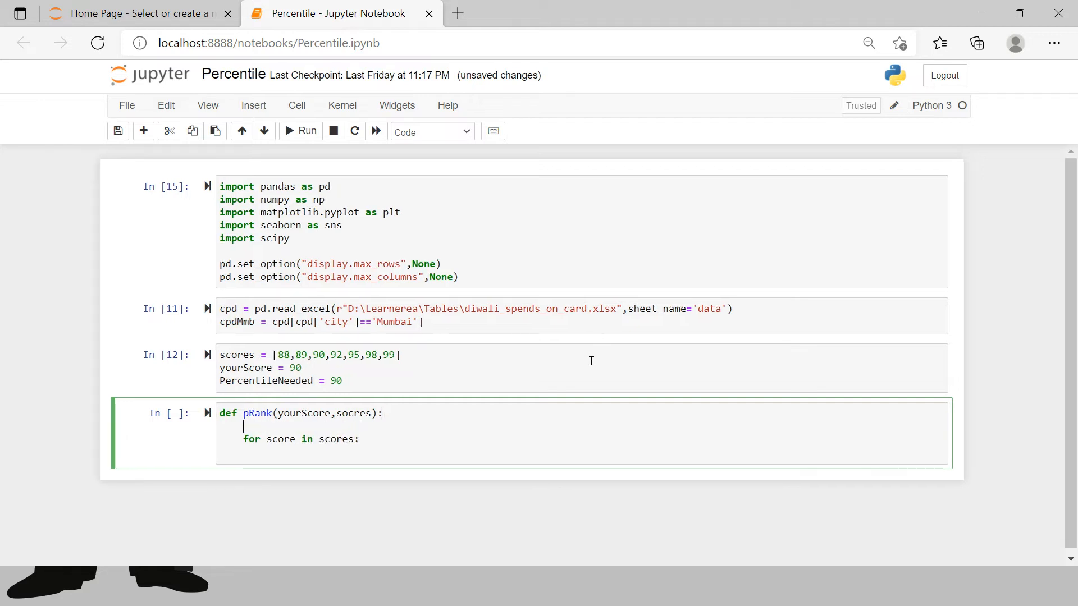
{"action": "type", "text": "count"}
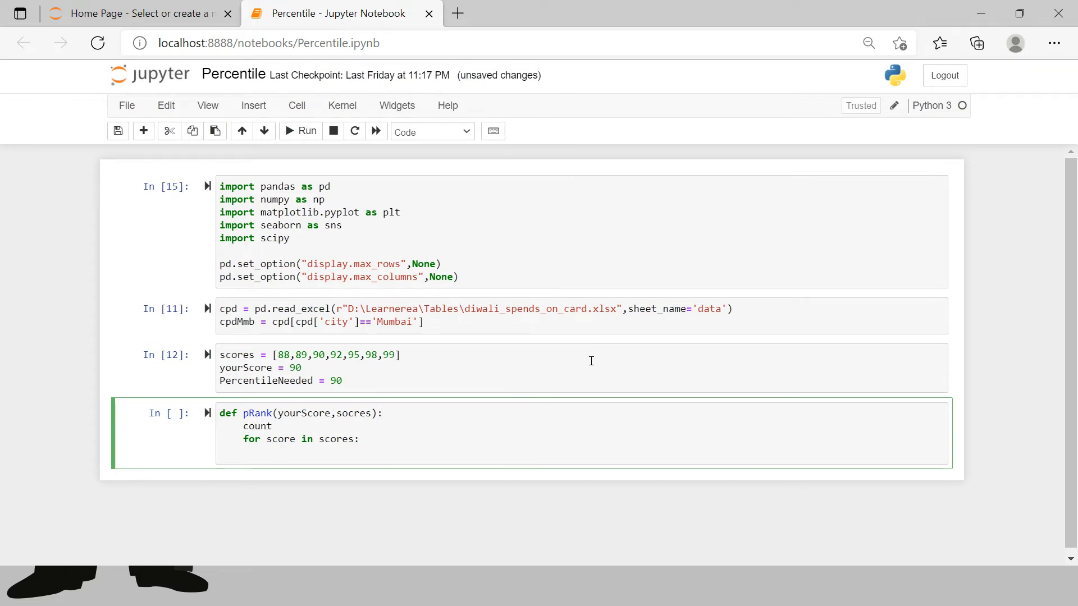
{"action": "type", "text": "=0"}
{"action": "type", "text": "if c"}
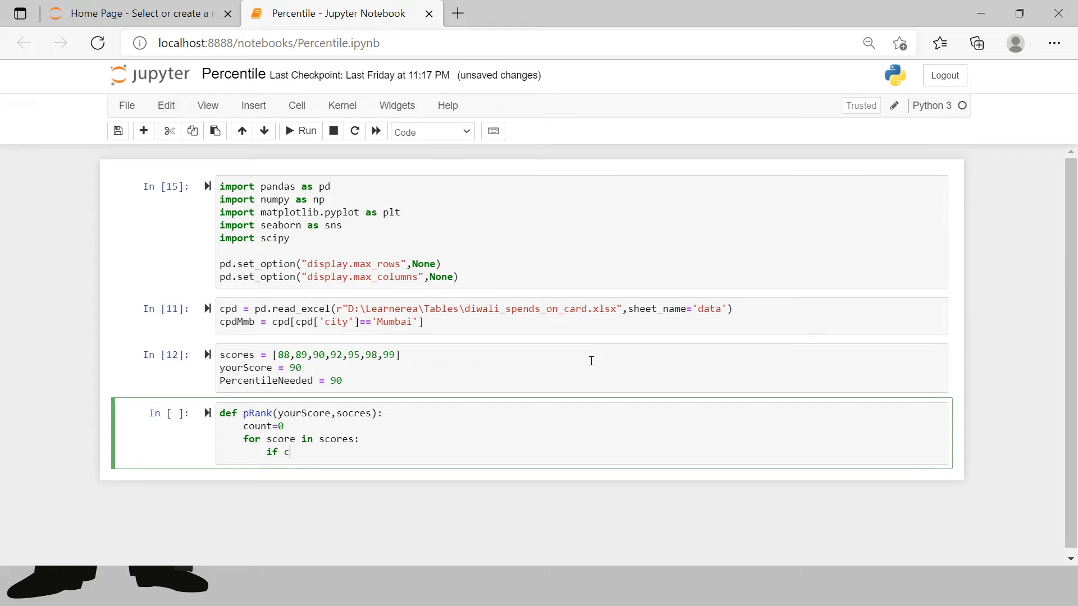
{"action": "type", "text": "s"}
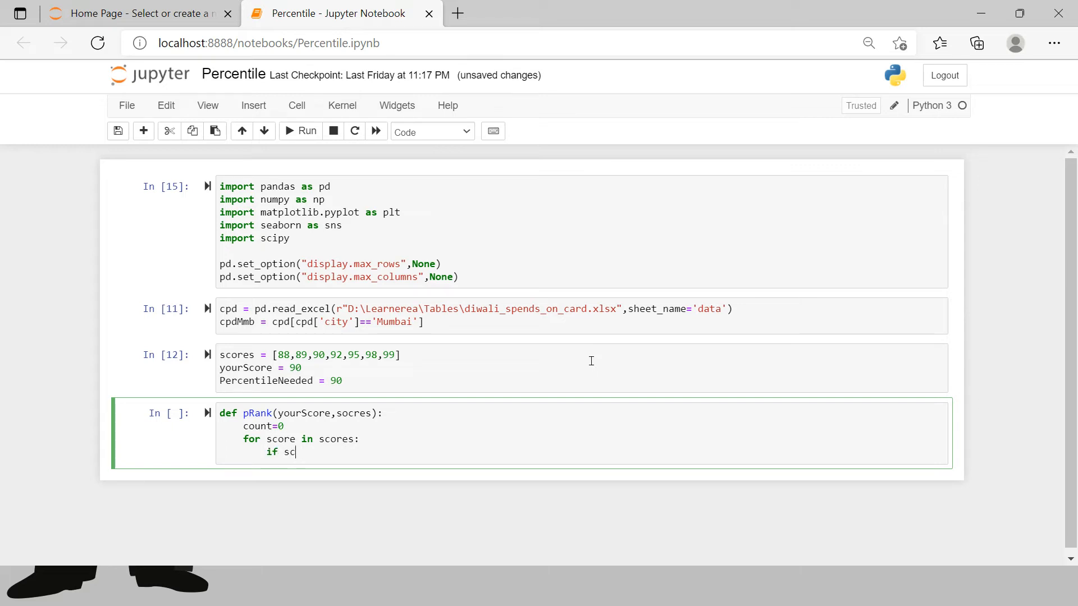
{"action": "type", "text": "ore <"}
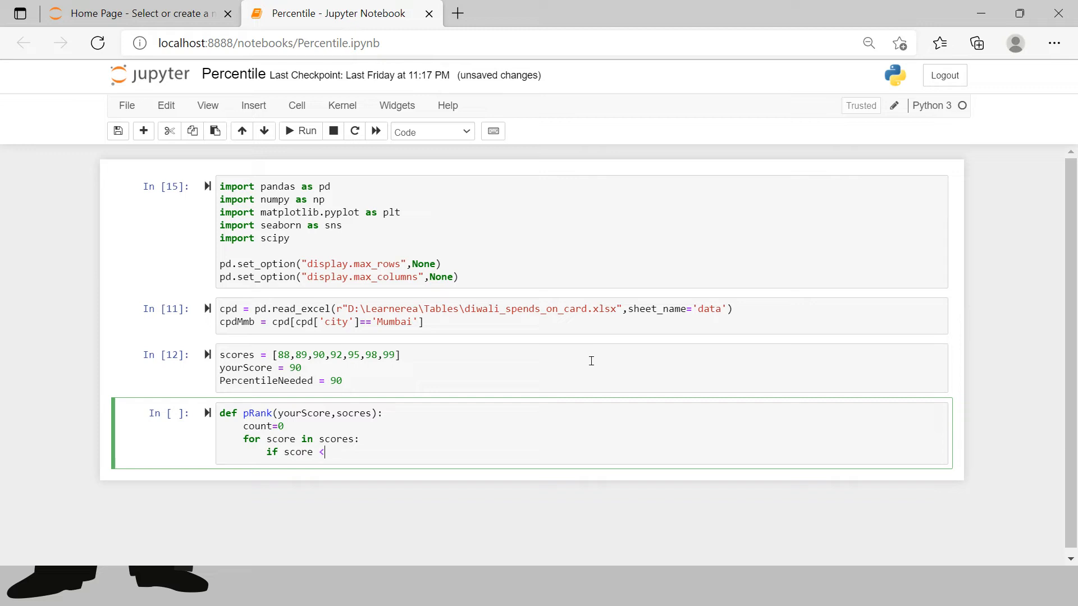
{"action": "type", "text": "="}
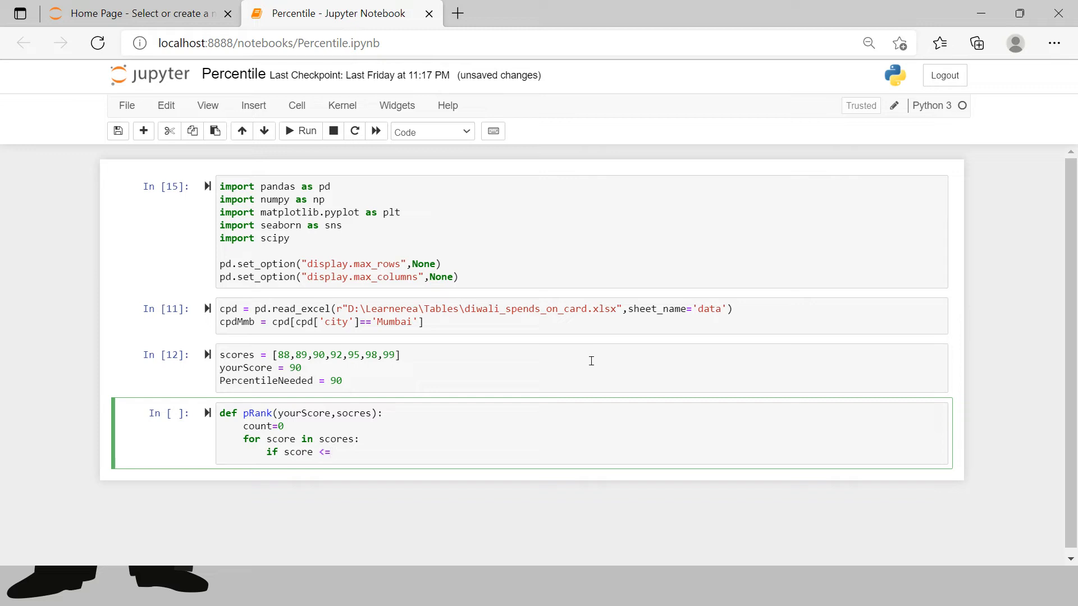
{"action": "type", "text": "yourScore:"}
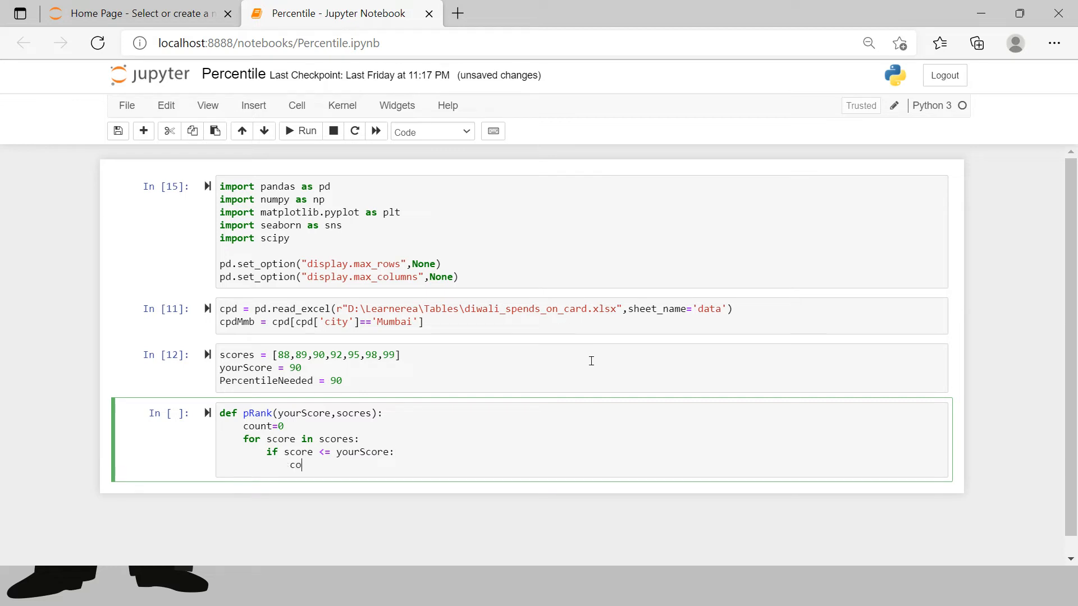
{"action": "type", "text": "unt+"}
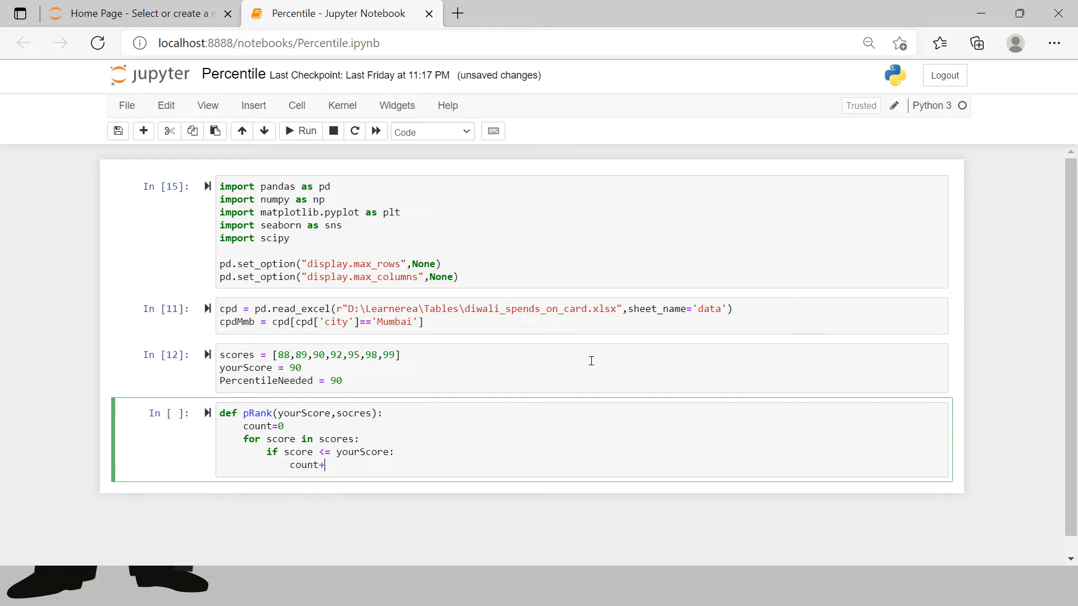
{"action": "type", "text": "=1"}
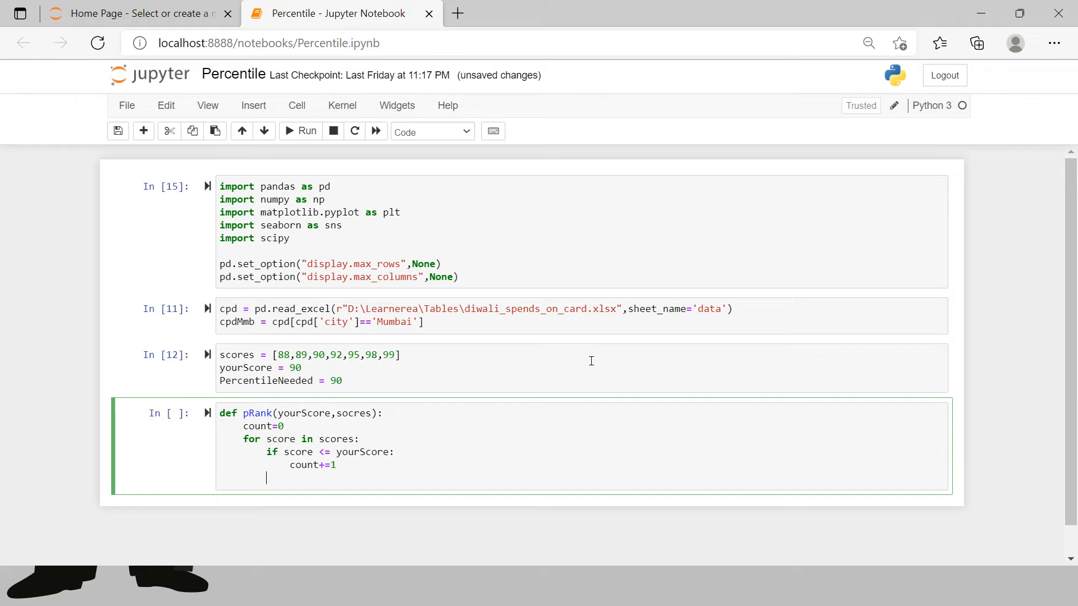
Add the line rank = count/len(scores)* to begin the rank computation
{"action": "type", "text": "rank"}
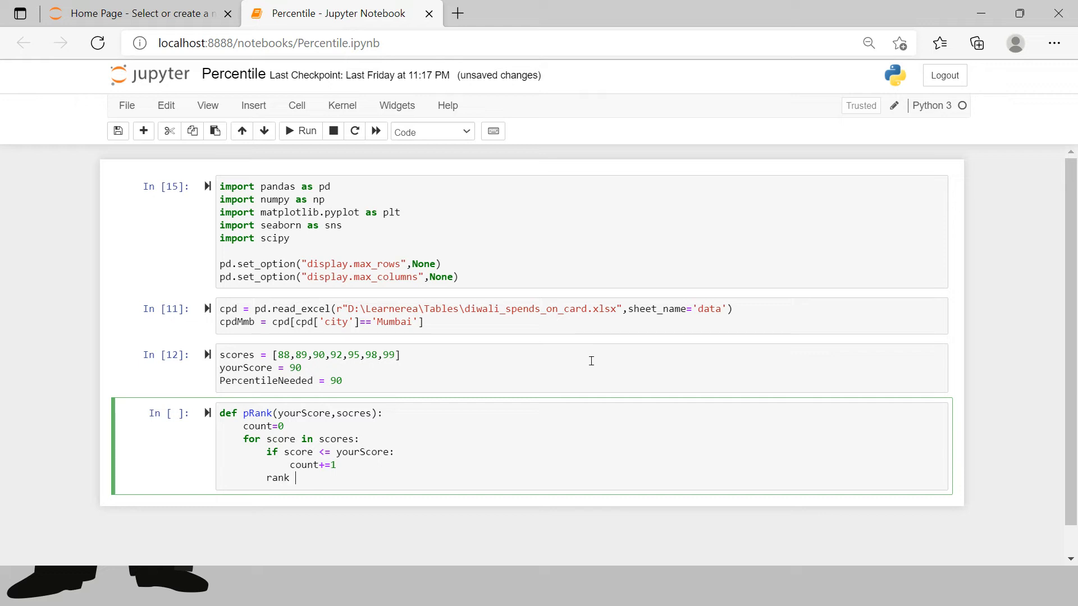
{"action": "type", "text": "="}
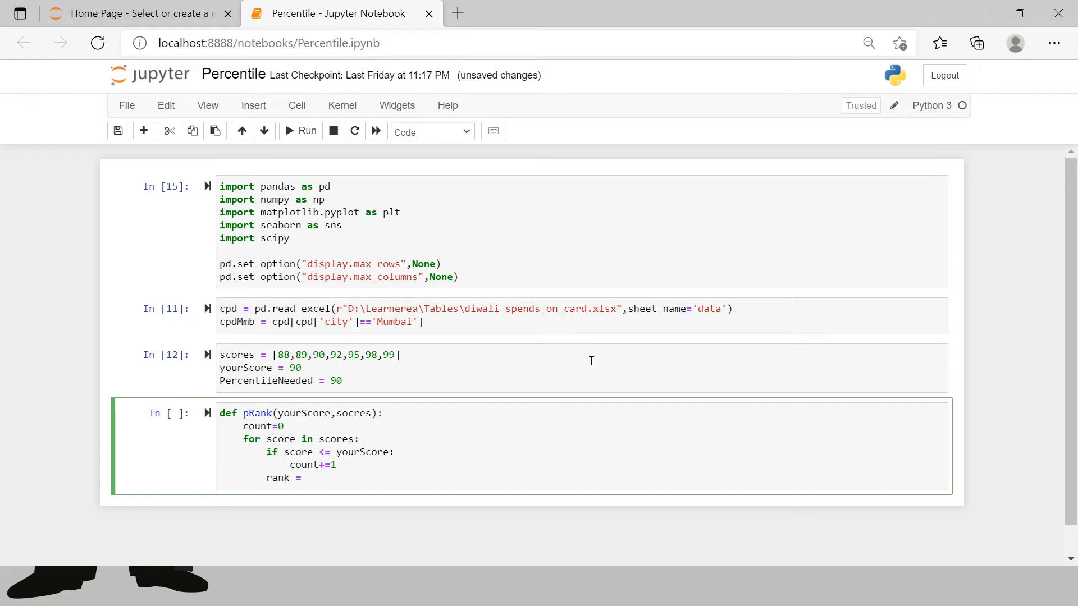
{"action": "type", "text": "count"}
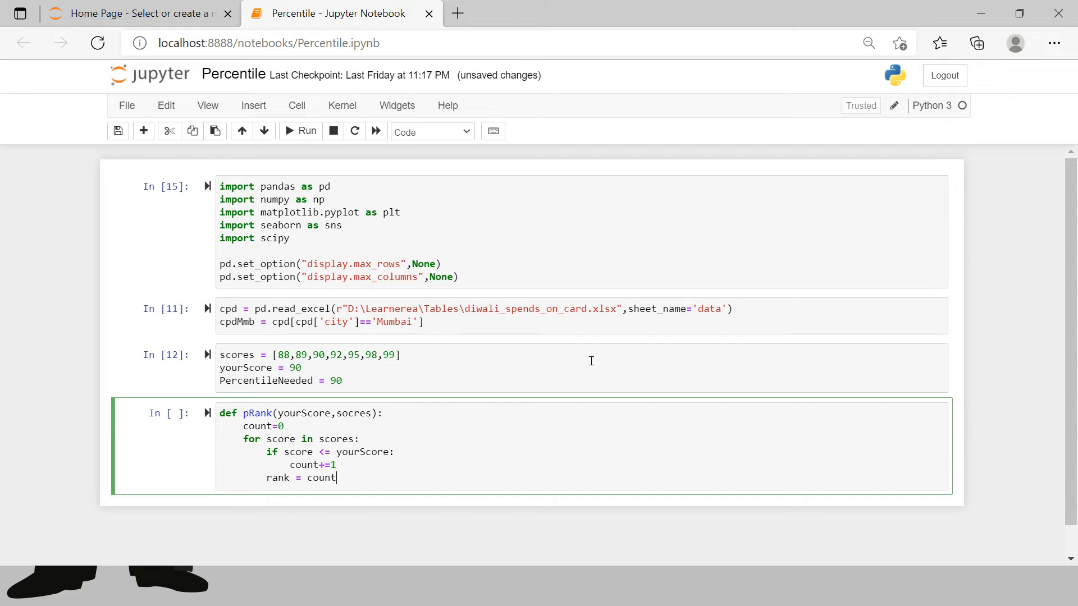
{"action": "type", "text": "/"}
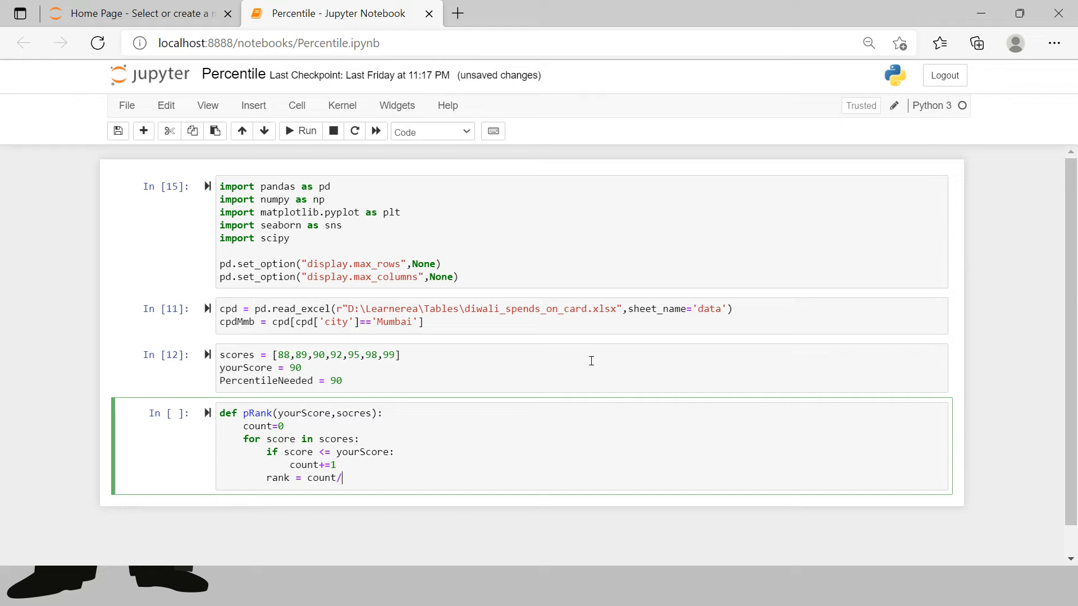
{"action": "type", "text": "len"}
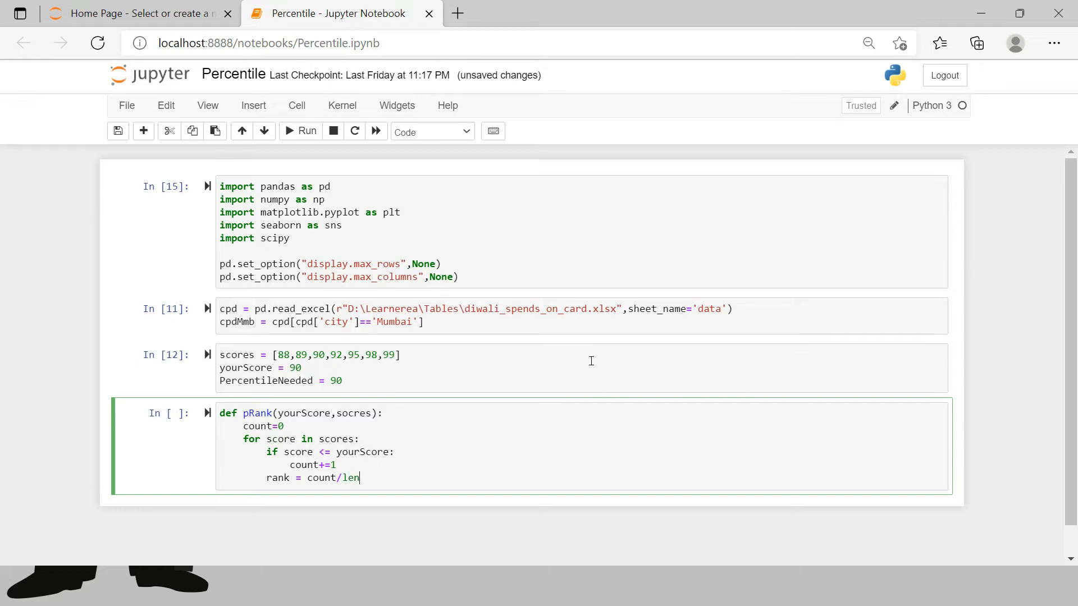
{"action": "type", "text": "(score)"}
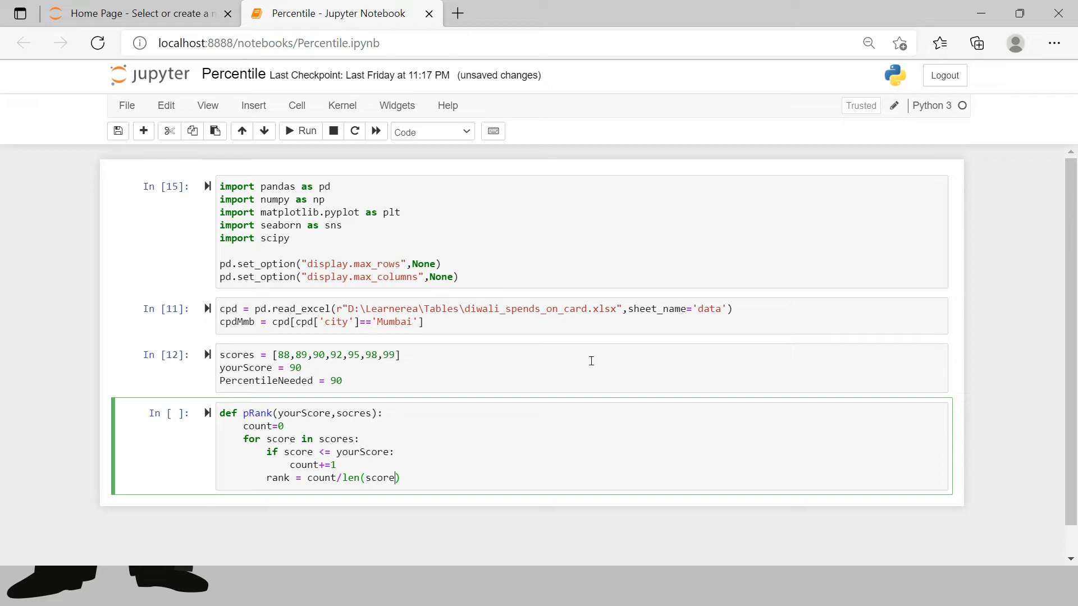
{"action": "type", "text": "s"}
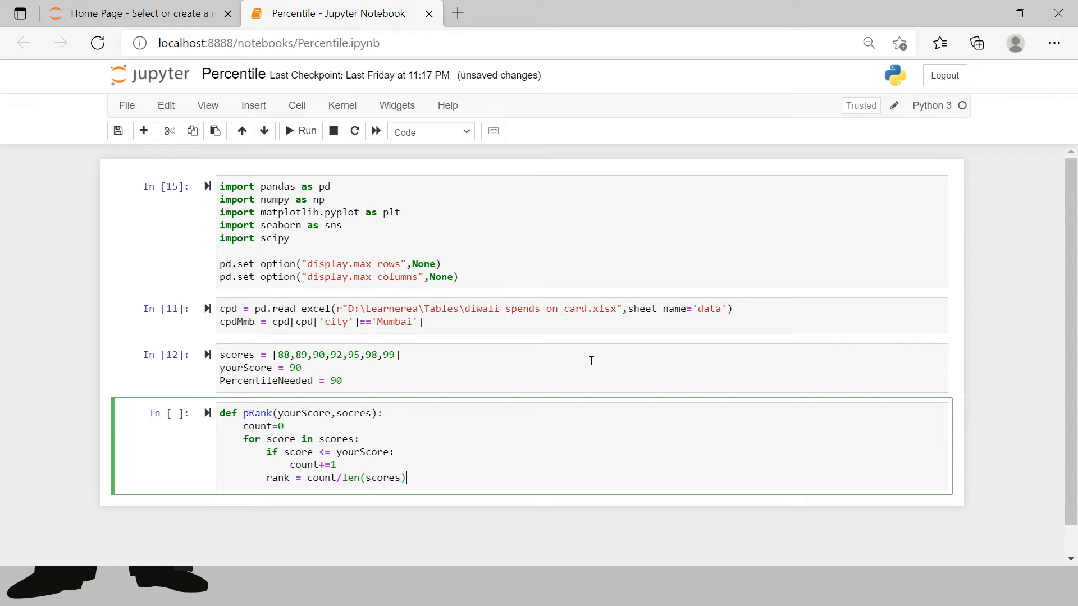
{"action": "type", "text": "*"}
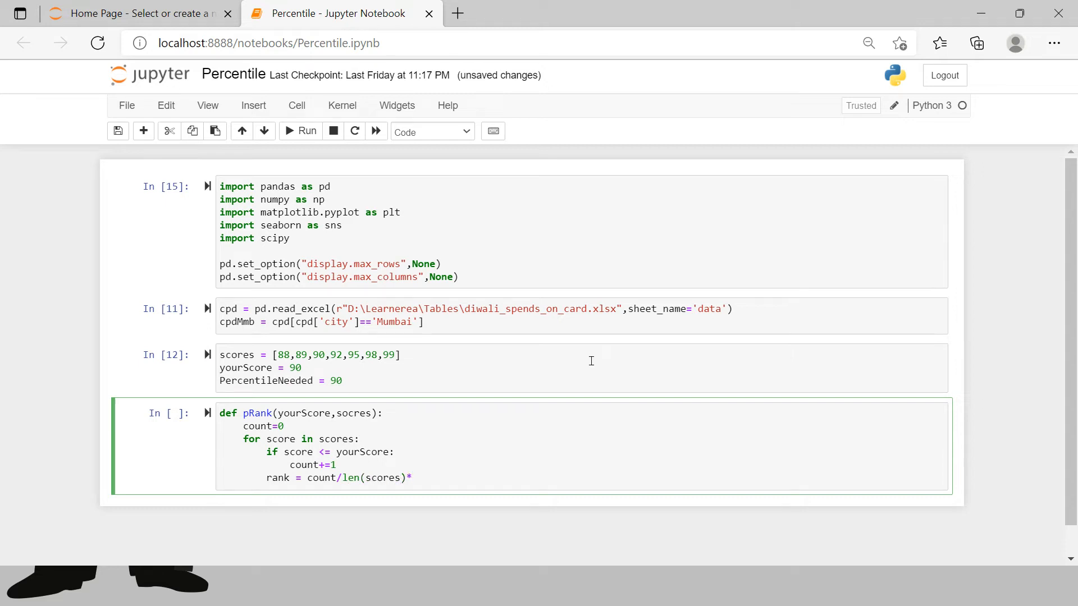
Run the pRank definition and call pRank(yourScore,scores) in a new cell
{"action": "left_click", "coordinate": [307, 130]}
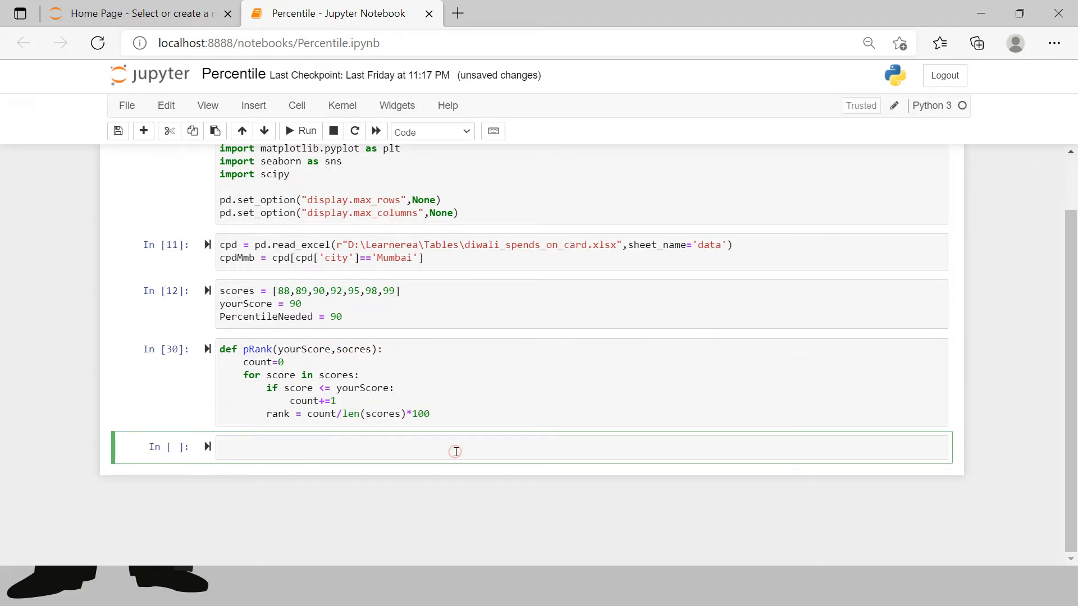
{"action": "type", "text": "p"}
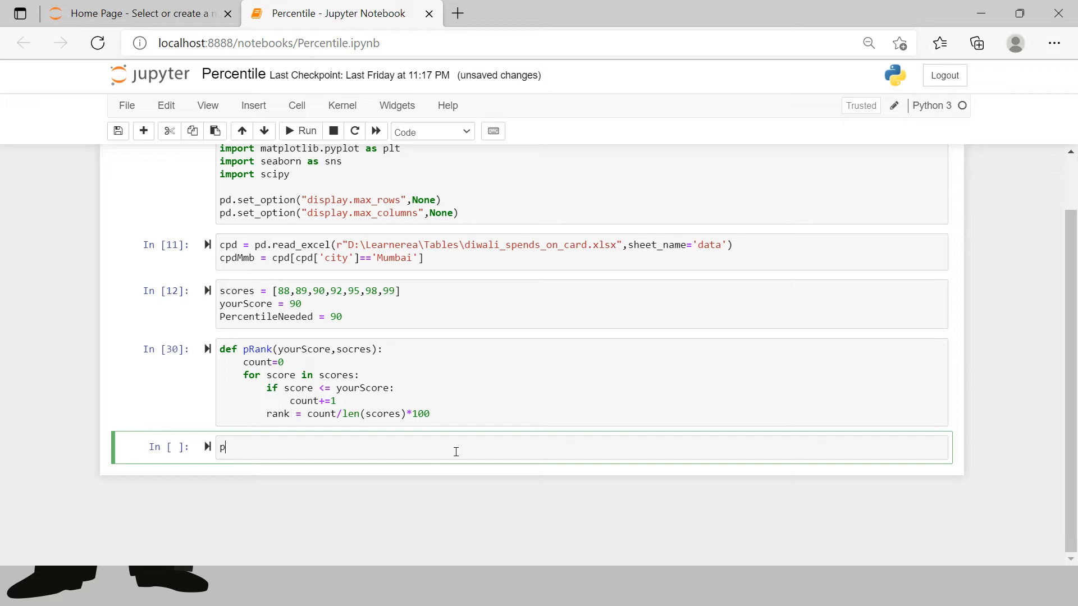
{"action": "type", "text": "Rank"}
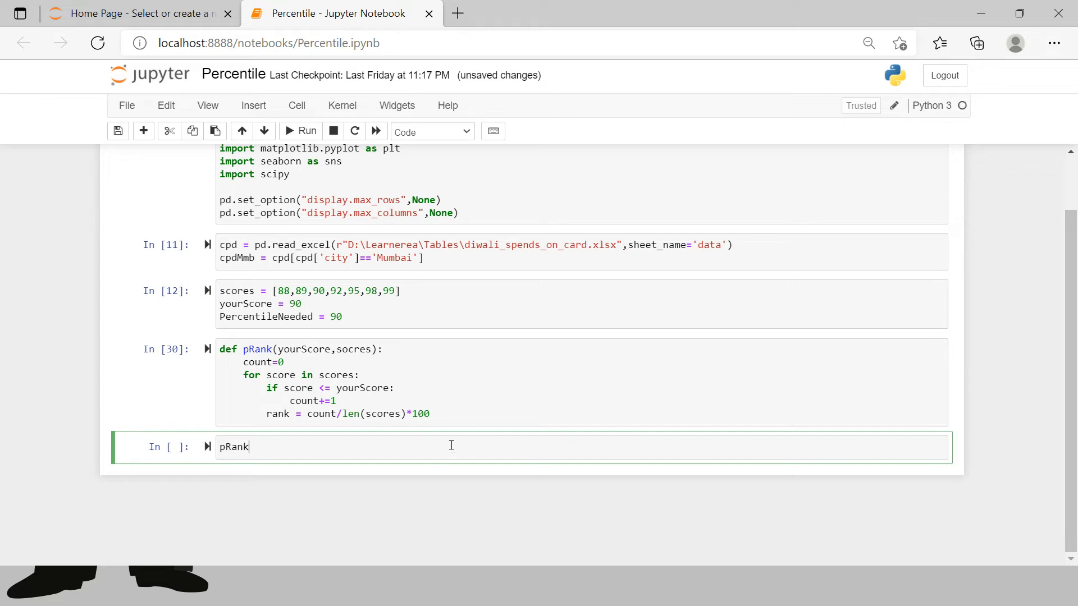
{"action": "type", "text": "()"}
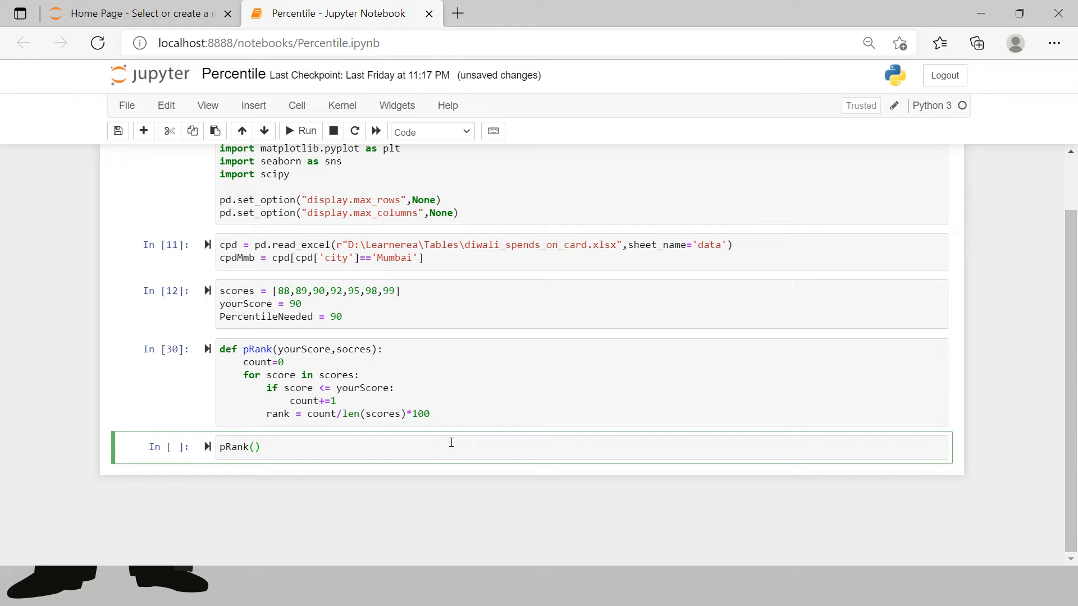
{"action": "type", "text": "your"}
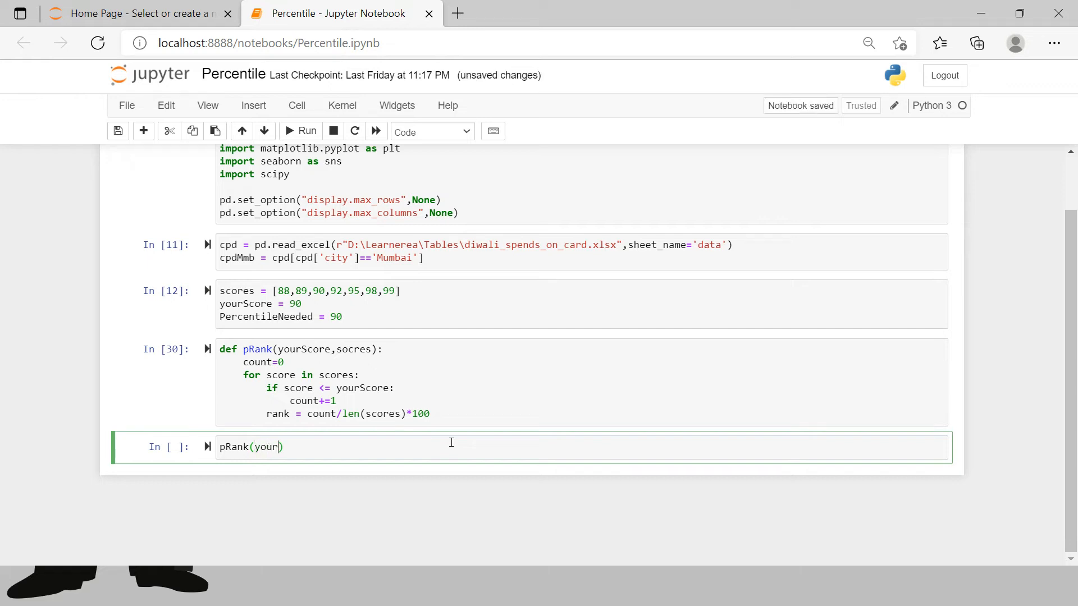
{"action": "key", "text": "tab"}
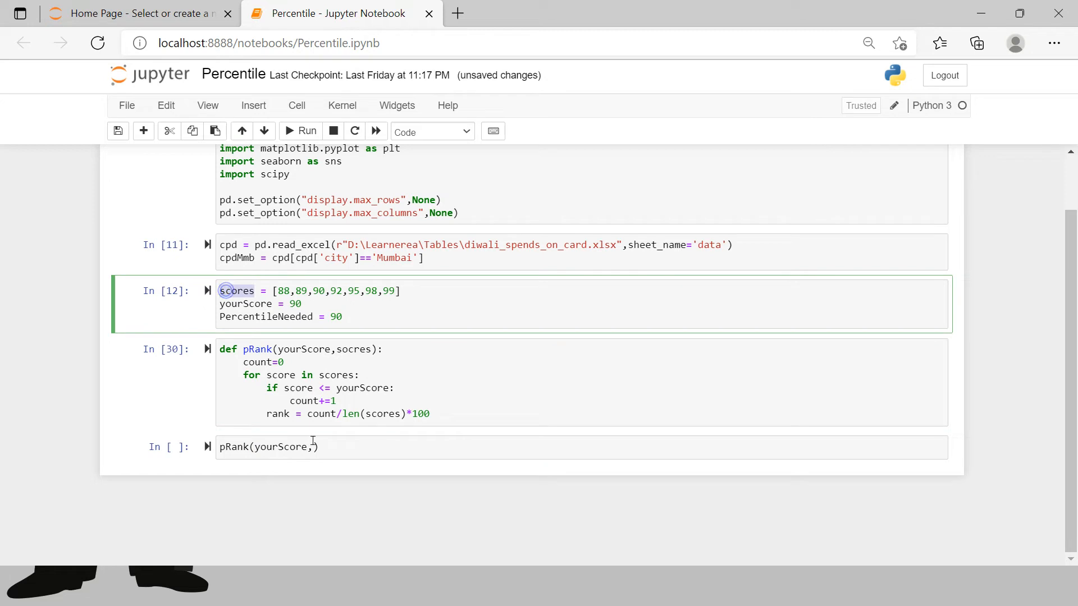
{"action": "type", "text": "scores"}
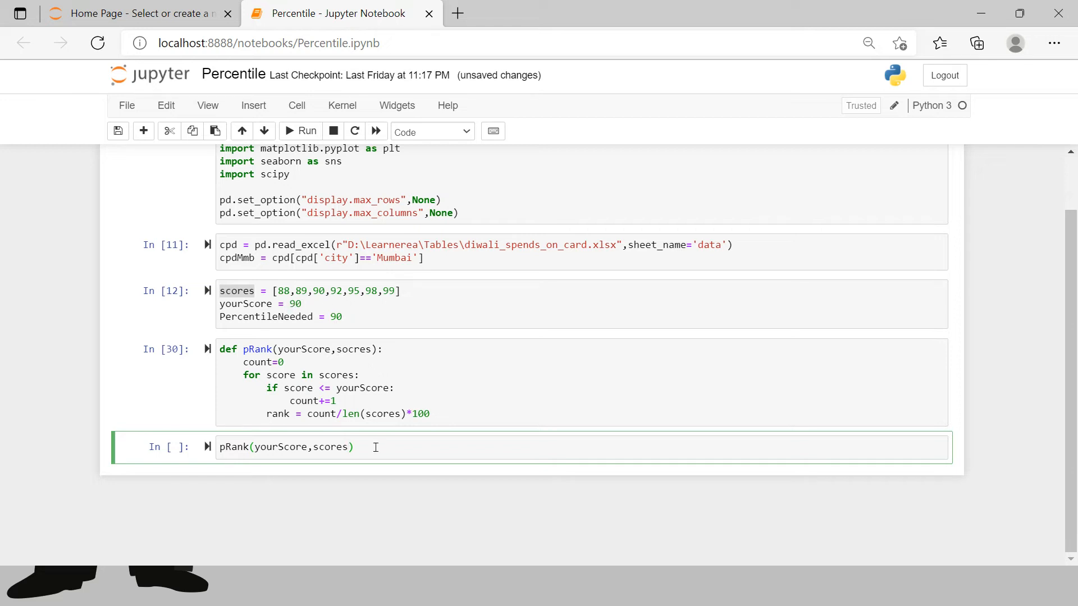
{"action": "left_click", "coordinate": [307, 131]}
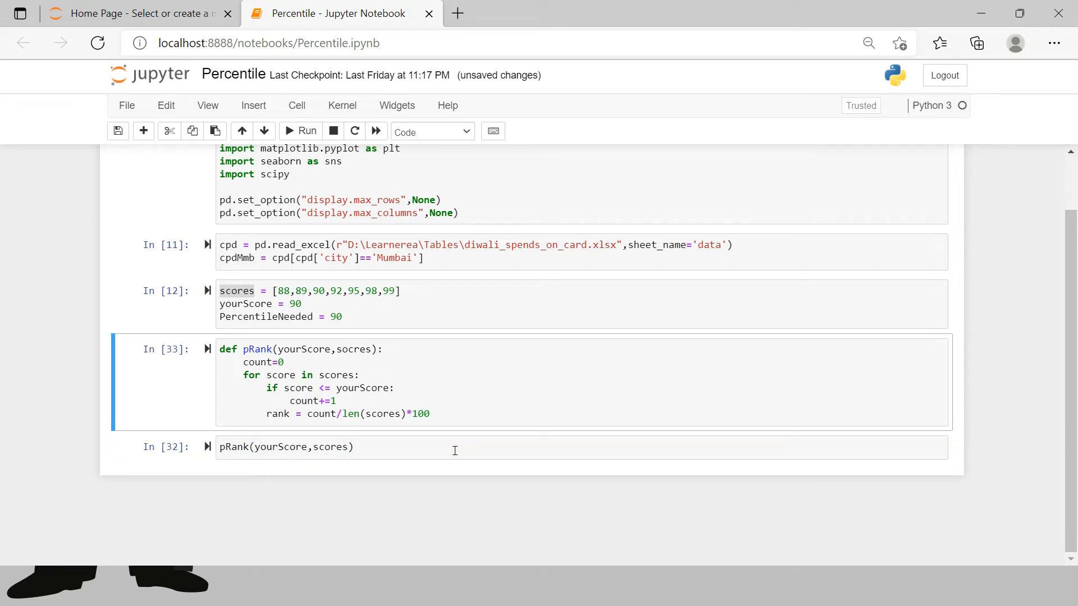
Add return rank to pRank and rerun both cells, giving 42.857142857142854
{"action": "double_click", "coordinate": [257, 349]}
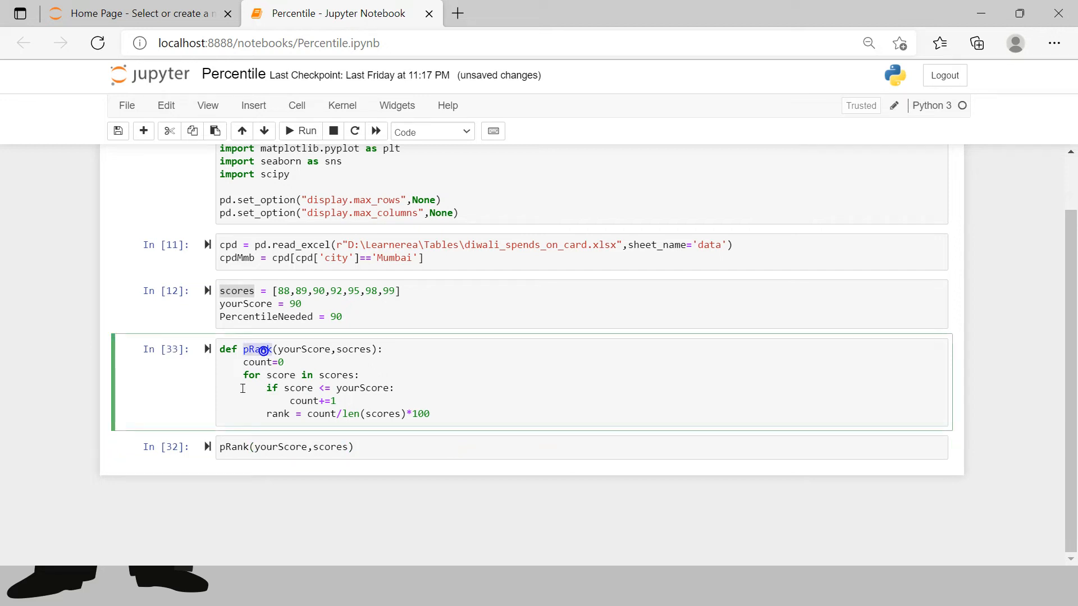
{"action": "left_click", "coordinate": [227, 446]}
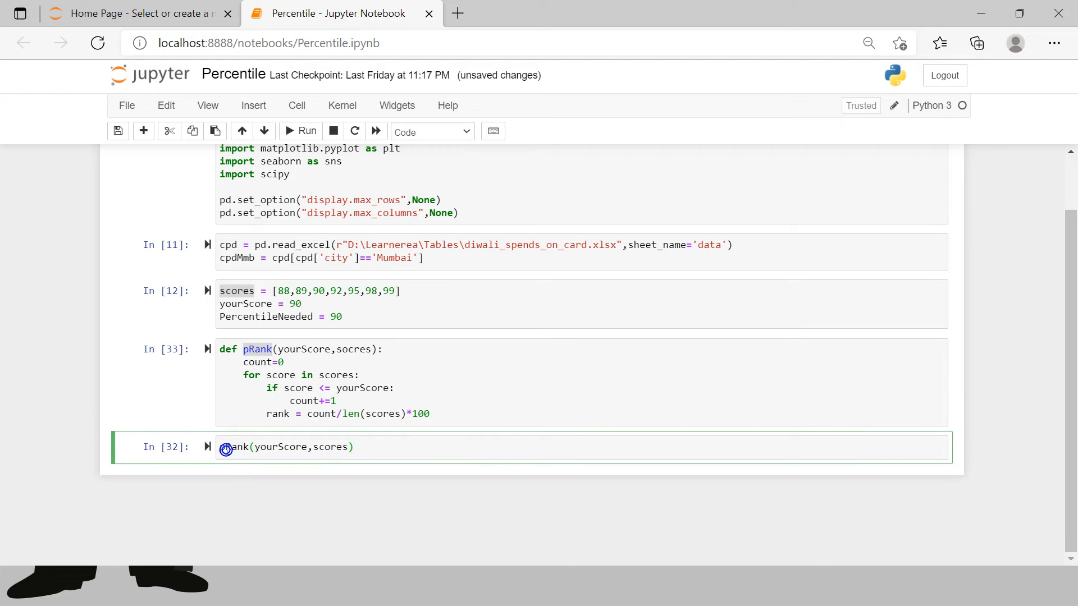
{"action": "left_click", "coordinate": [299, 131]}
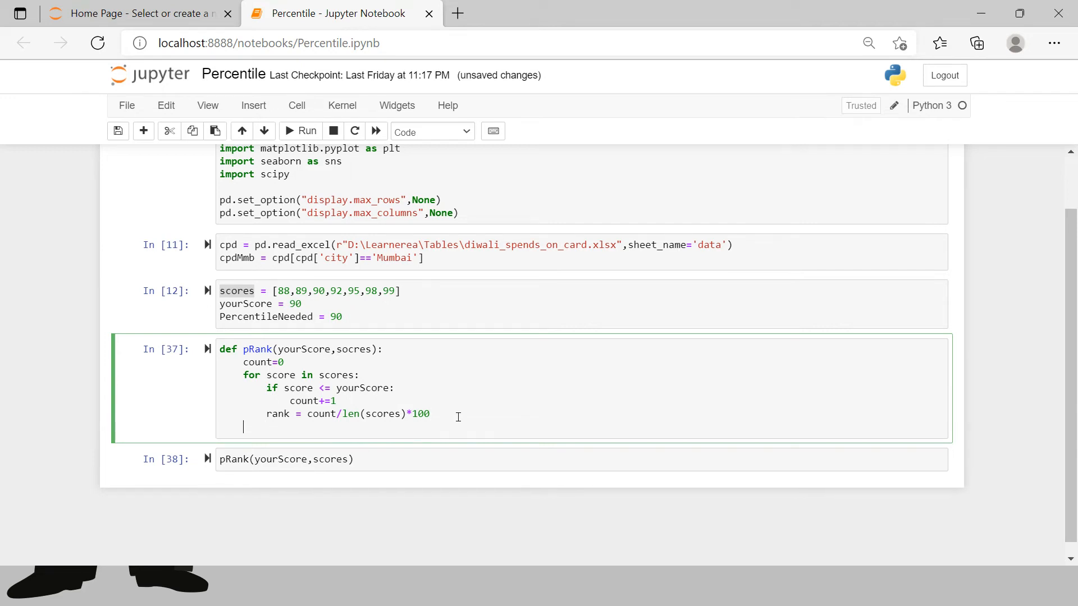
{"action": "type", "text": "retu"}
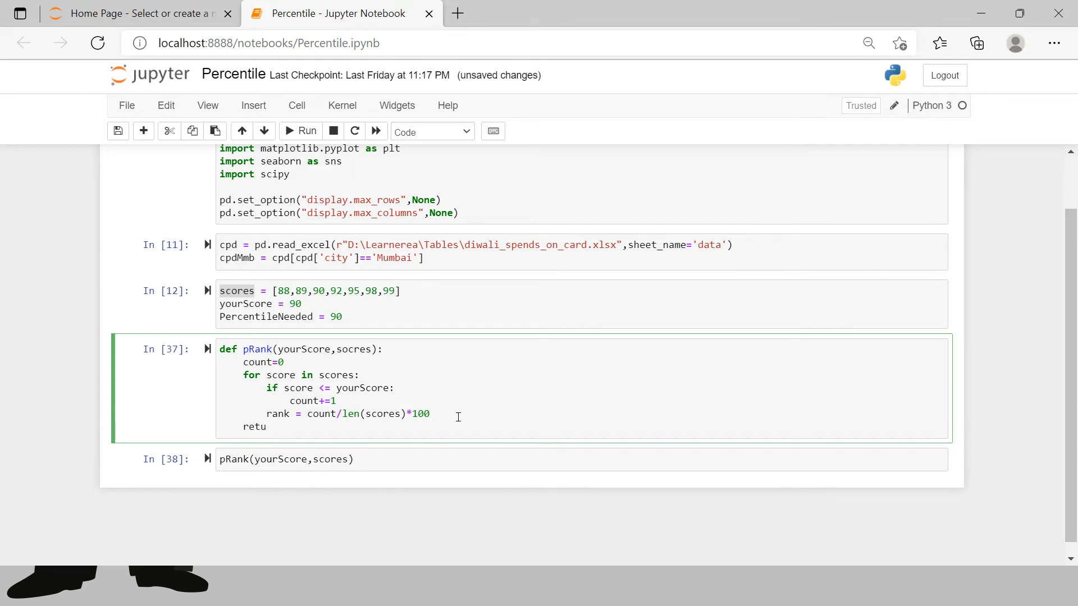
{"action": "type", "text": "rn"}
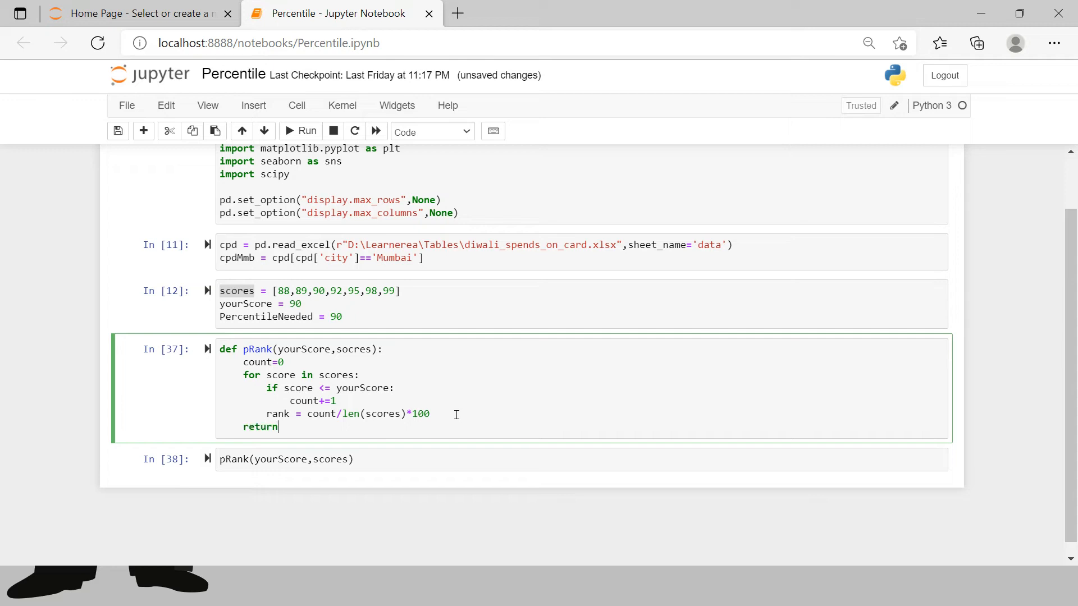
{"action": "type", "text": "rank"}
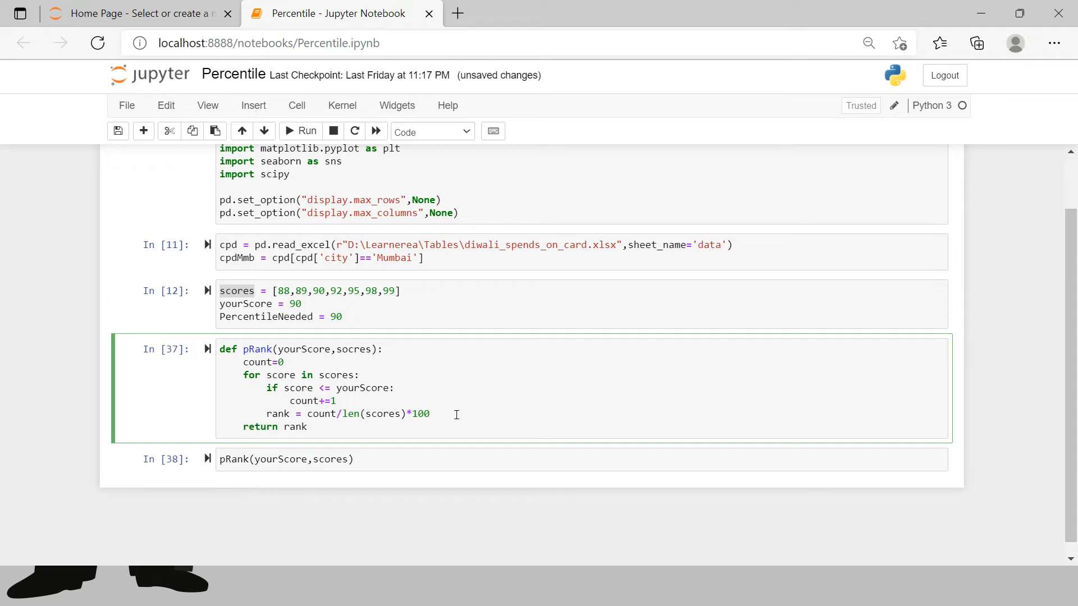
{"action": "left_click", "coordinate": [305, 131]}
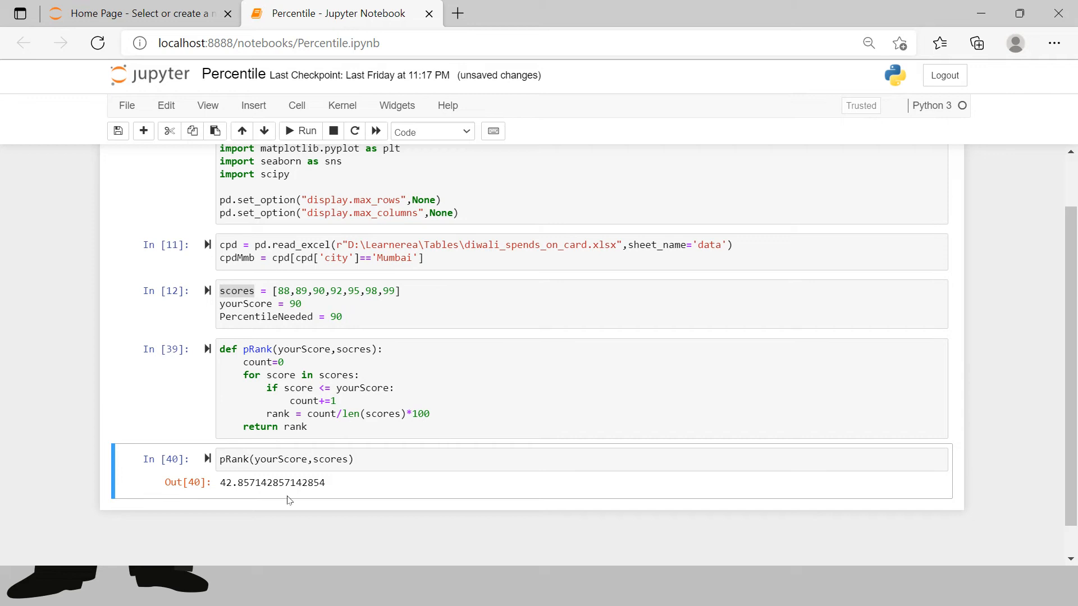
{"action": "mouse_move", "coordinate": [224, 482]}
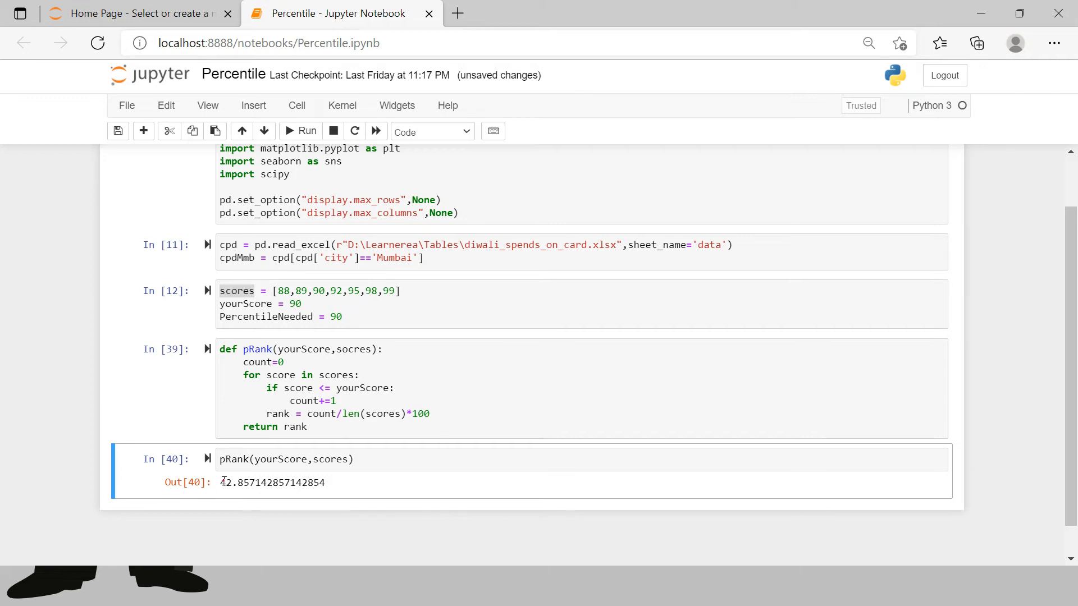
{"action": "double_click", "coordinate": [233, 481]}
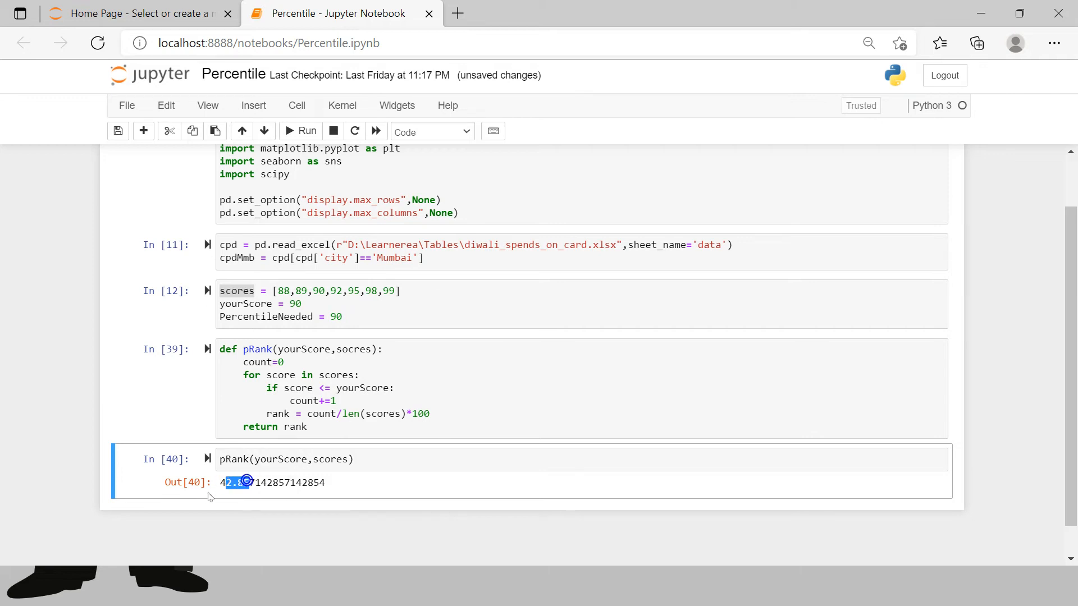
{"action": "mouse_move", "coordinate": [459, 439]}
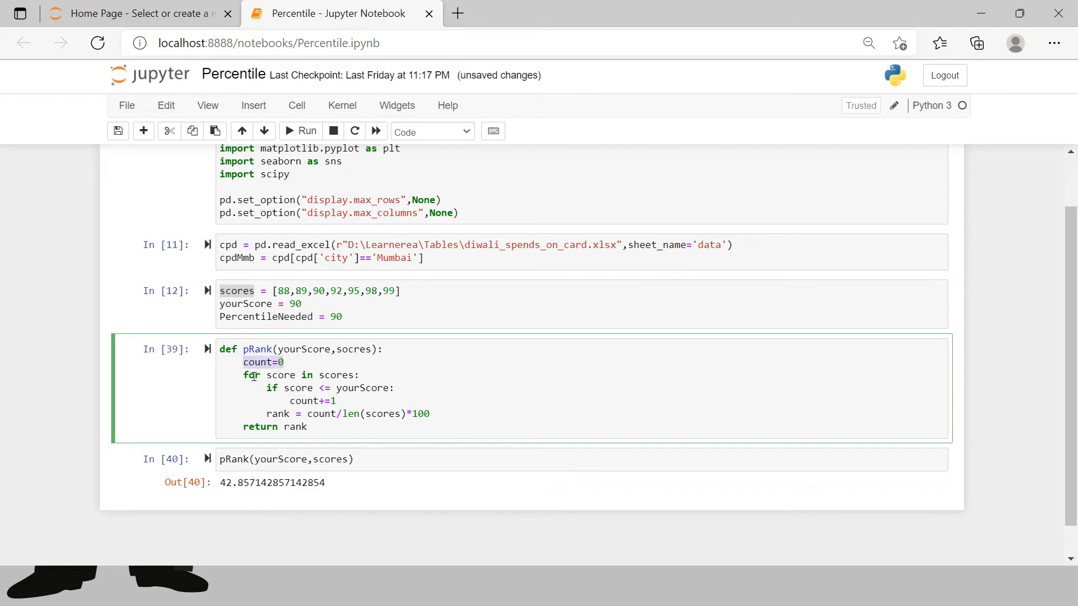
{"action": "double_click", "coordinate": [249, 375]}
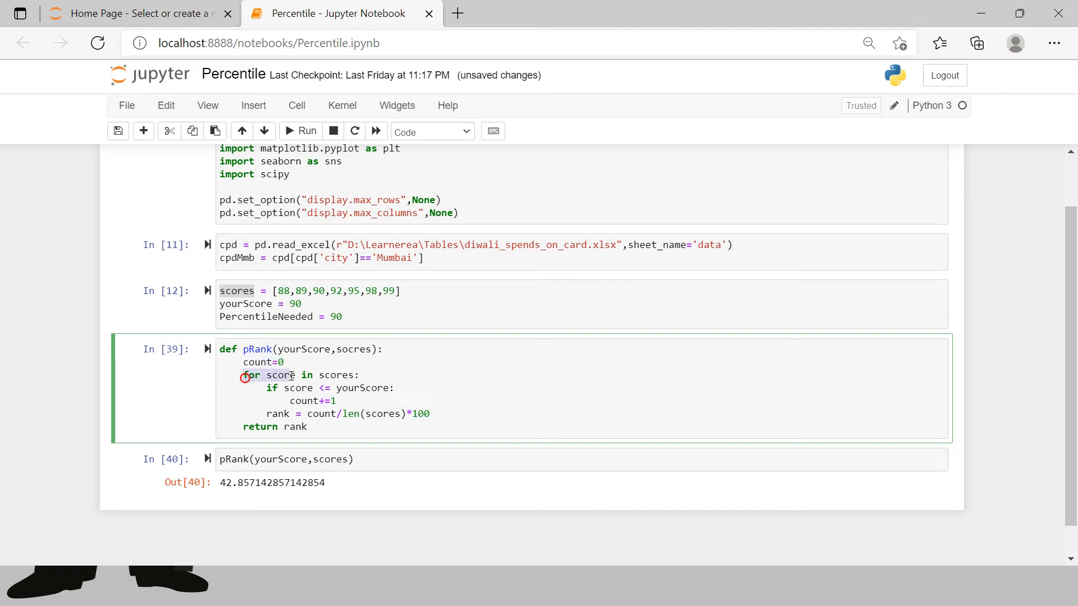
{"action": "double_click", "coordinate": [279, 375]}
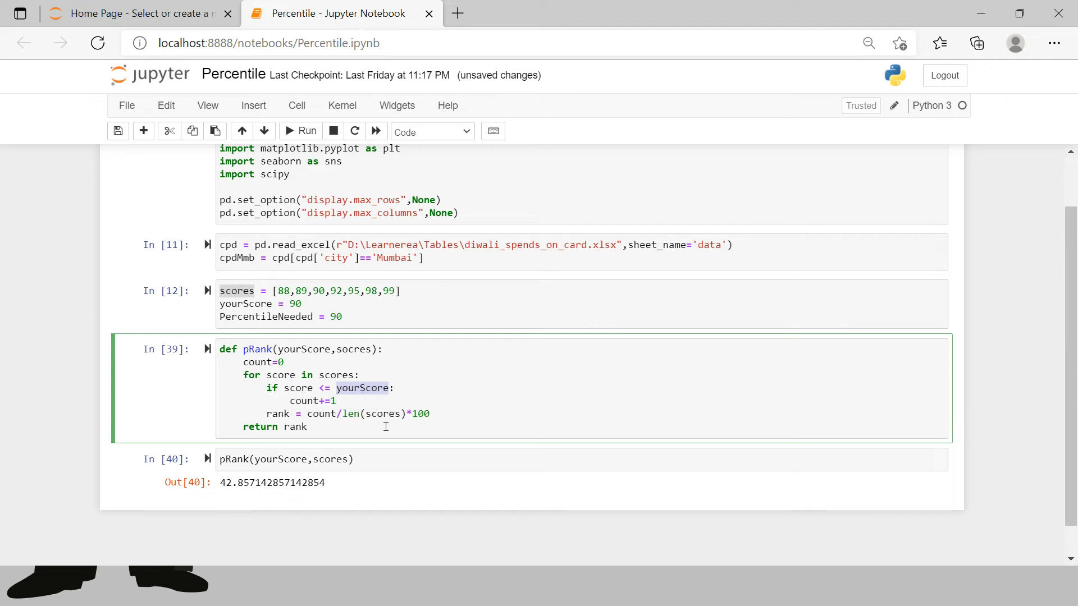
{"action": "left_click", "coordinate": [365, 483]}
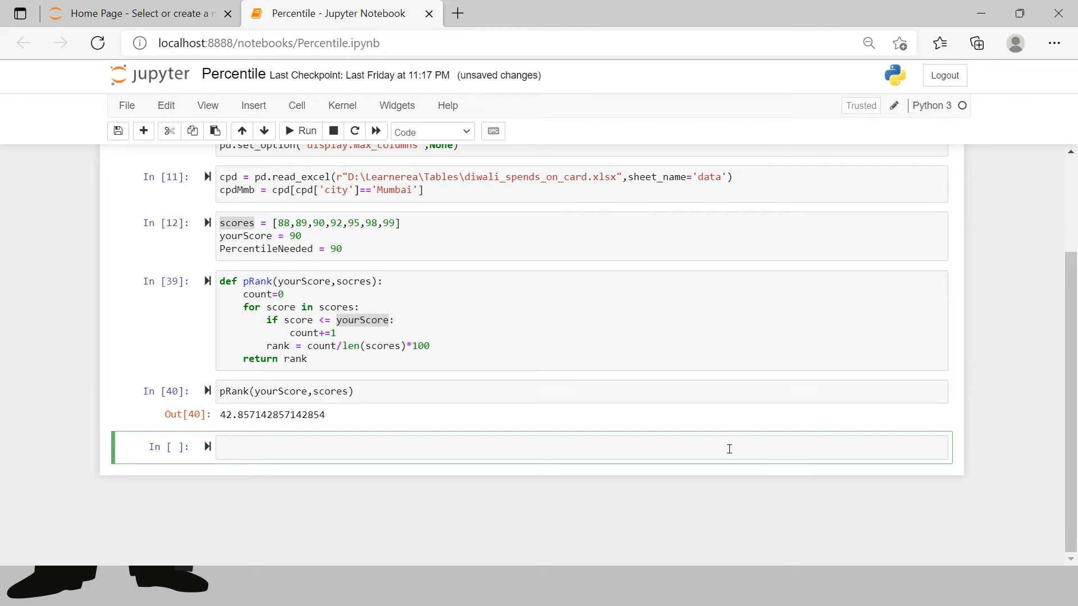
Define the function header def valueP(rank, scores)
{"action": "type", "text": "def"}
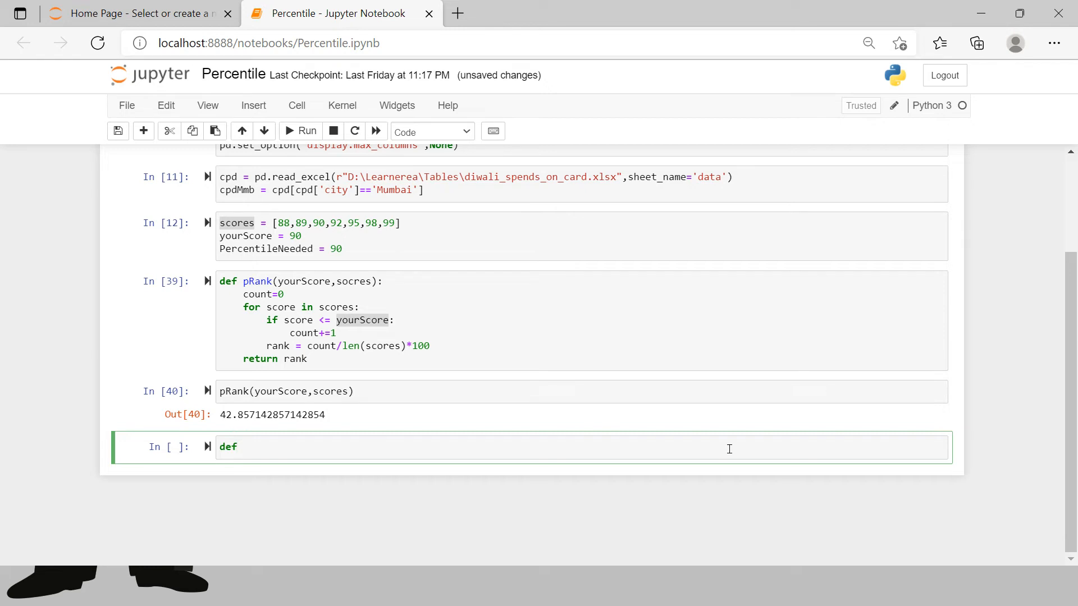
{"action": "type", "text": "value"}
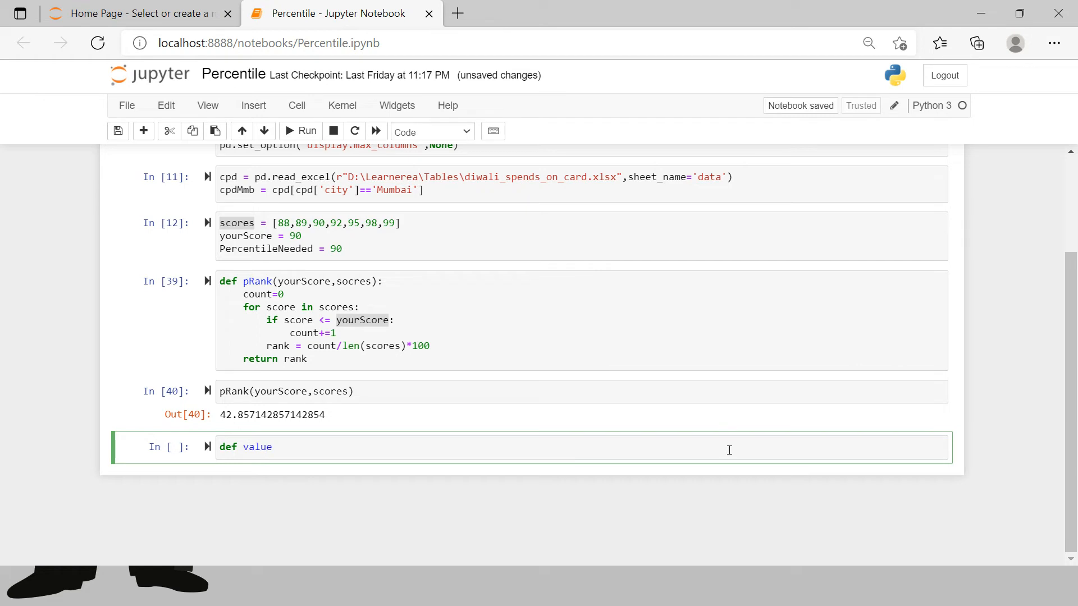
{"action": "type", "text": "P()"}
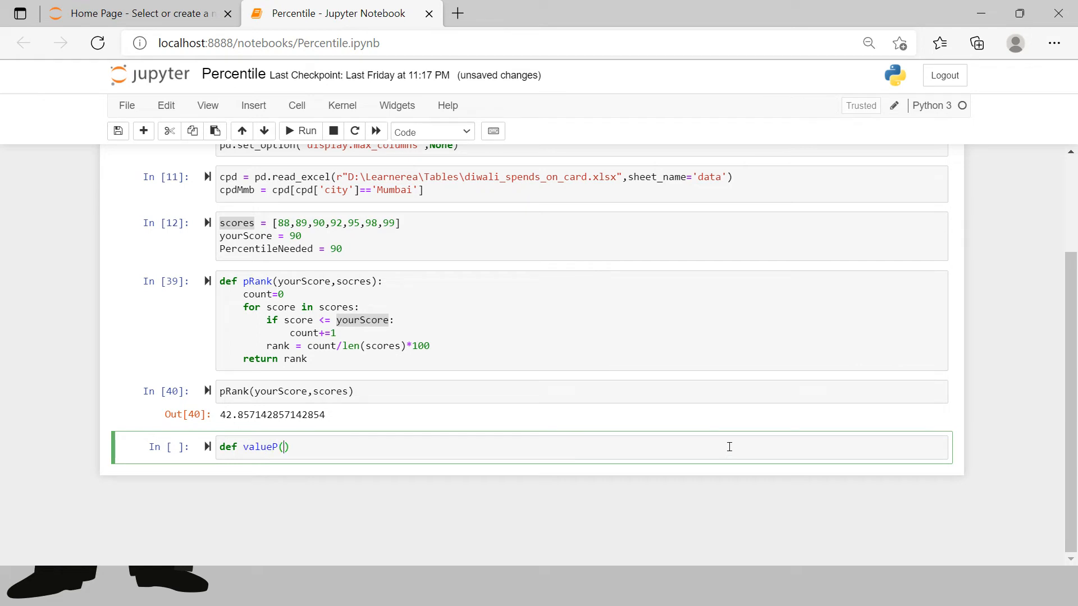
{"action": "type", "text": "rank,"}
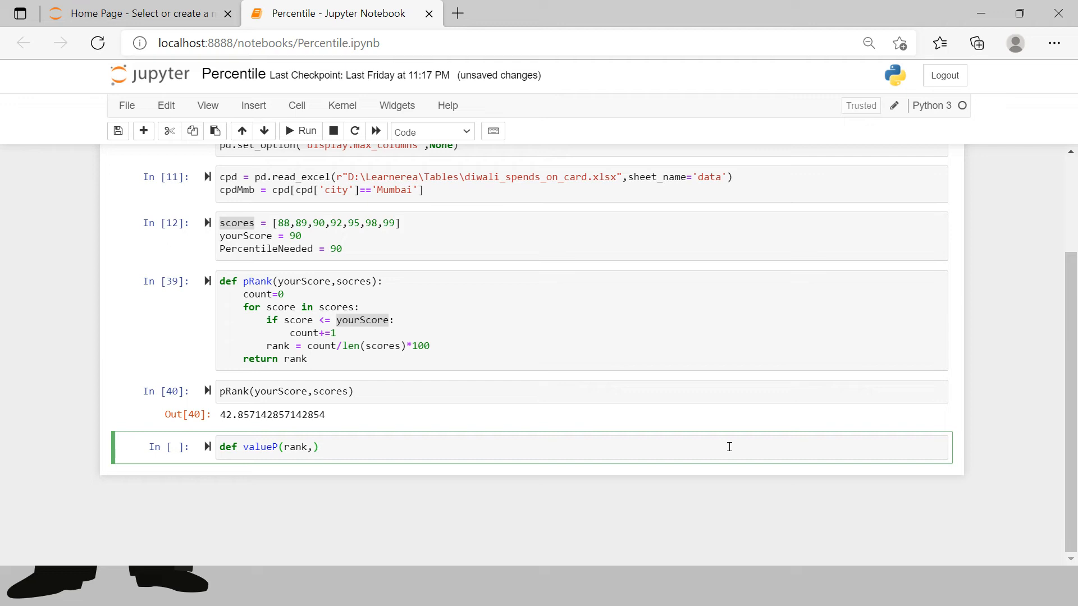
{"action": "type", "text": "score"}
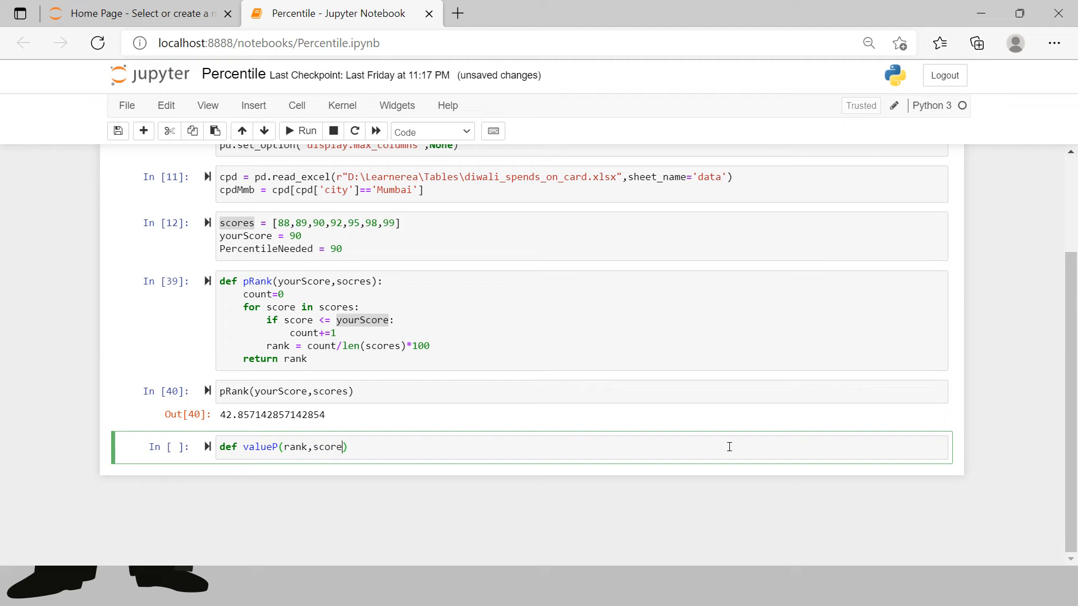
{"action": "type", "text": "s)"}
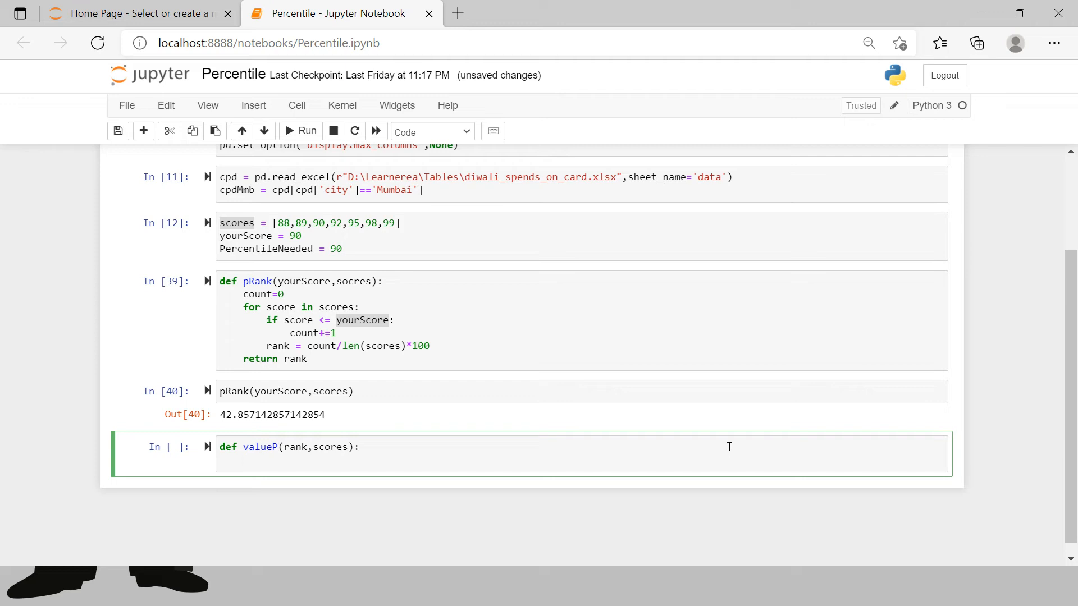
Compute index = rank*len(scores)//100 inside valueP
{"action": "type", "text": "ind"}
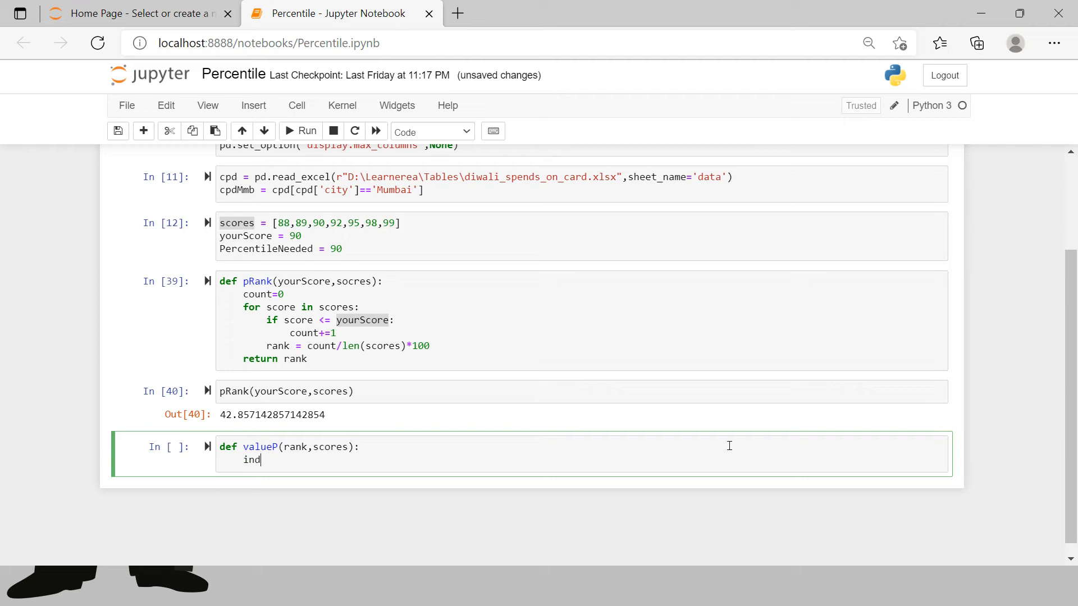
{"action": "type", "text": "ex ="}
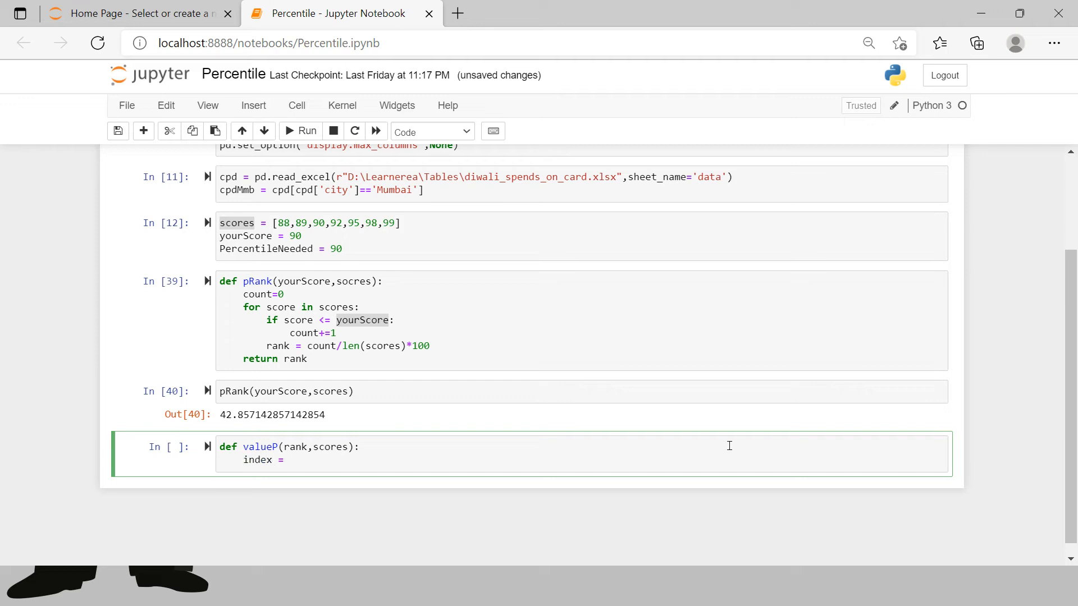
{"action": "left_click", "coordinate": [289, 460]}
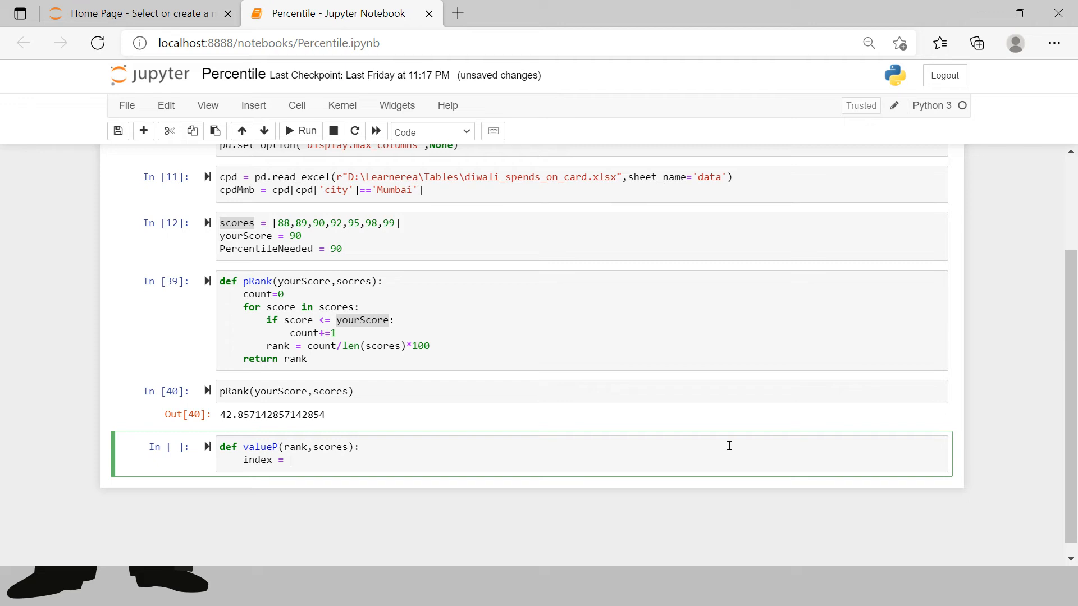
{"action": "type", "text": "r"}
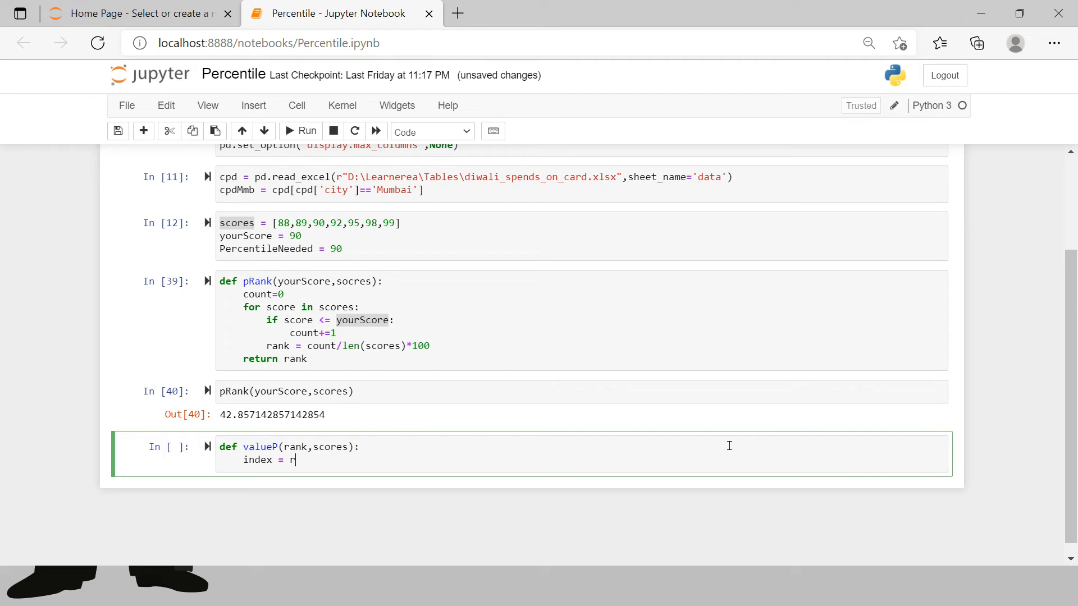
{"action": "type", "text": "ank"}
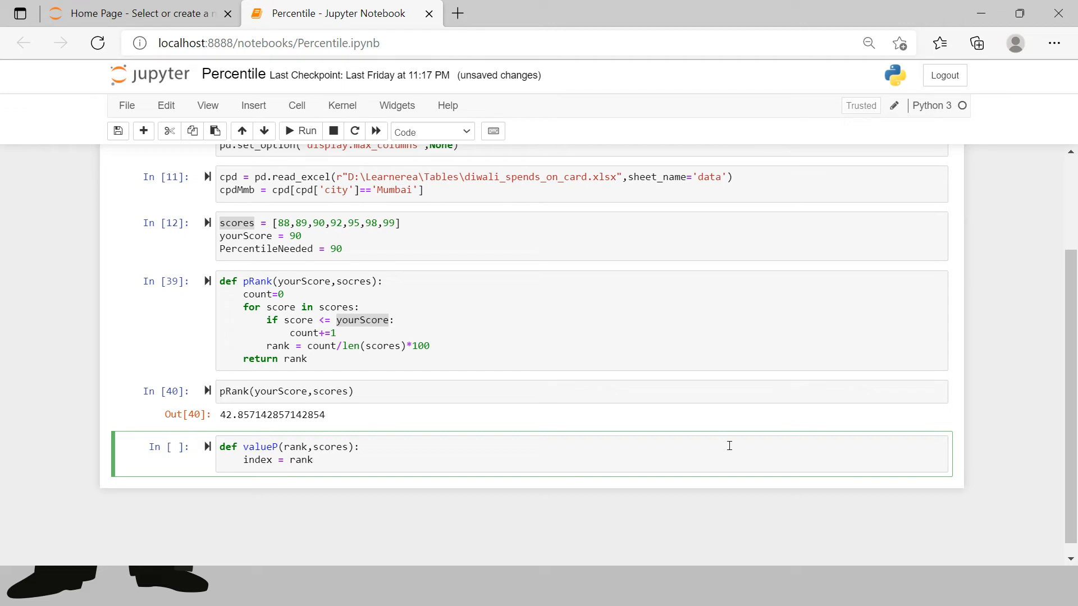
{"action": "type", "text": "*"}
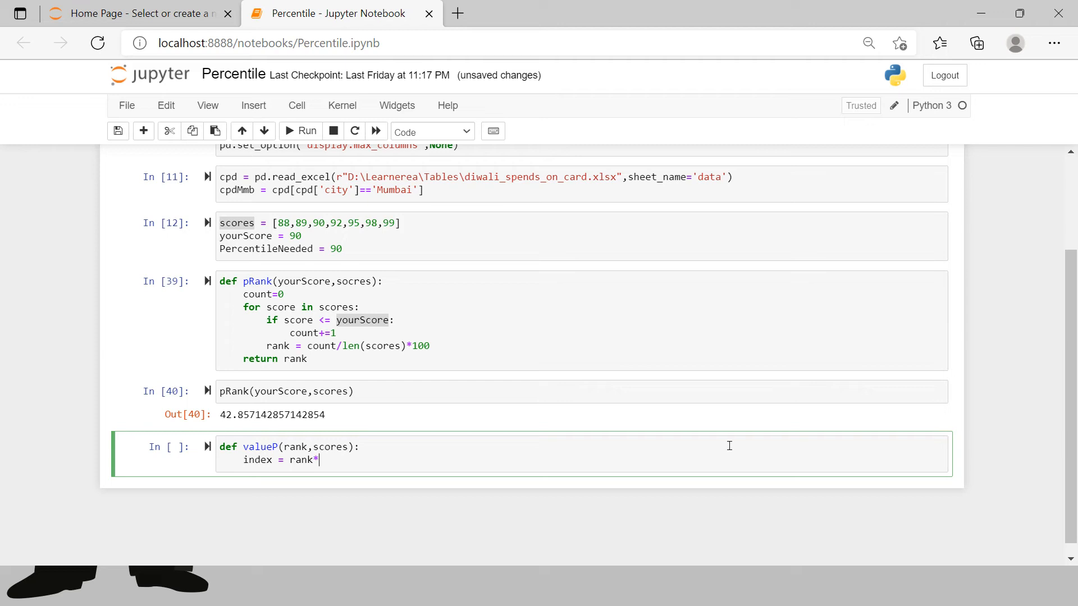
{"action": "type", "text": "len"}
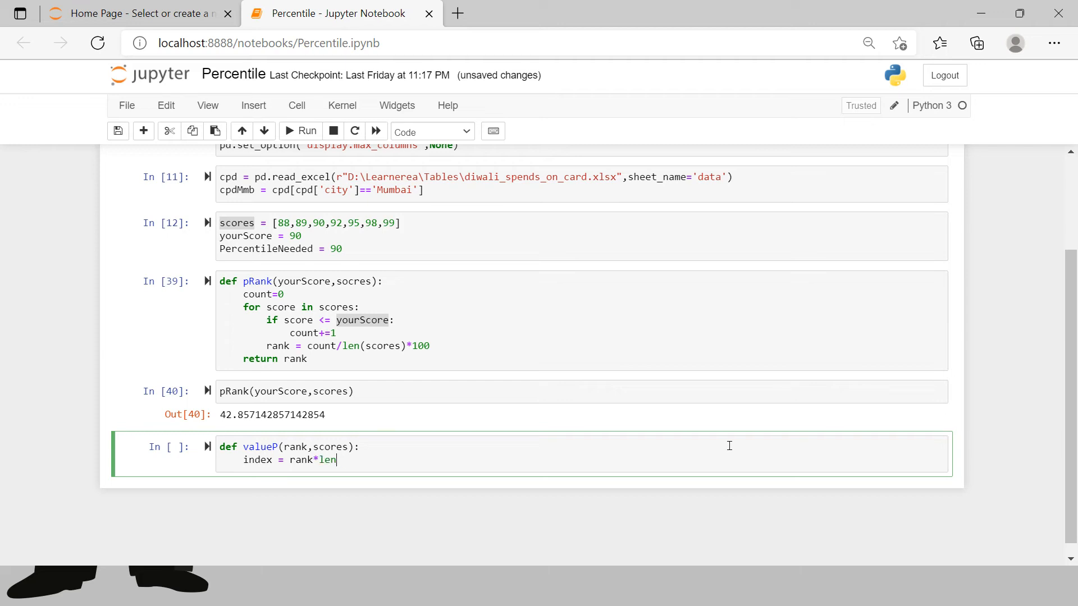
{"action": "type", "text": "(scores)"}
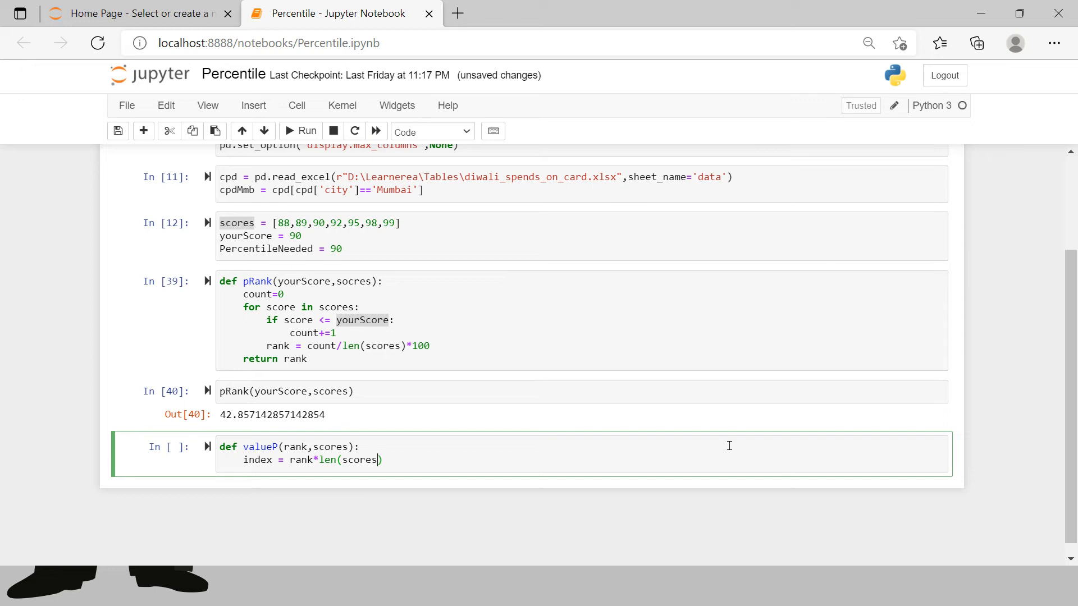
{"action": "type", "text": "//"}
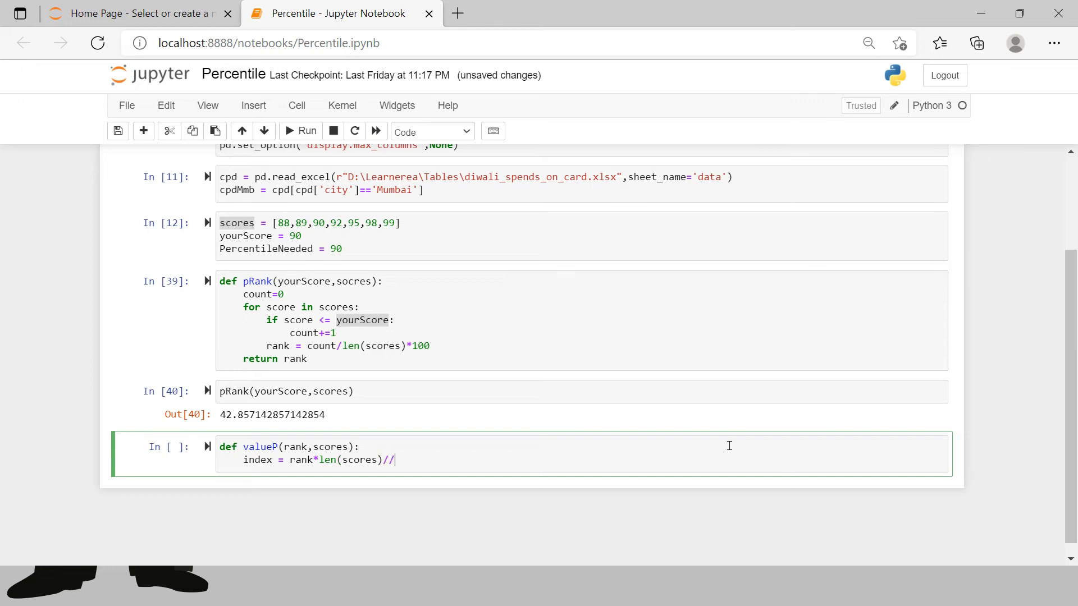
{"action": "type", "text": "100"}
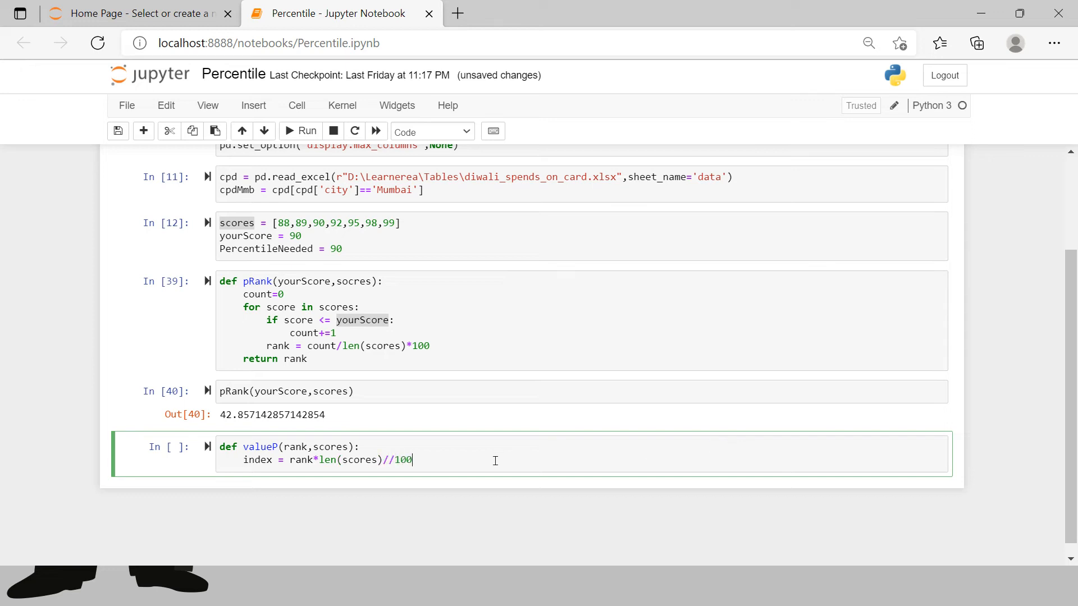
{"action": "mouse_move", "coordinate": [415, 463]}
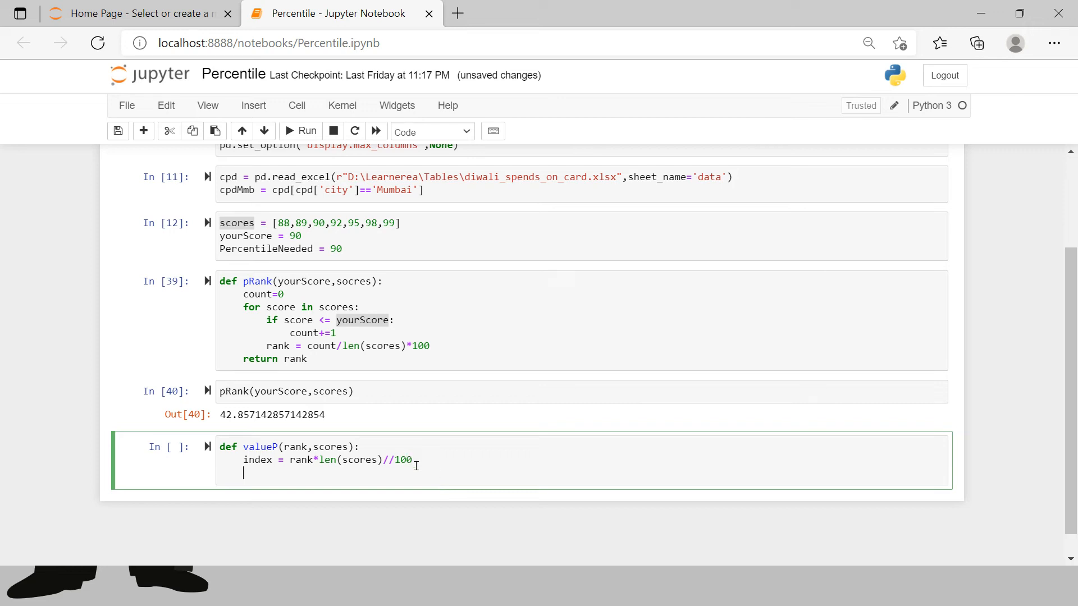
{"action": "mouse_move", "coordinate": [344, 332]}
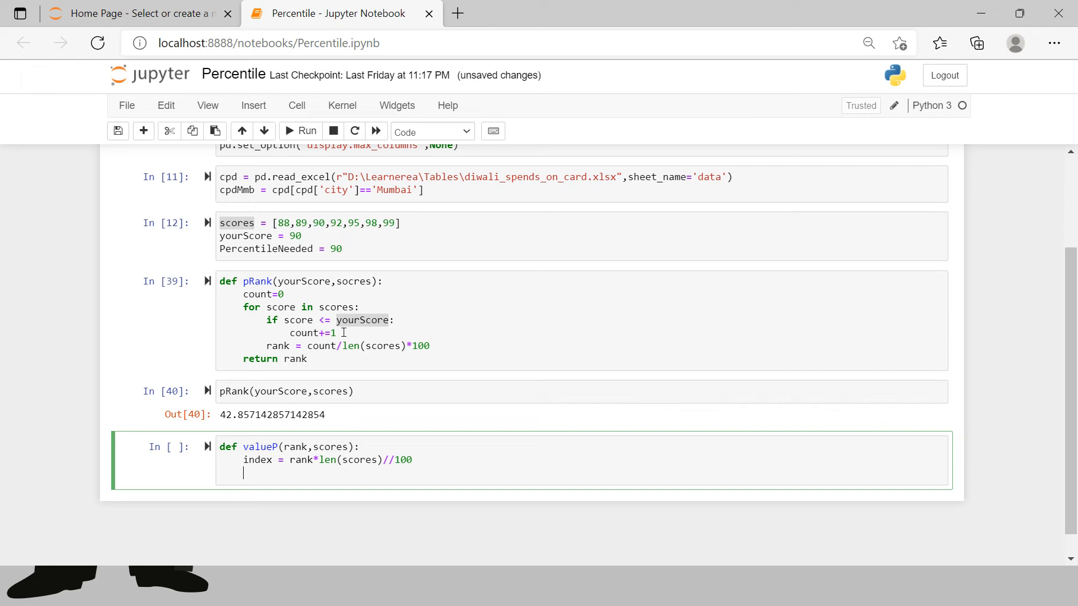
{"action": "mouse_move", "coordinate": [314, 502]}
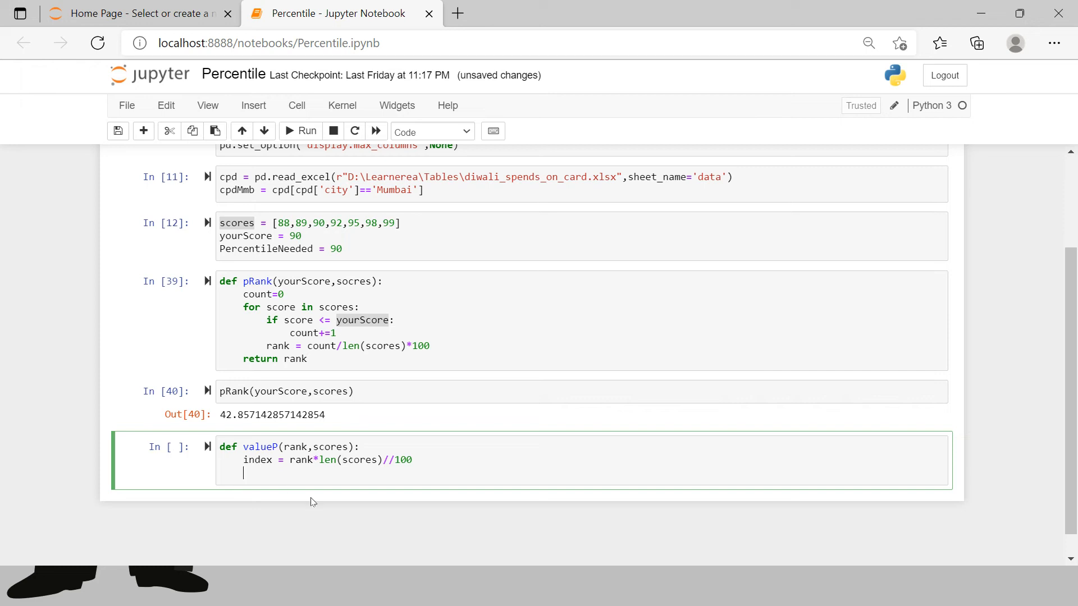
Return scores[index-1] from valueP and run the definition
{"action": "type", "text": "retu"}
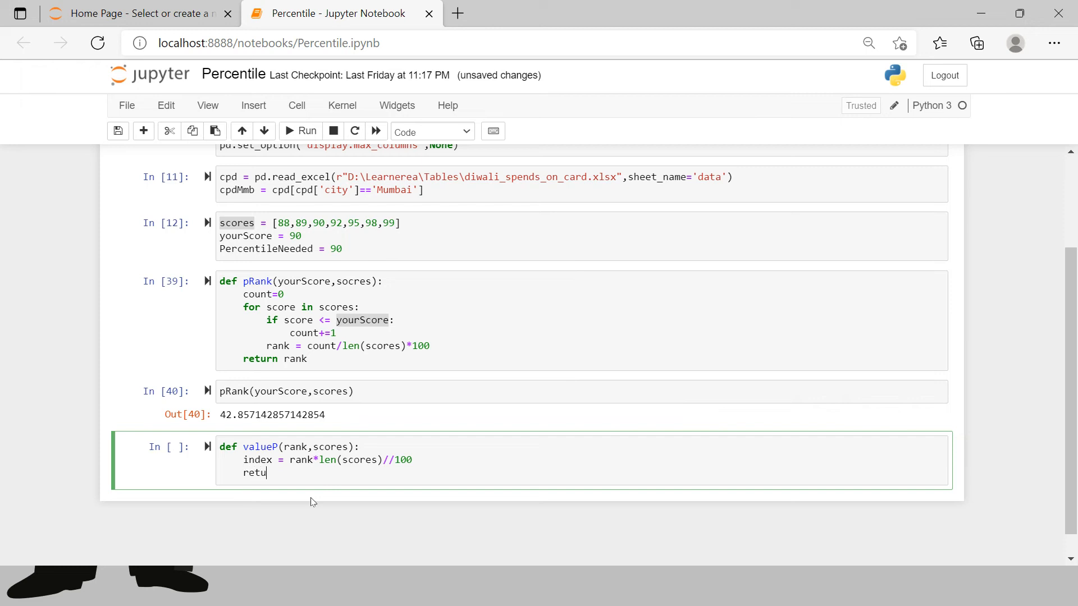
{"action": "type", "text": "rn"}
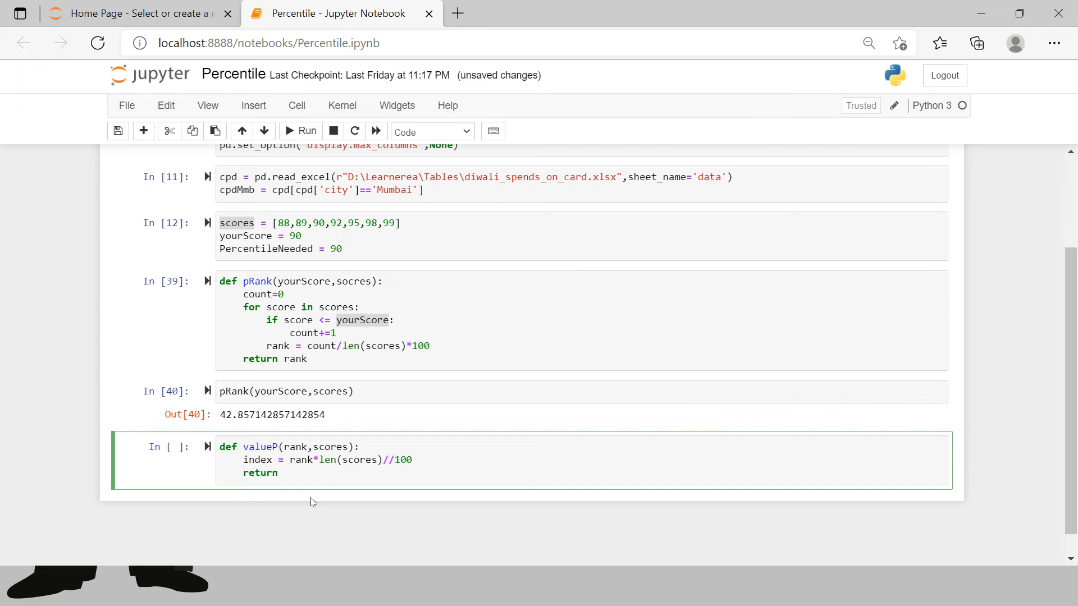
{"action": "left_click", "coordinate": [283, 473]}
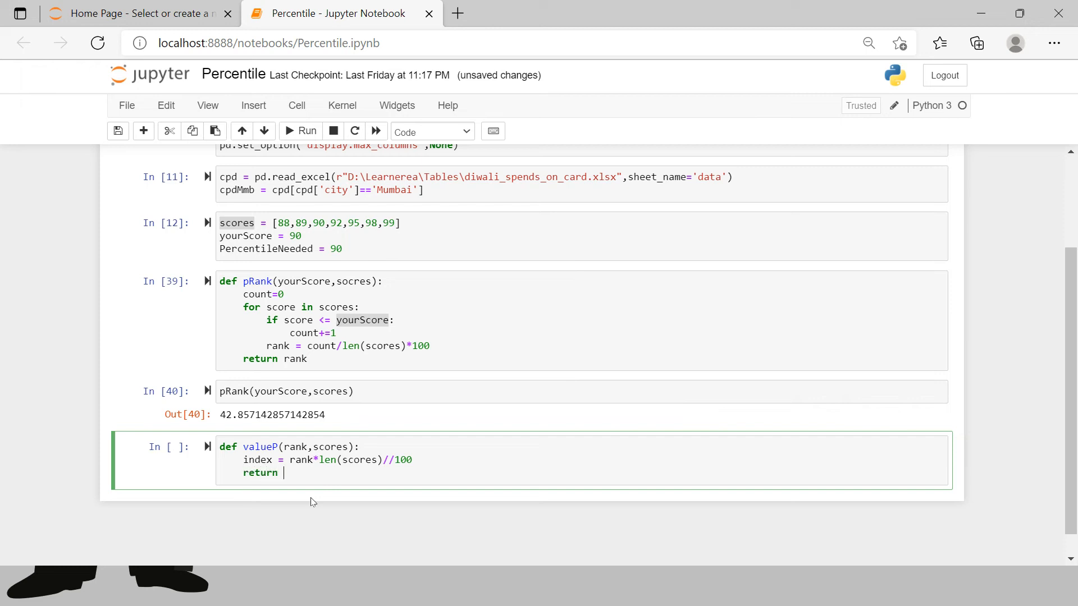
{"action": "type", "text": "scores"}
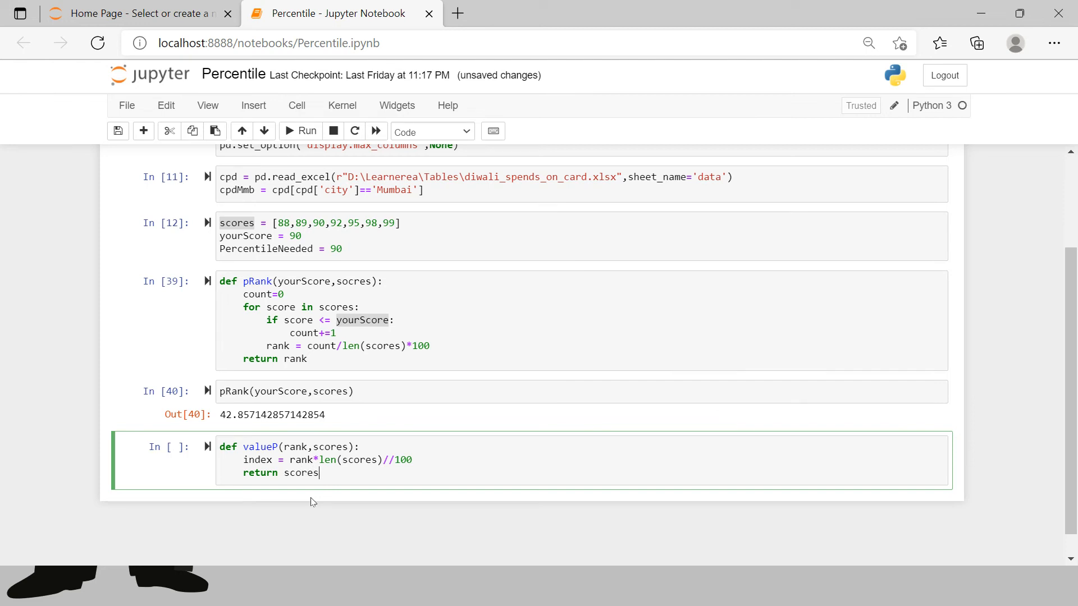
{"action": "type", "text": "[index]"}
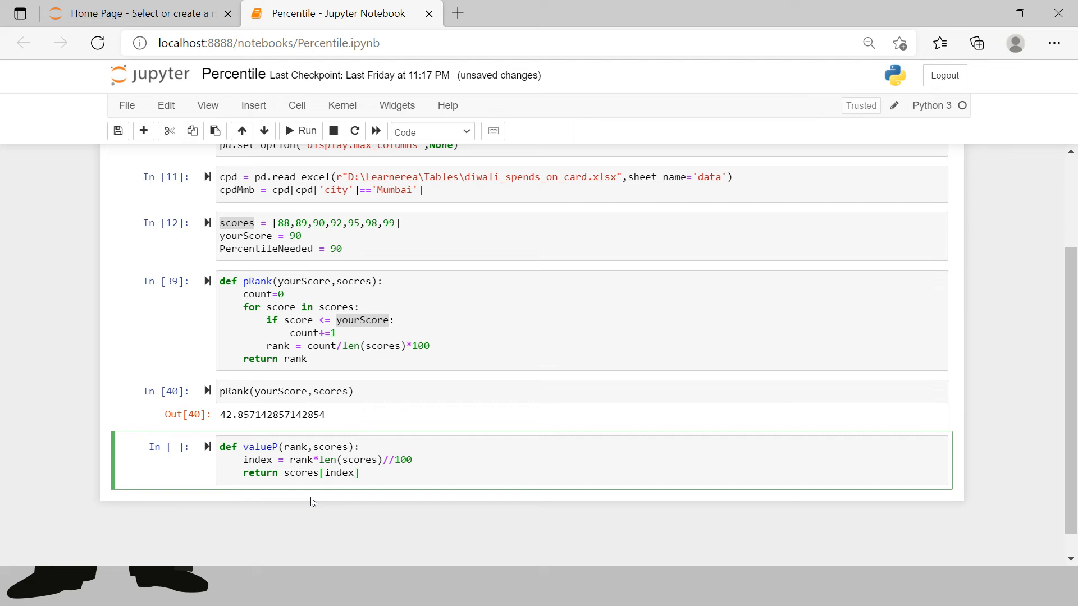
{"action": "type", "text": "-1"}
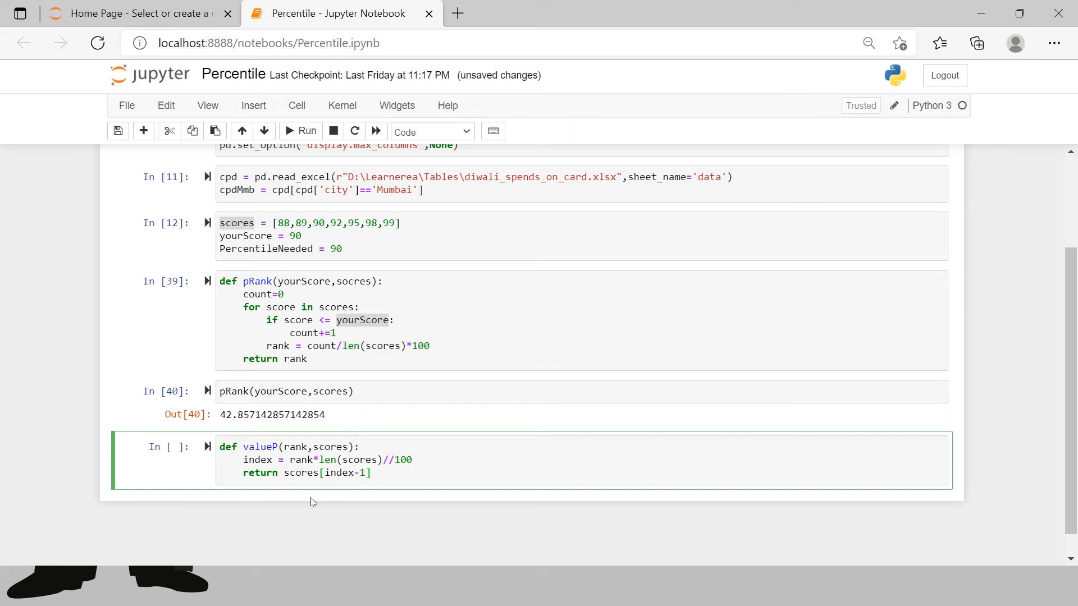
{"action": "left_click", "coordinate": [308, 132]}
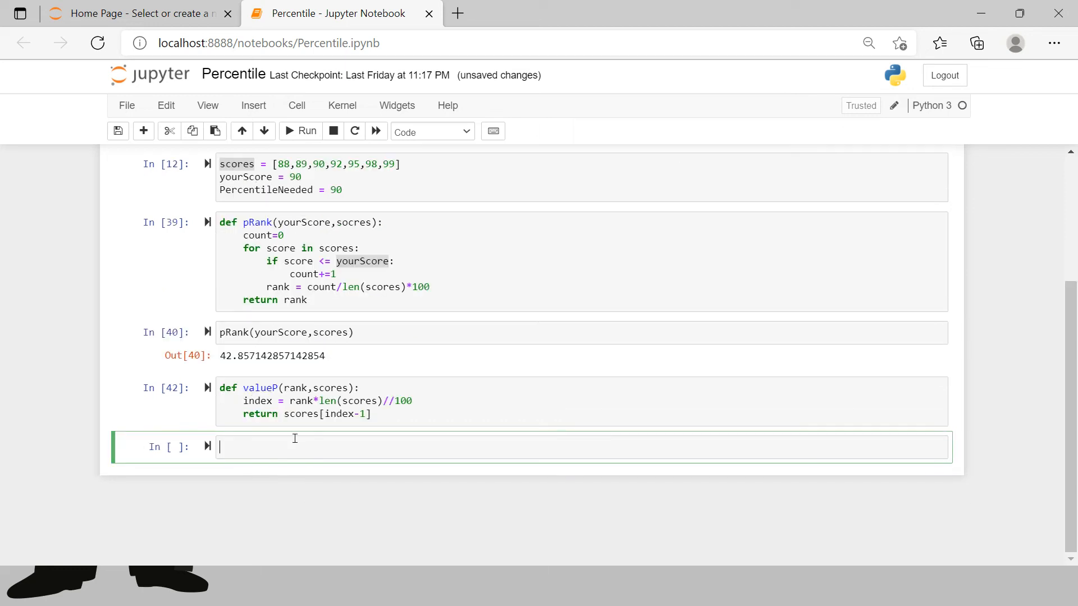
Call valueP(90,scores) in the new cell and run it, giving 98
{"action": "type", "text": "valueP"}
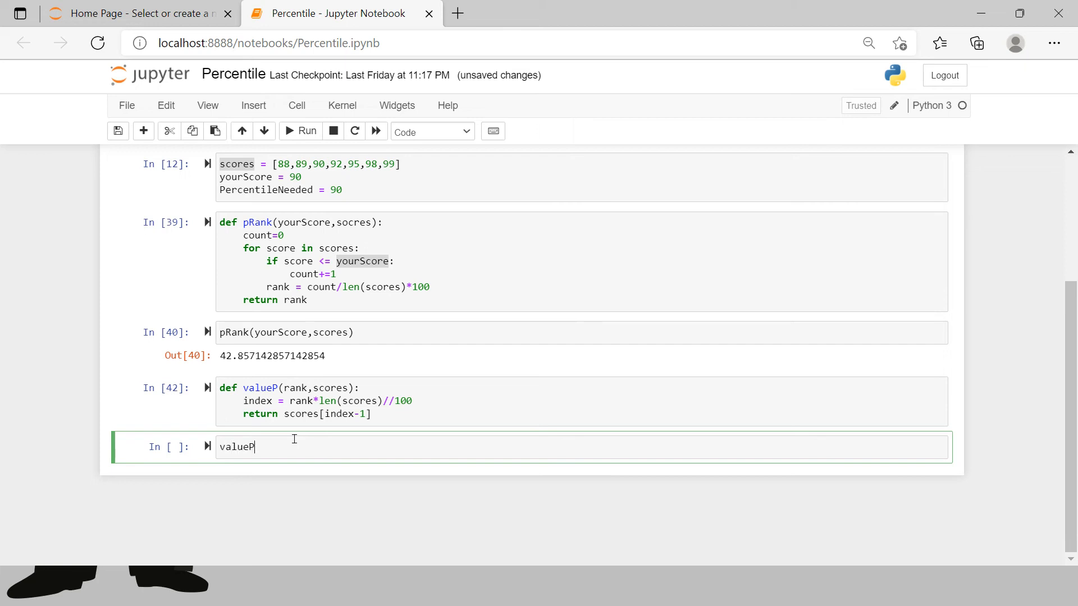
{"action": "type", "text": "()"}
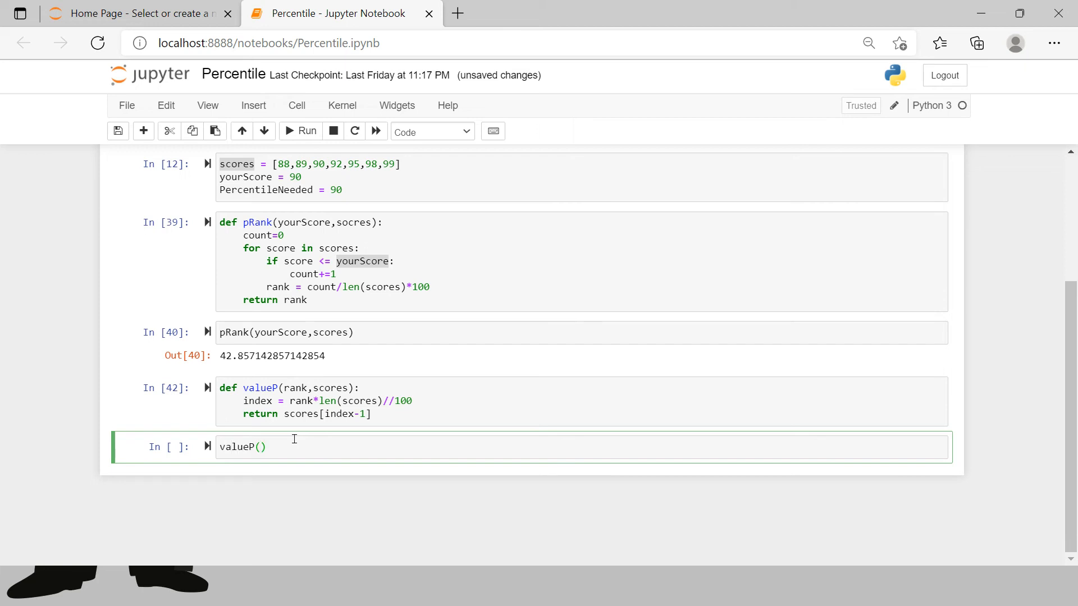
{"action": "type", "text": "90,"}
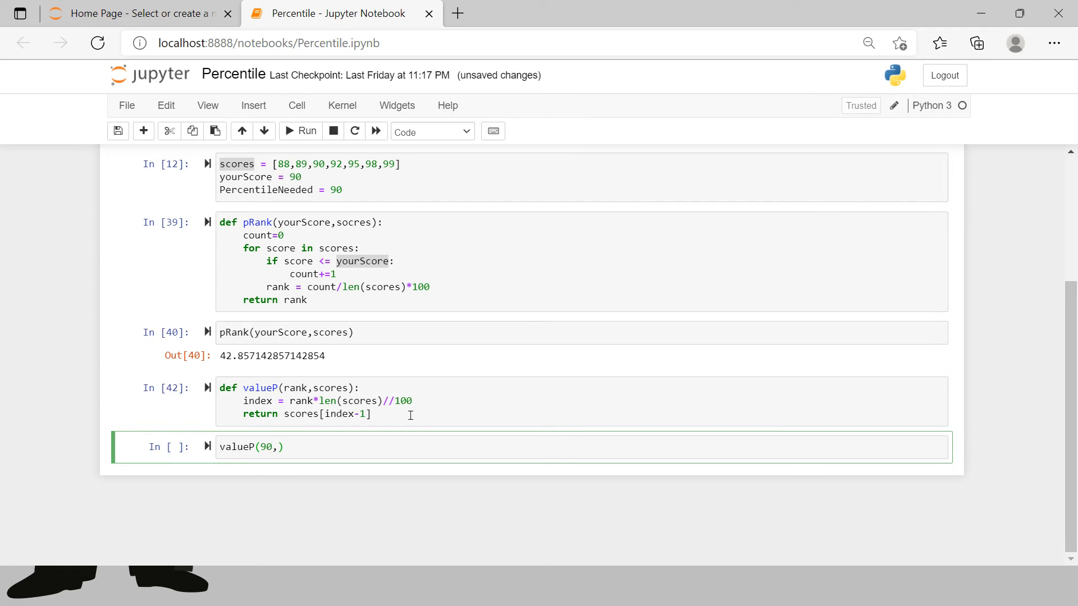
{"action": "type", "text": "scores"}
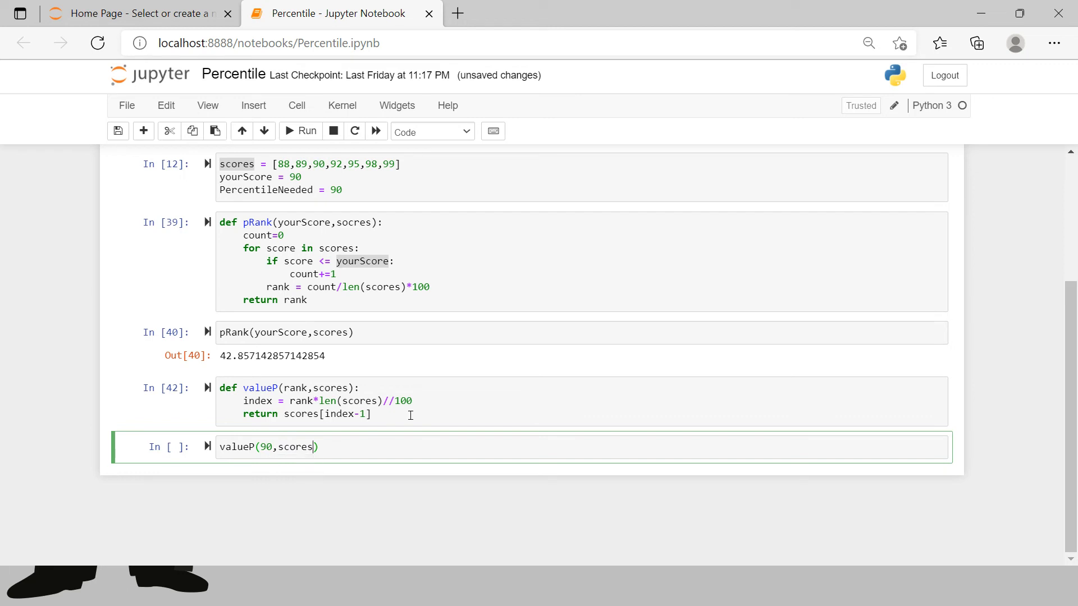
{"action": "left_click", "coordinate": [301, 132]}
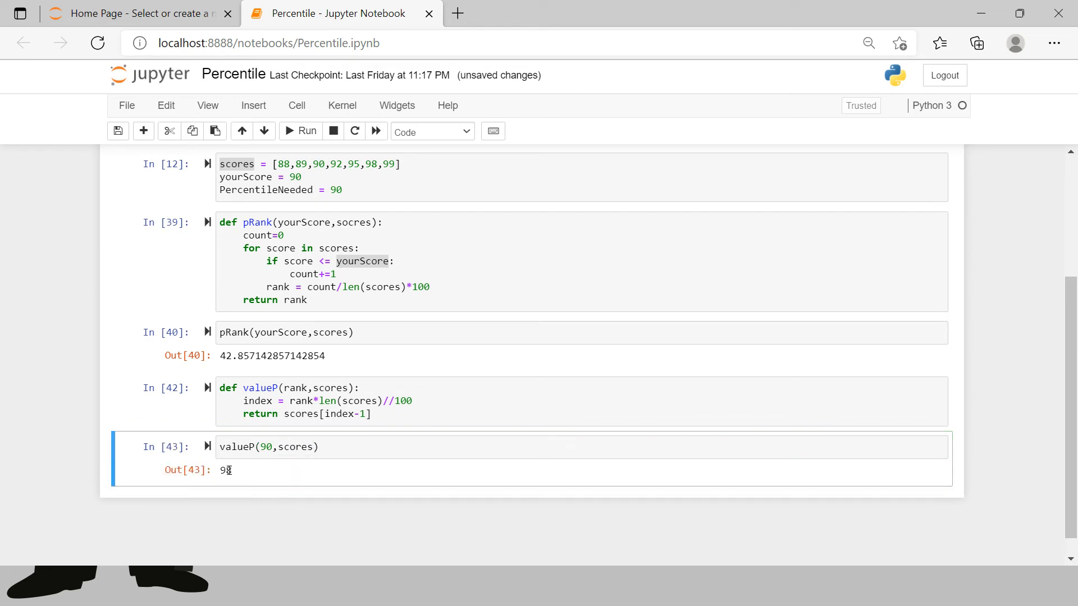
{"action": "double_click", "coordinate": [226, 470]}
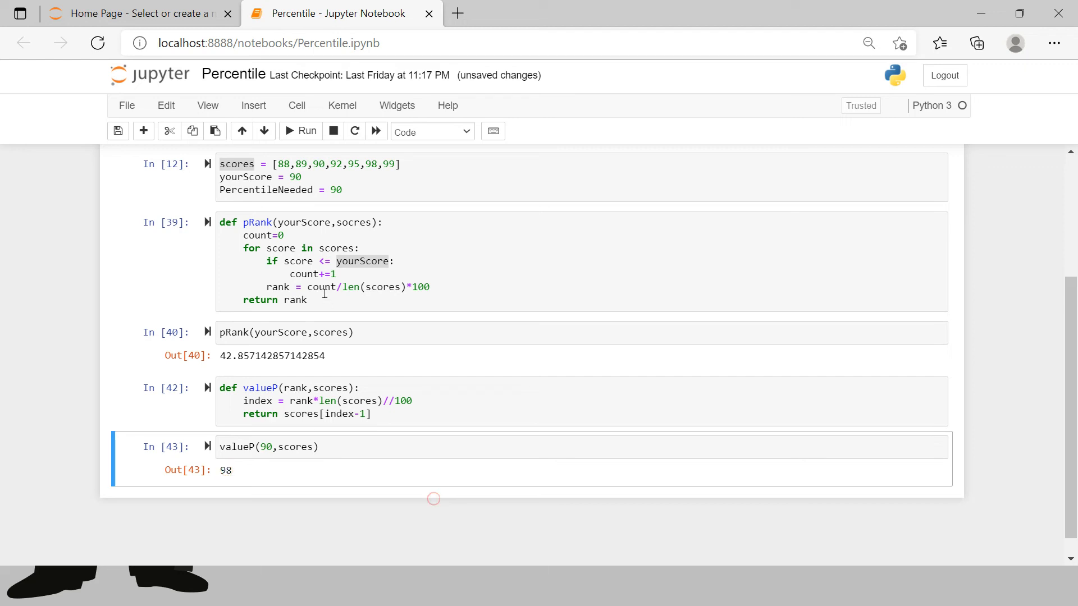
{"action": "left_click", "coordinate": [323, 292]}
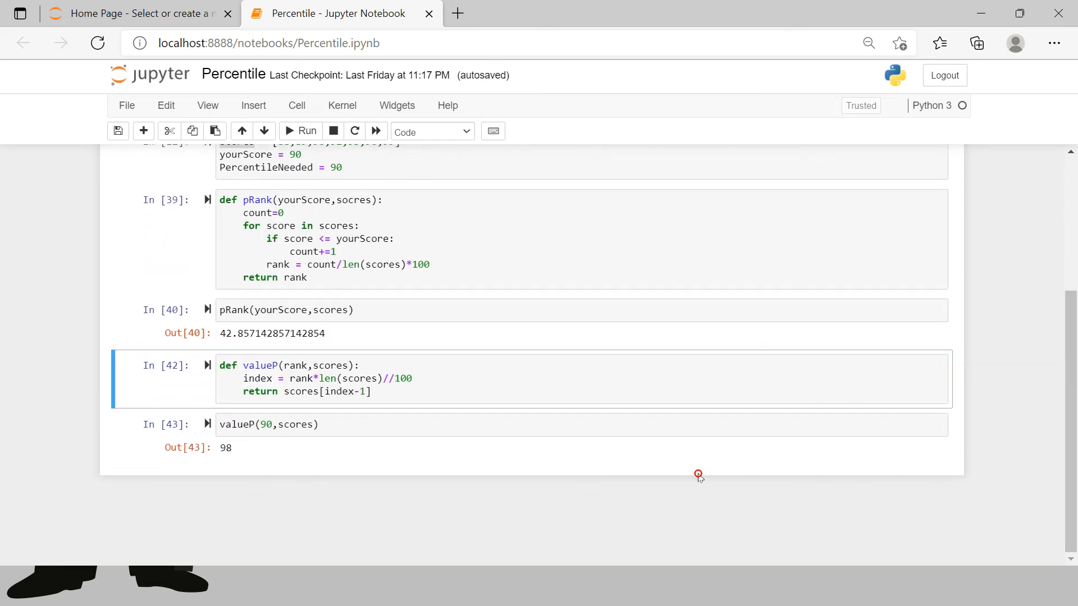
Place the cursor in the empty cell below the valueP(90,scores) result
{"action": "left_click", "coordinate": [482, 424]}
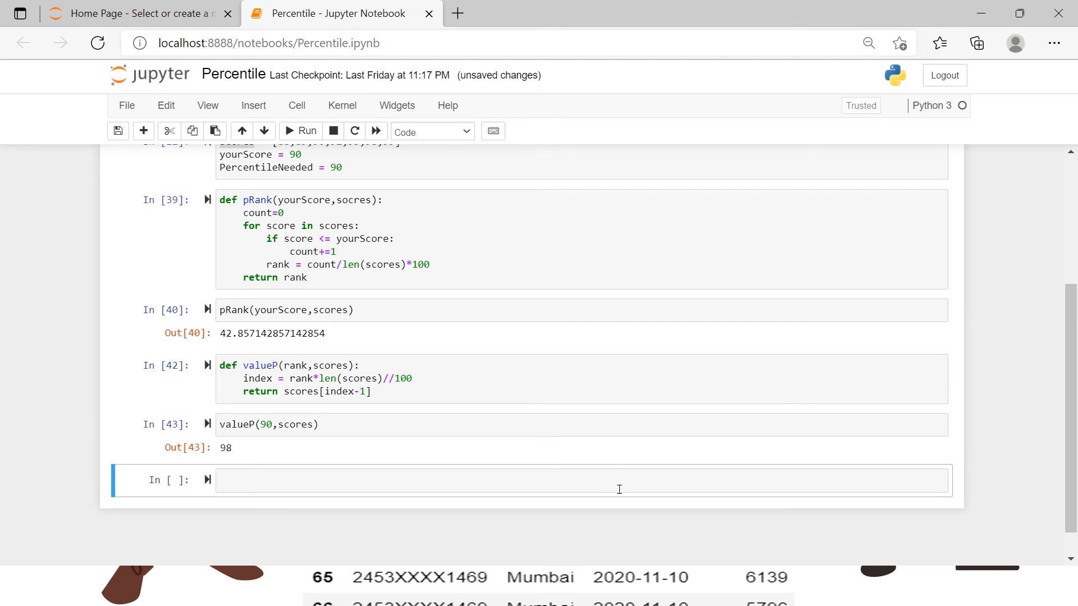
Run cpd.head() to preview the first five transaction rows
{"action": "type", "text": "sns"}
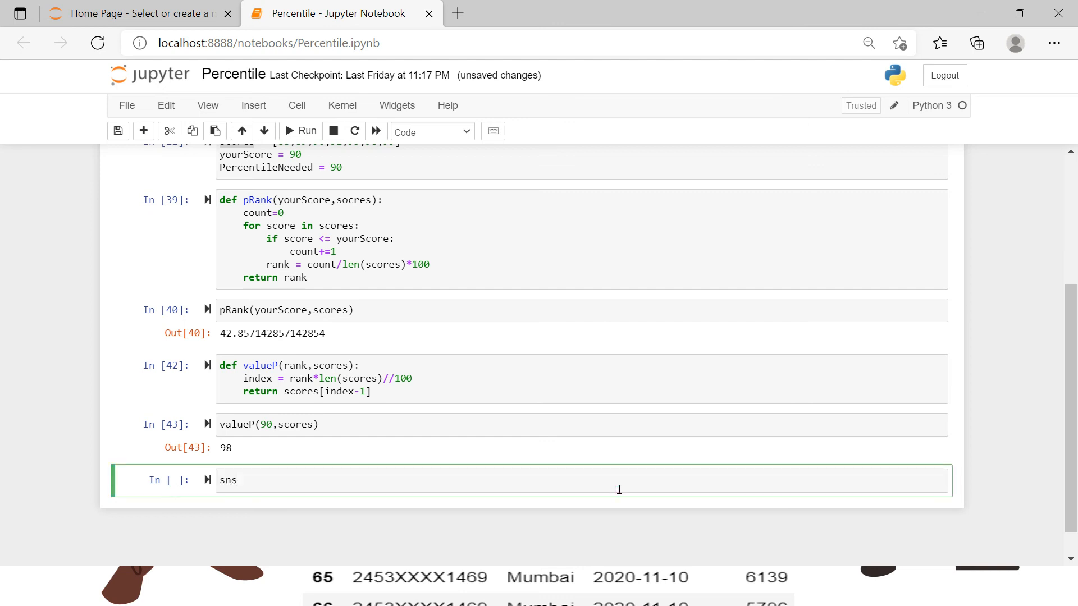
{"action": "type", "text": "."}
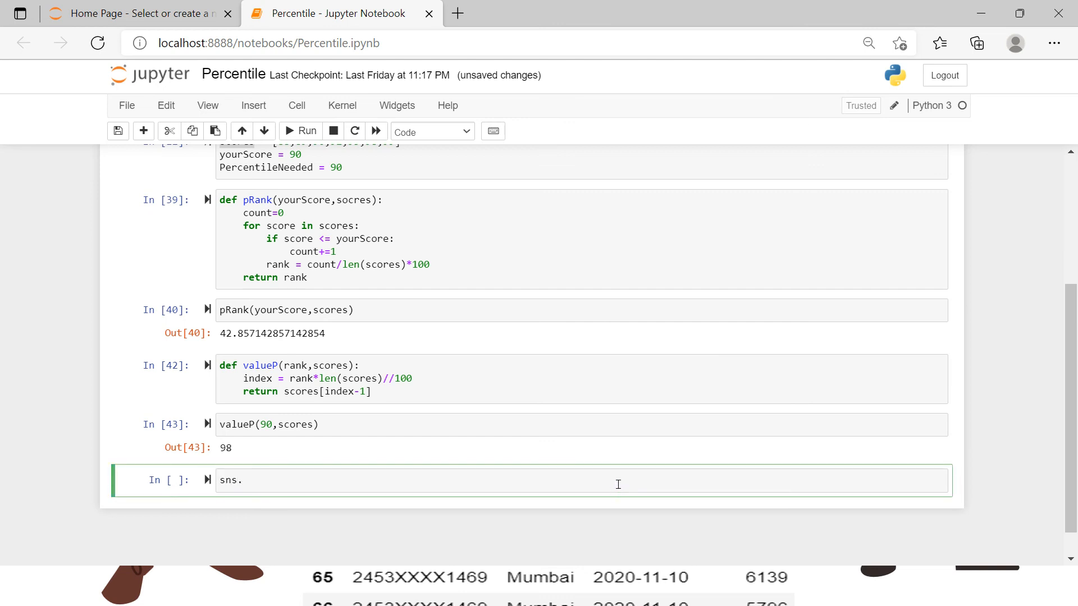
{"action": "type", "text": "cpd."}
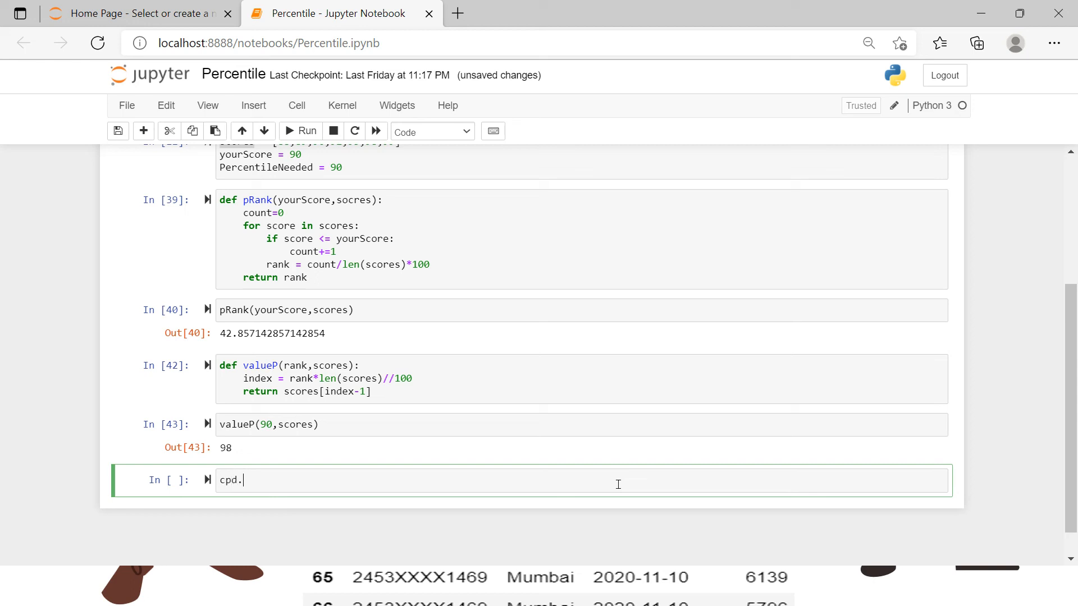
{"action": "type", "text": "head("}
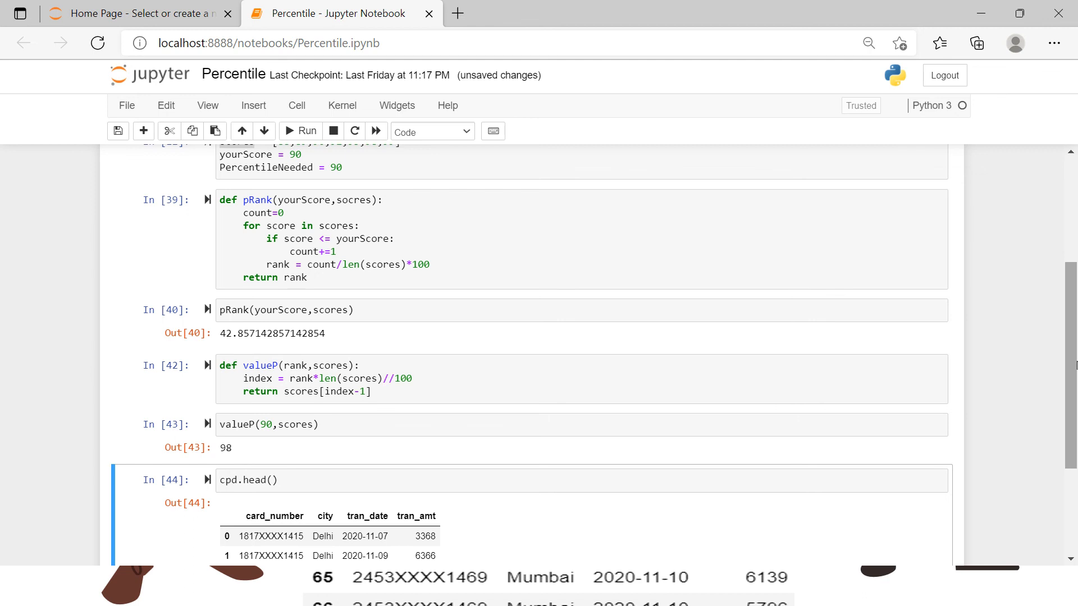
{"action": "scroll", "scroll_direction": "down", "scroll_amount": 3}
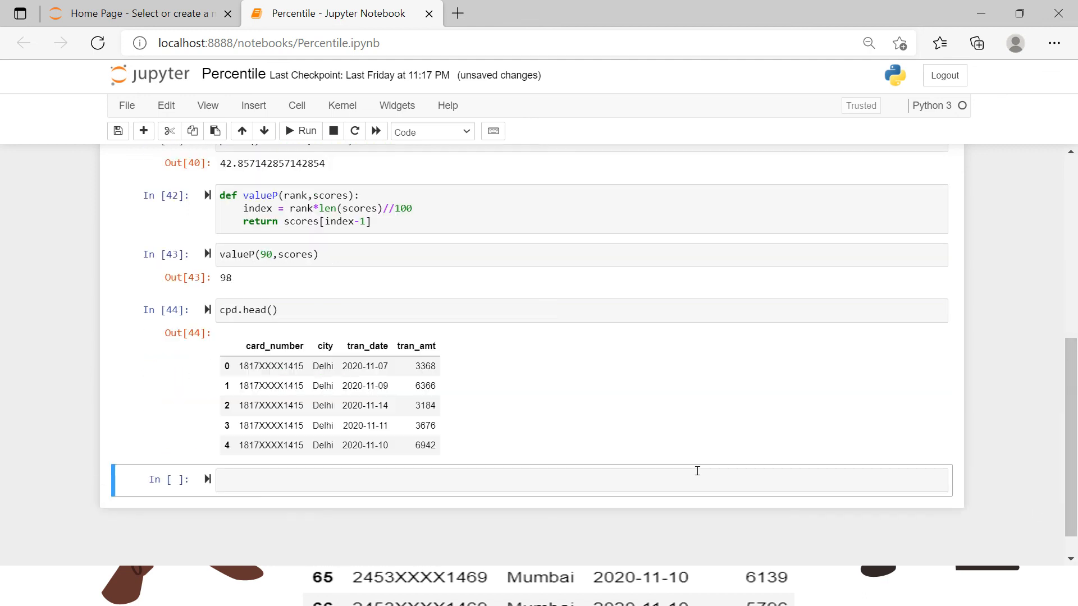
Run sns.boxplot(data=cpd) for tran_amt and add a comma after cpd
{"action": "type", "text": "sns"}
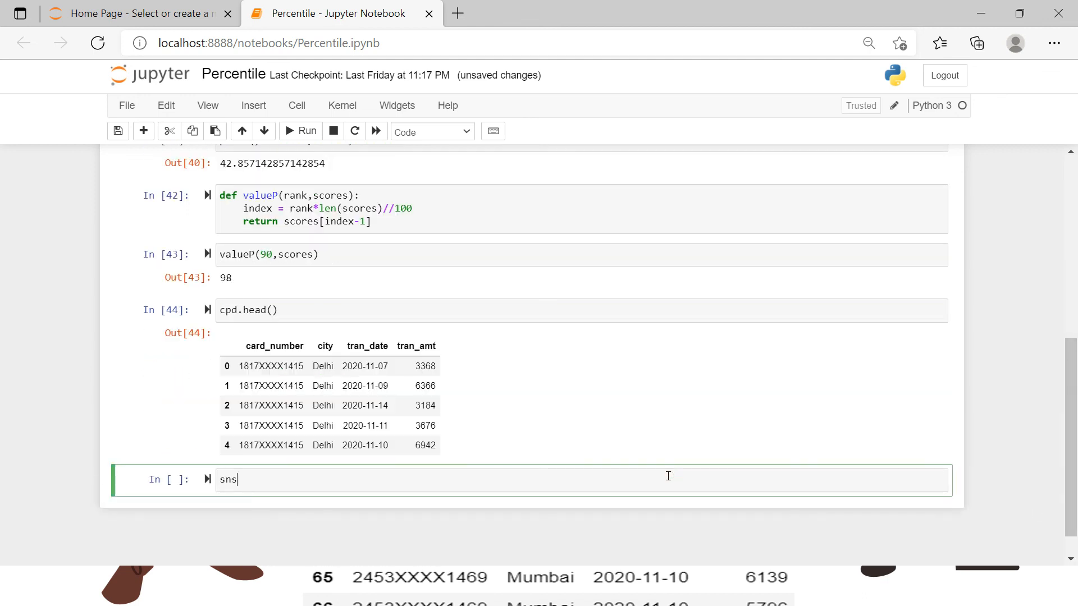
{"action": "type", "text": ".boxplot"}
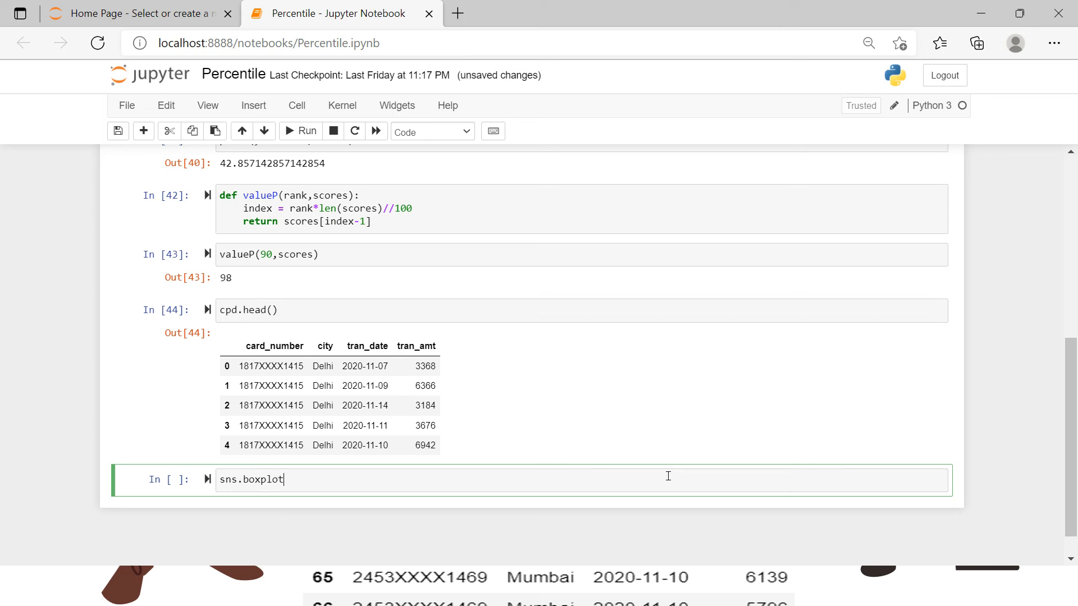
{"action": "type", "text": "(data)"}
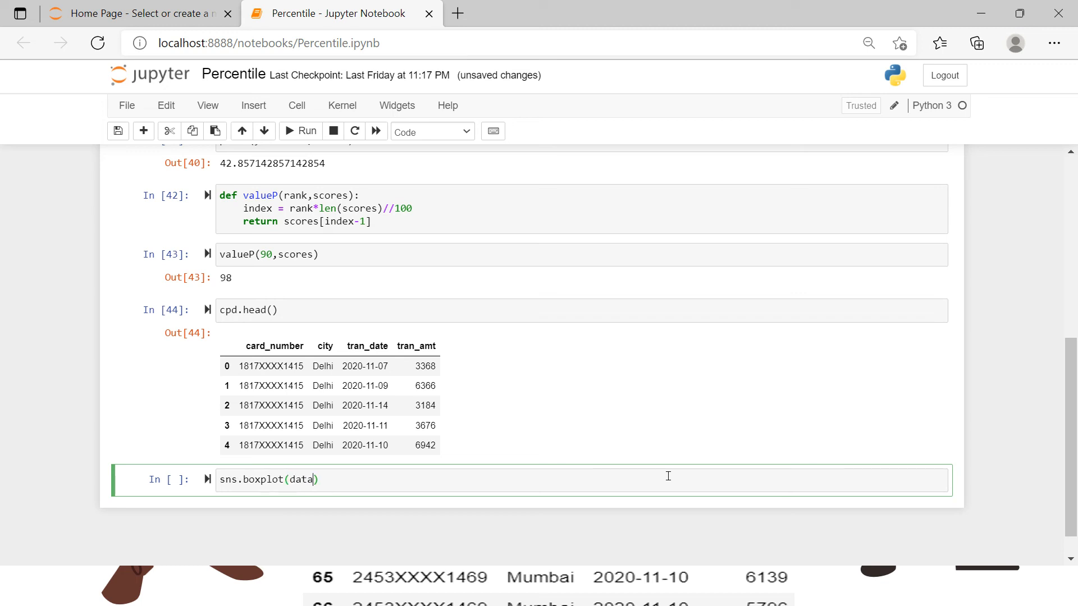
{"action": "type", "text": "="}
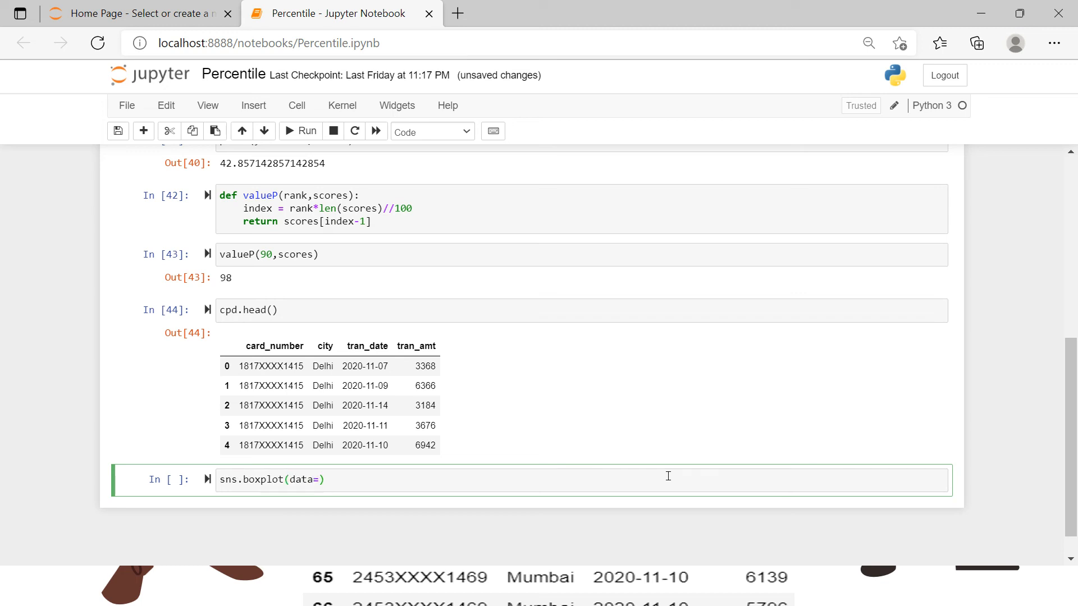
{"action": "type", "text": "cpd"}
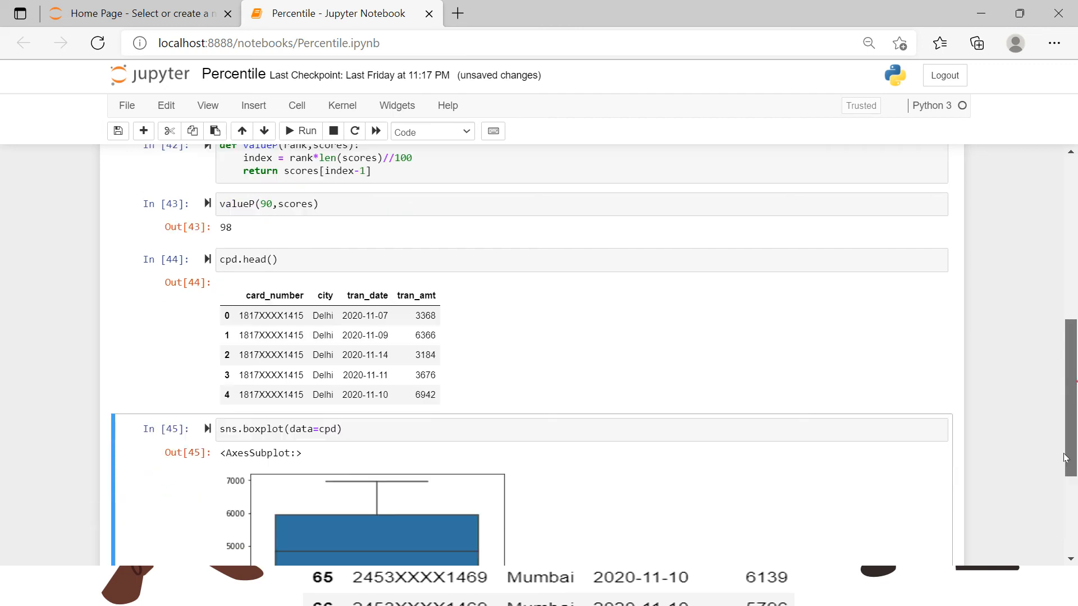
{"action": "scroll", "scroll_direction": "down", "scroll_amount": 3}
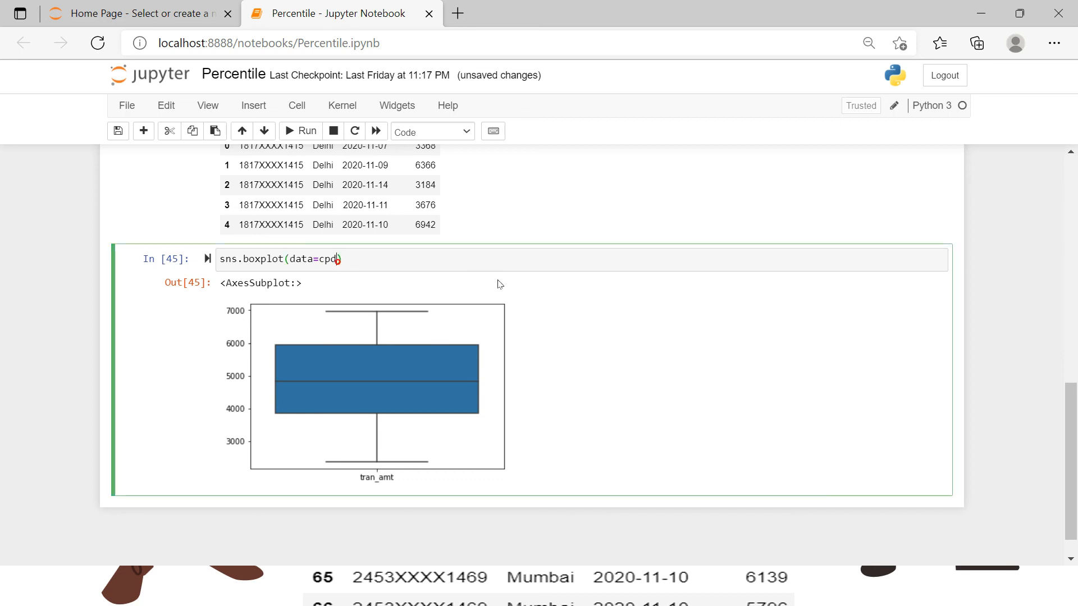
{"action": "type", "text": ","}
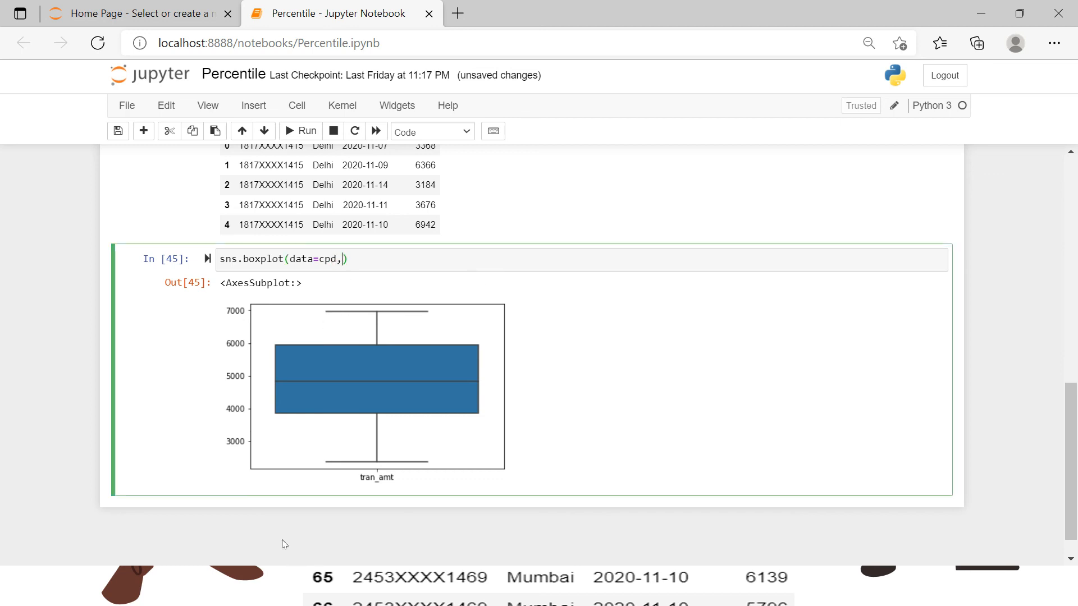
{"action": "mouse_move", "coordinate": [350, 310]}
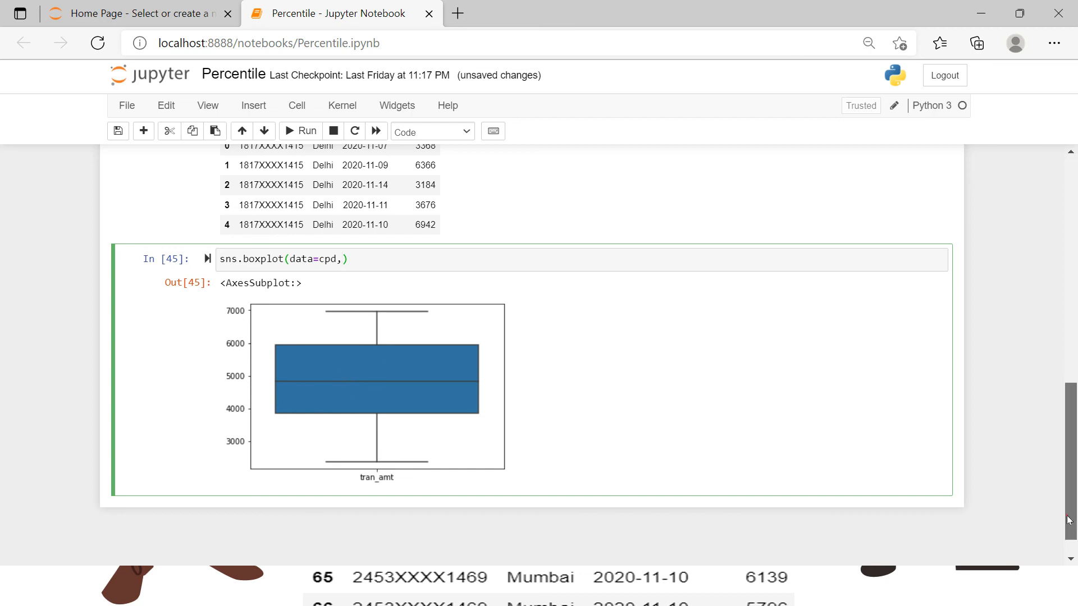
{"action": "scroll", "scroll_direction": "up", "scroll_amount": 3}
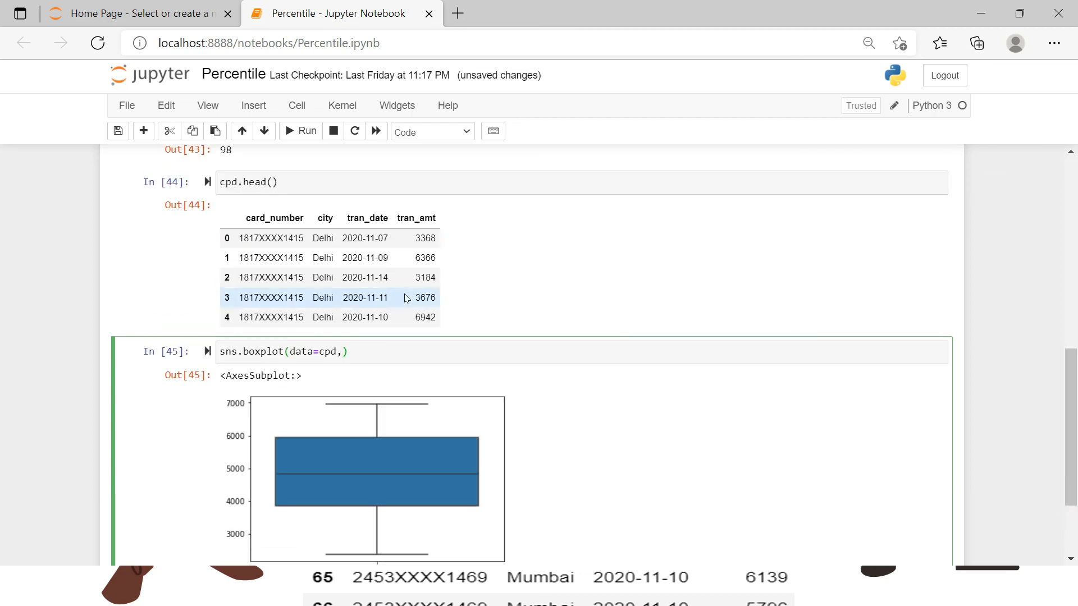
{"action": "mouse_move", "coordinate": [535, 376]}
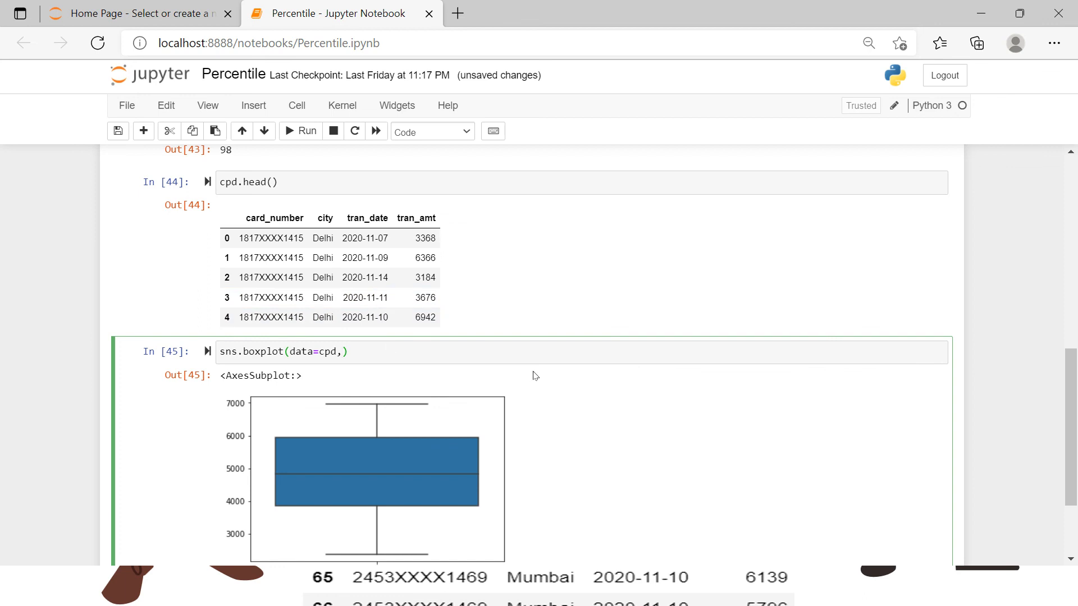
Add y='tran_amt' to the boxplot call and rerun it
{"action": "type", "text": "y='tra'"}
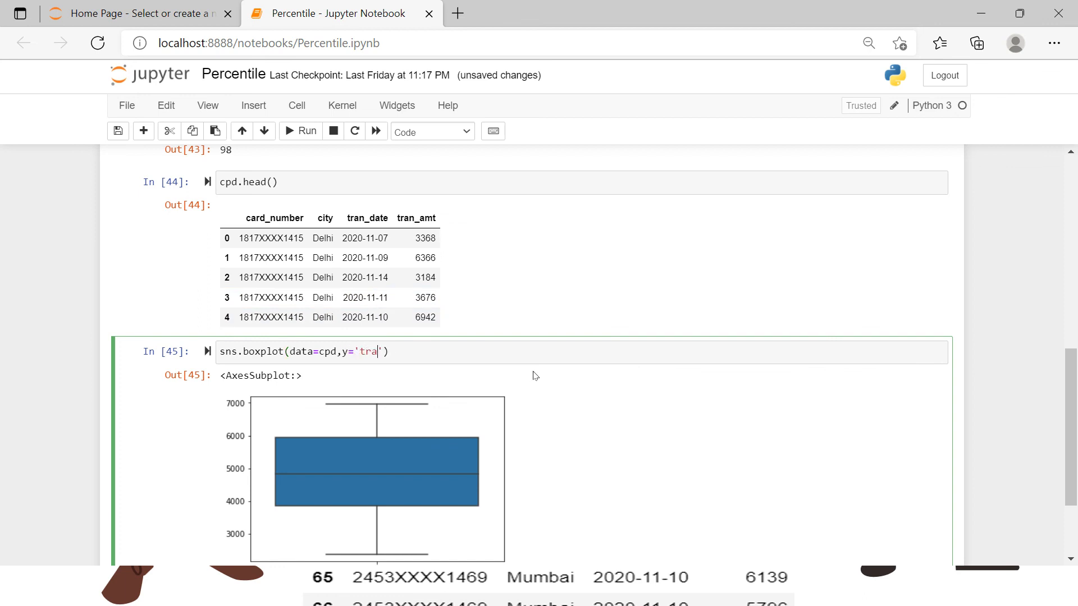
{"action": "type", "text": "n_amt"}
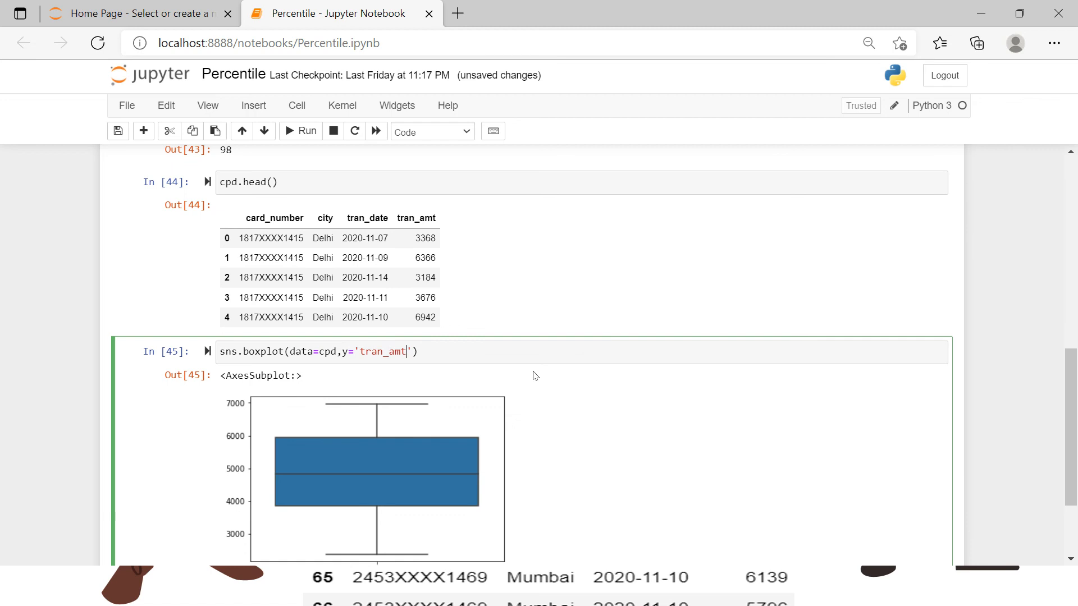
{"action": "left_click", "coordinate": [300, 132]}
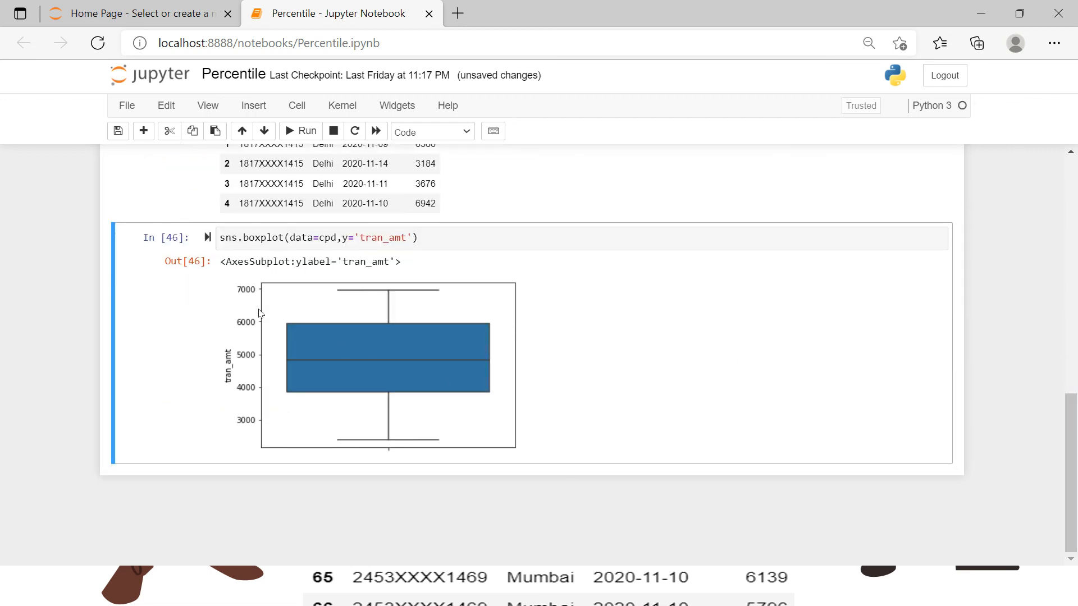
{"action": "mouse_move", "coordinate": [408, 421]}
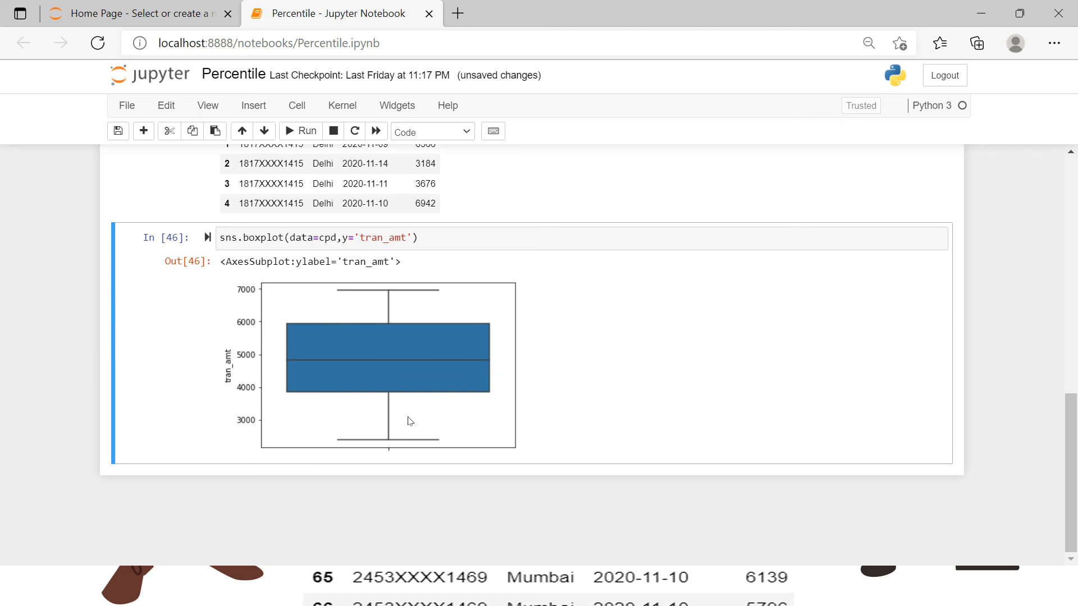
{"action": "mouse_move", "coordinate": [290, 396]}
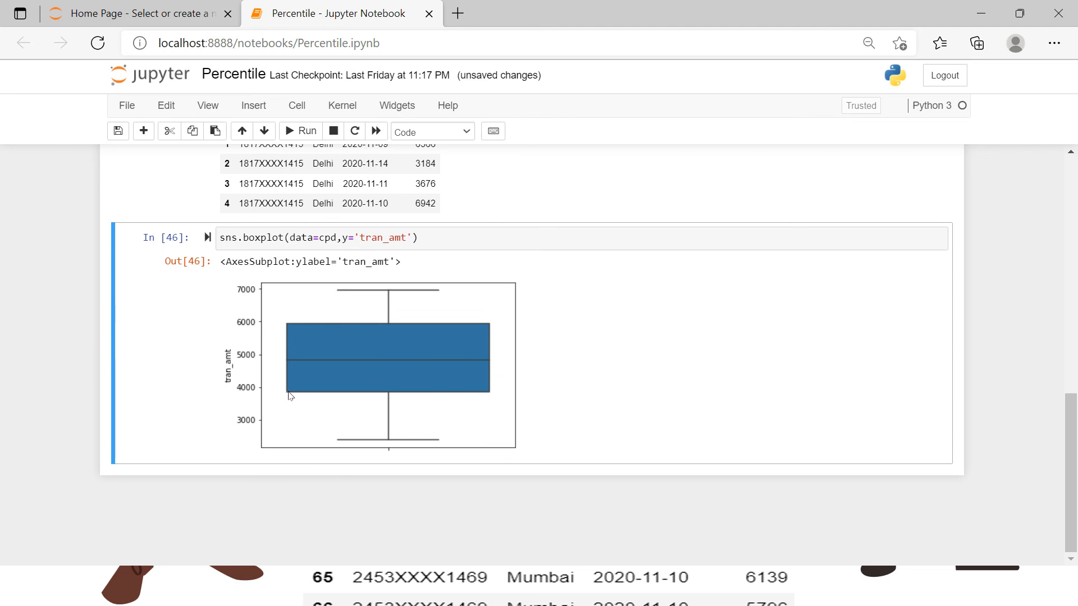
{"action": "mouse_move", "coordinate": [256, 445]}
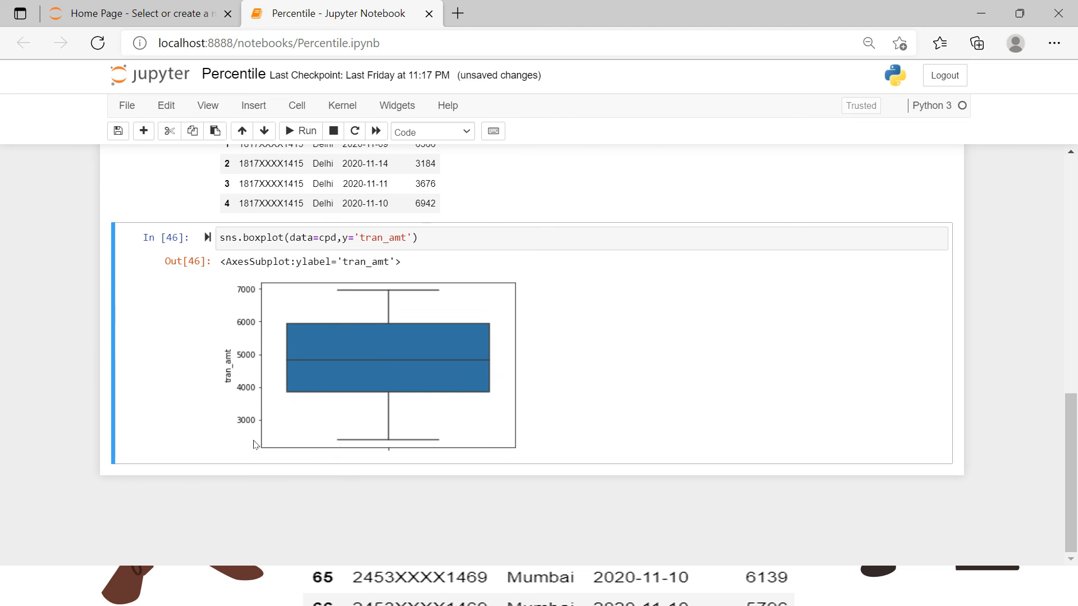
{"action": "mouse_move", "coordinate": [289, 396]}
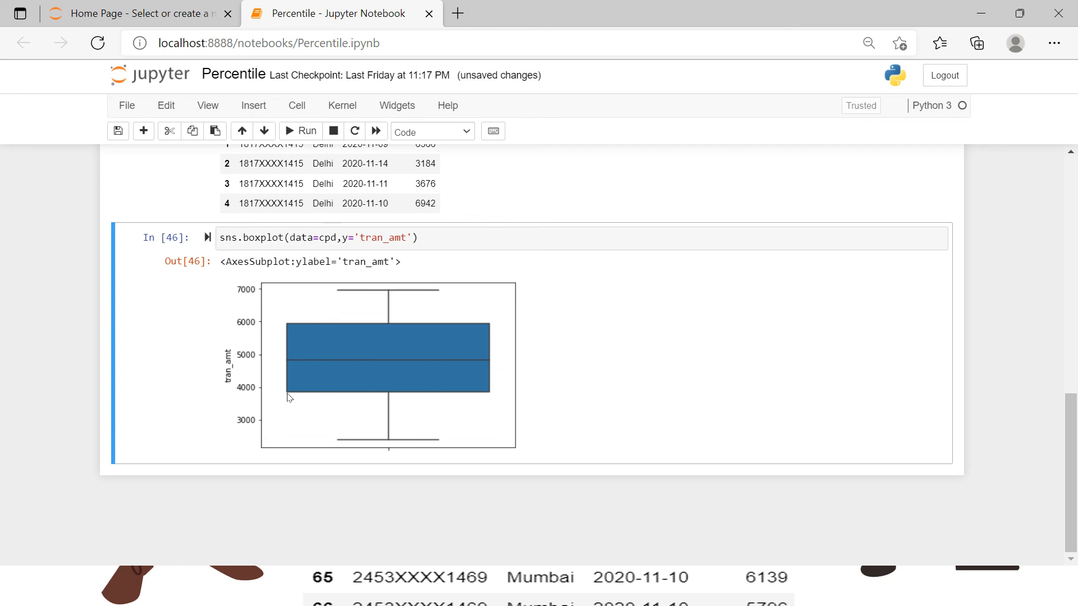
{"action": "mouse_move", "coordinate": [292, 402]}
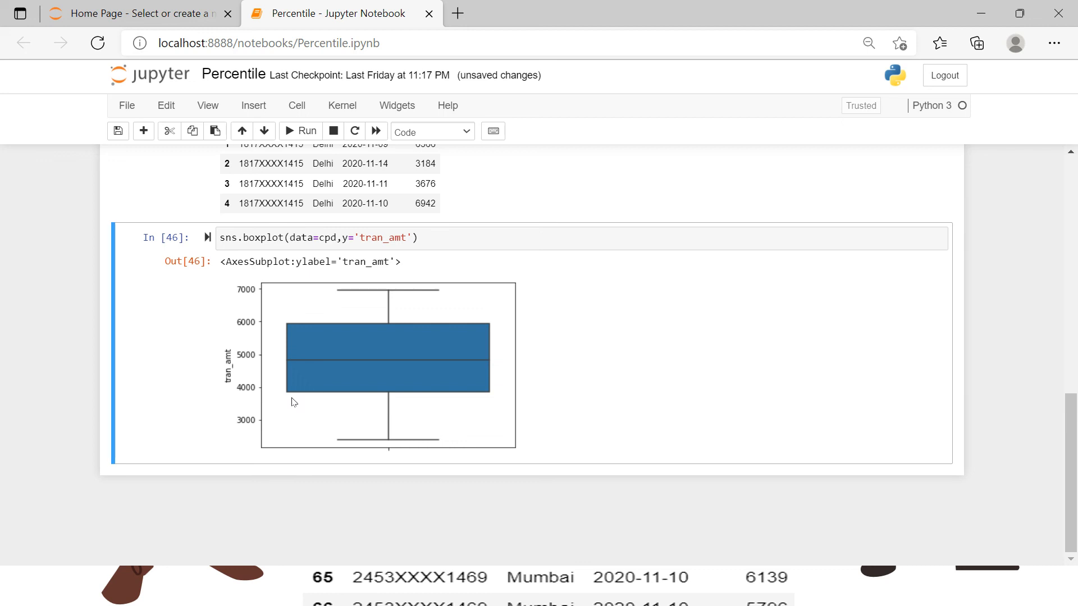
{"action": "mouse_move", "coordinate": [292, 391]}
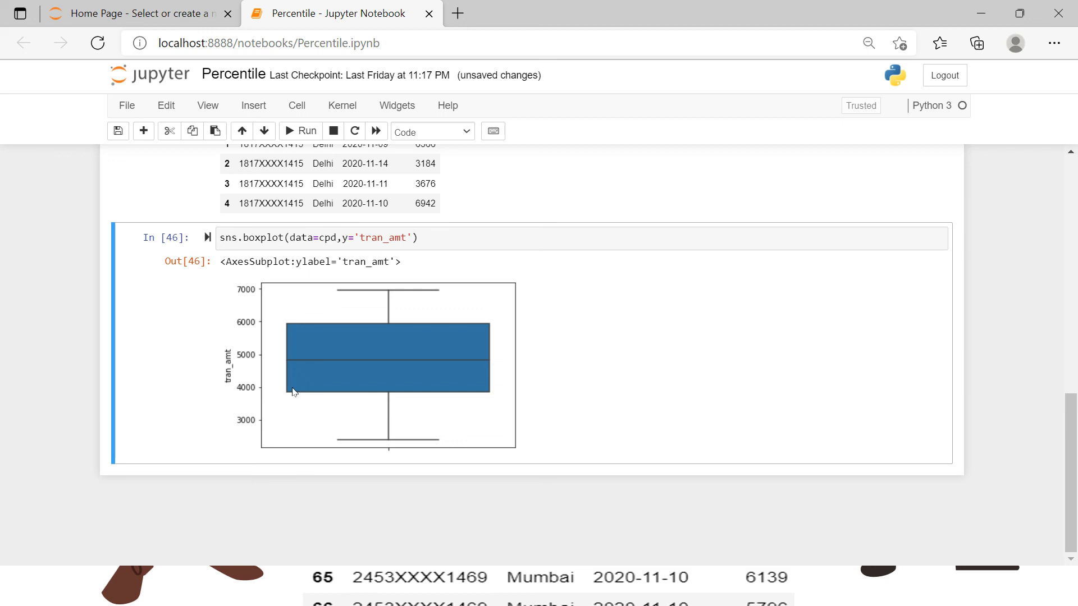
{"action": "mouse_move", "coordinate": [289, 398]}
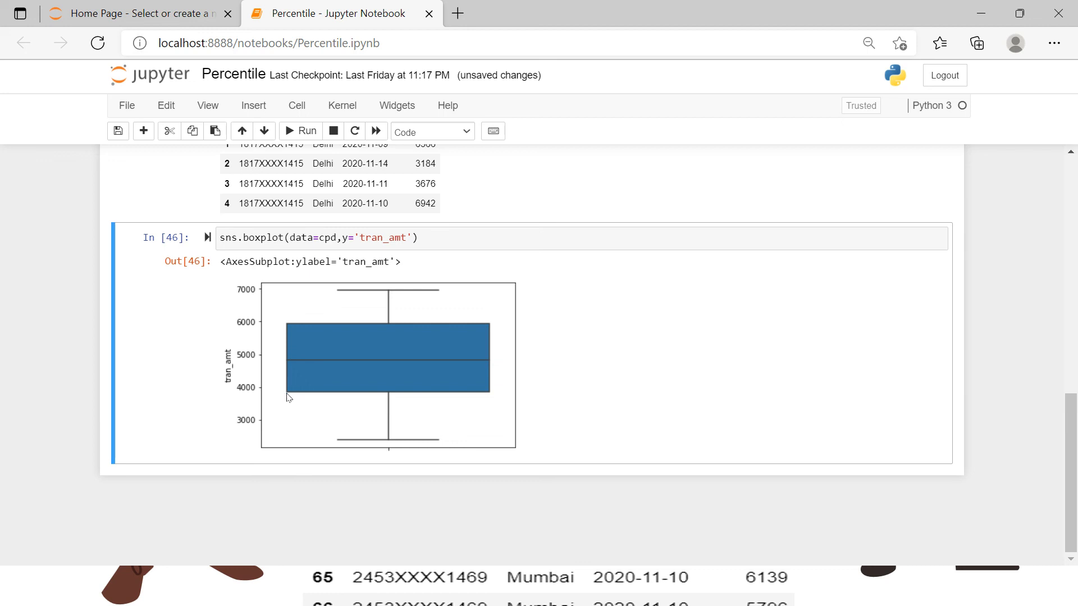
{"action": "mouse_move", "coordinate": [297, 330]}
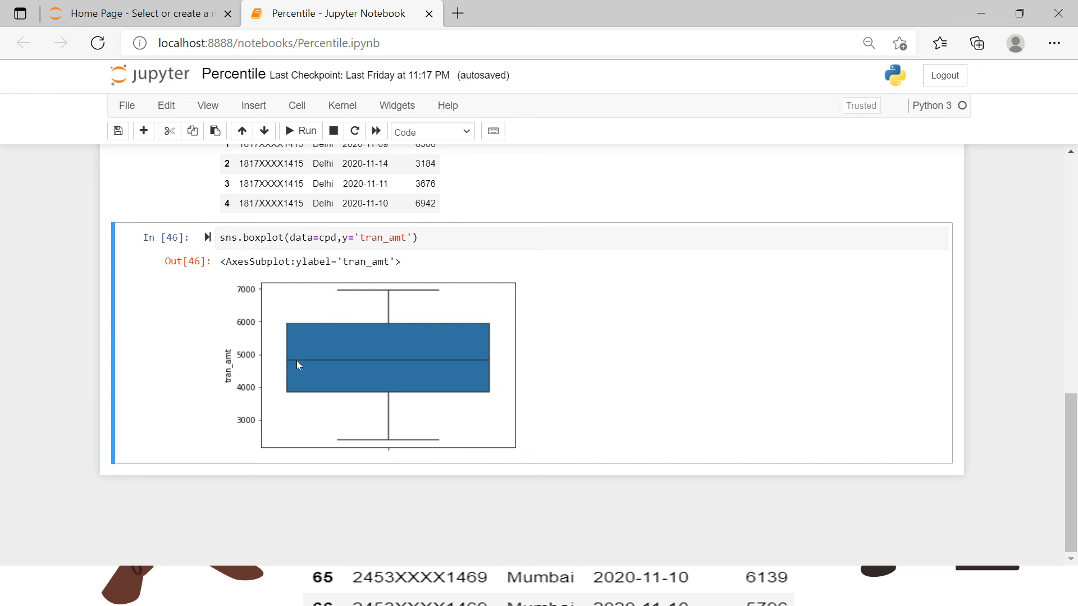
{"action": "mouse_move", "coordinate": [302, 404]}
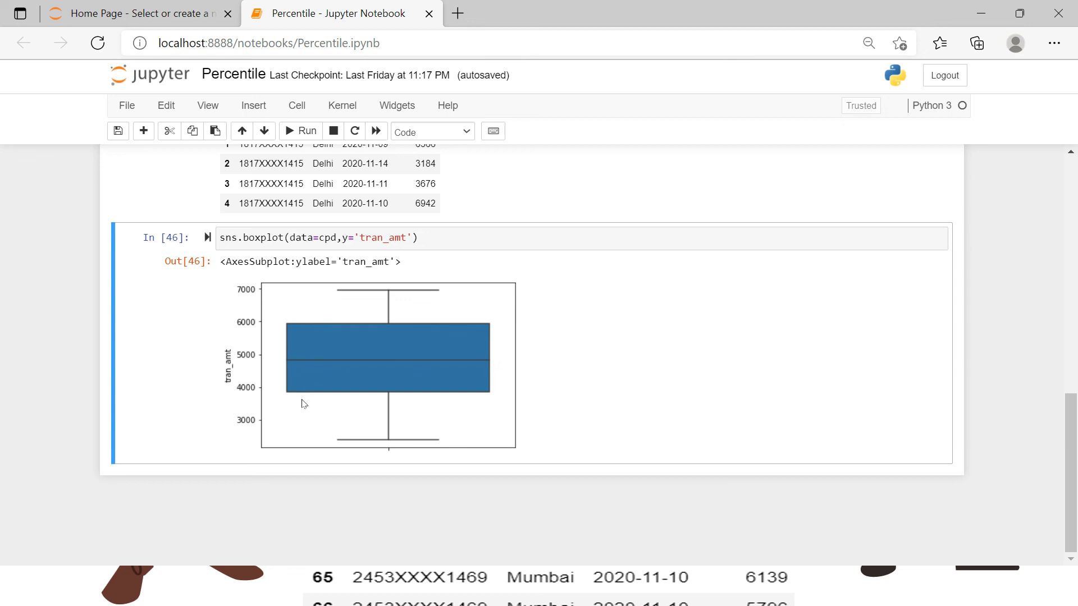
{"action": "mouse_move", "coordinate": [281, 398]}
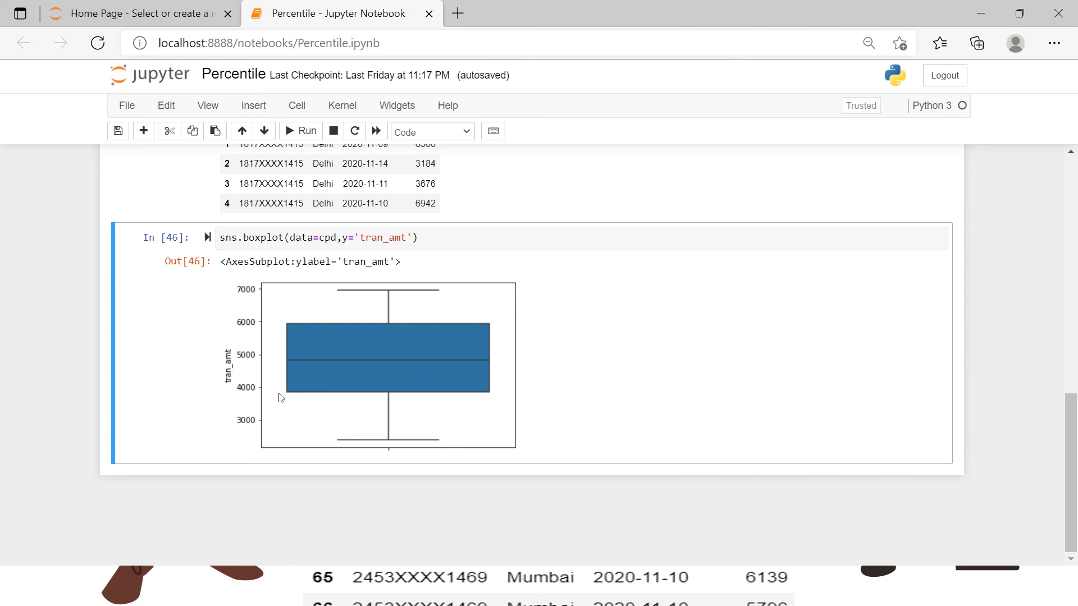
{"action": "mouse_move", "coordinate": [289, 398]}
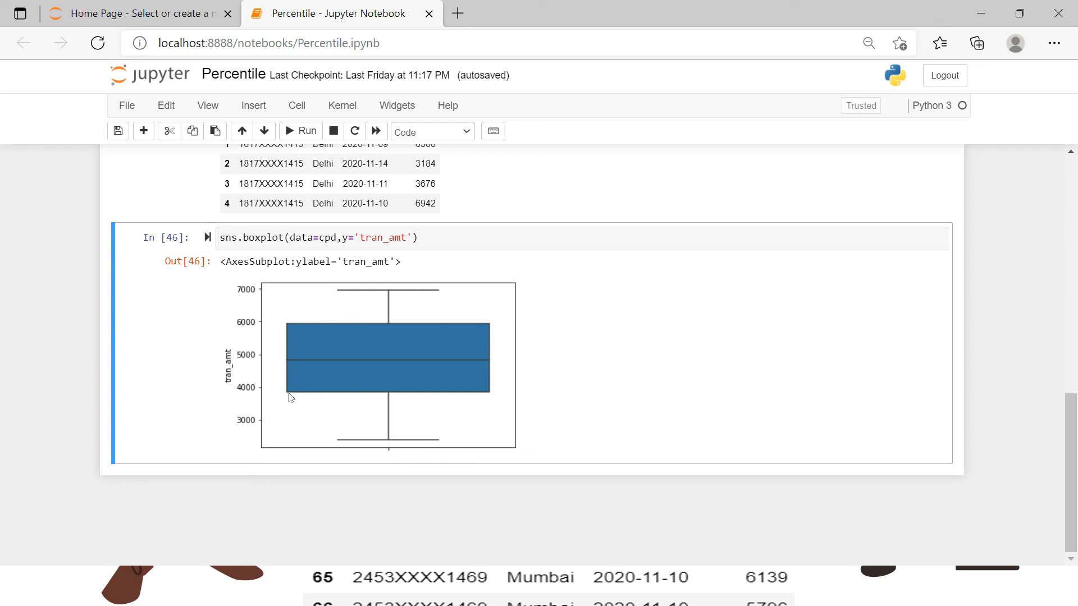
{"action": "mouse_move", "coordinate": [368, 336]}
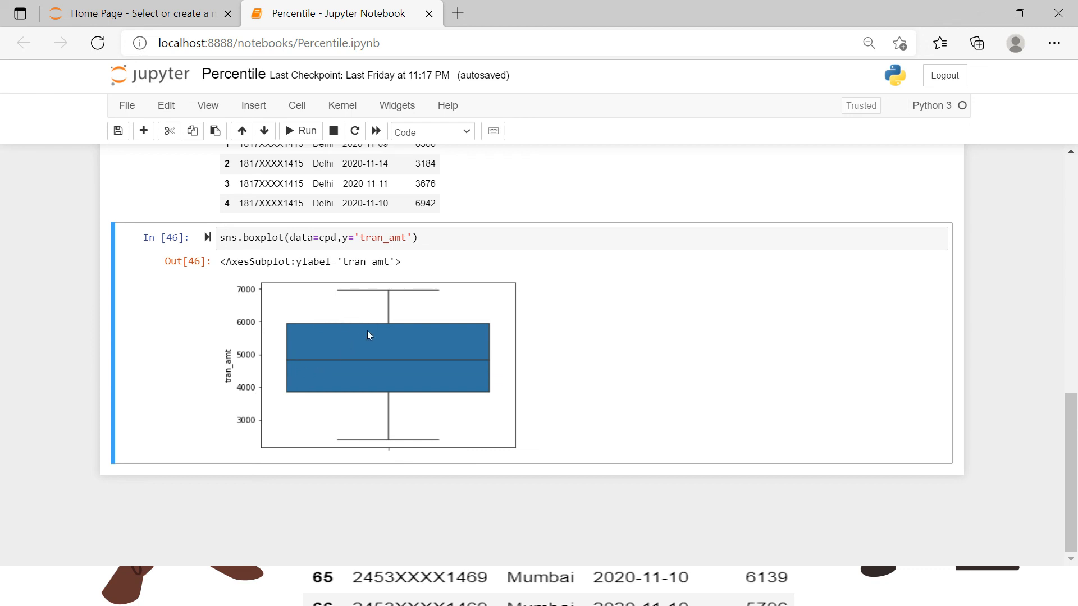
{"action": "mouse_move", "coordinate": [364, 369]}
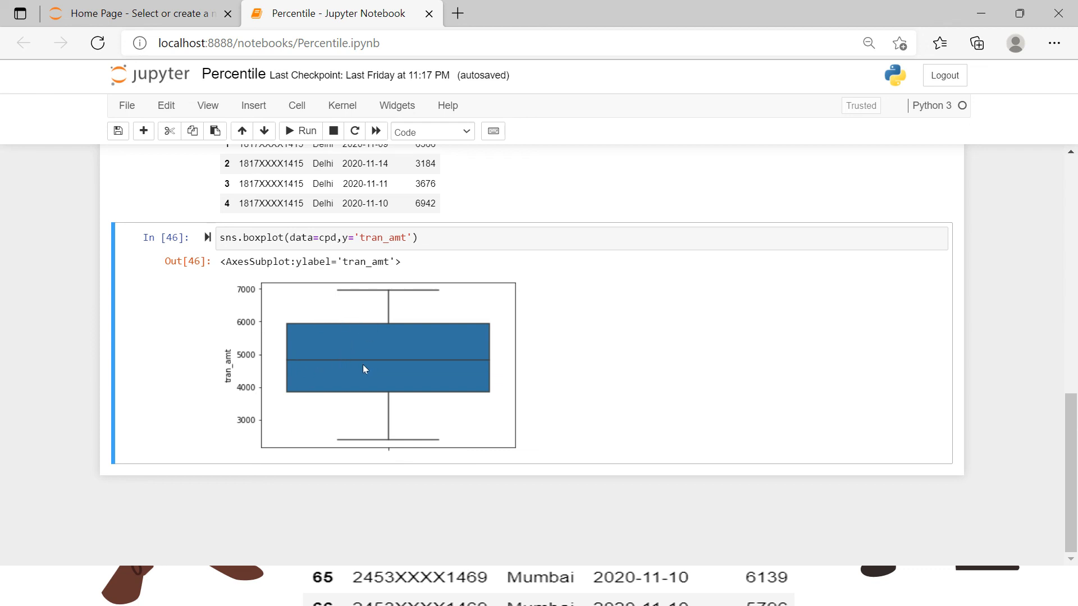
{"action": "mouse_move", "coordinate": [335, 390]}
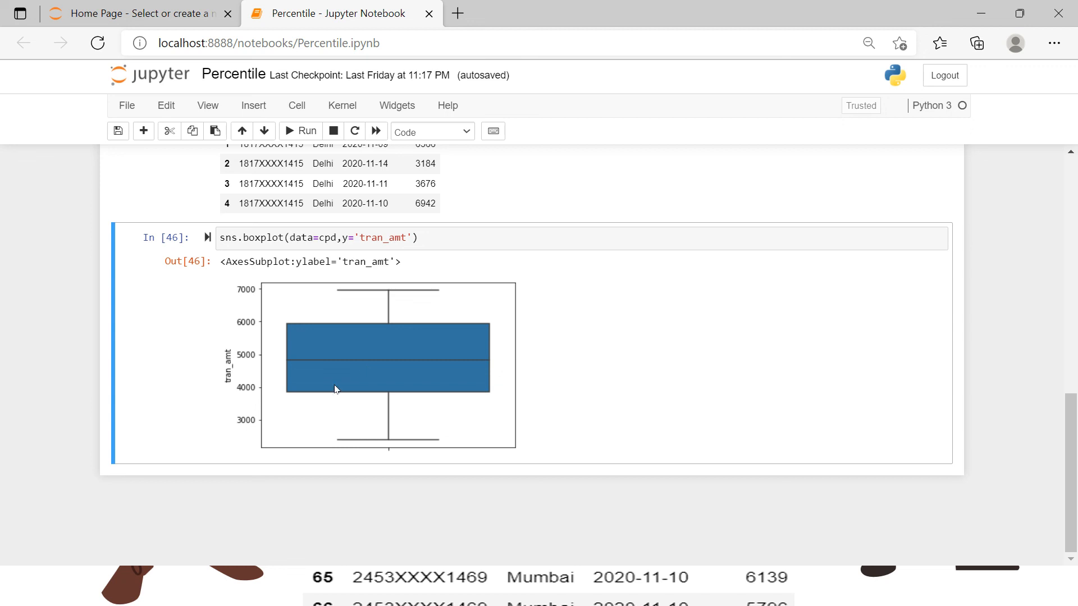
{"action": "mouse_move", "coordinate": [428, 394]}
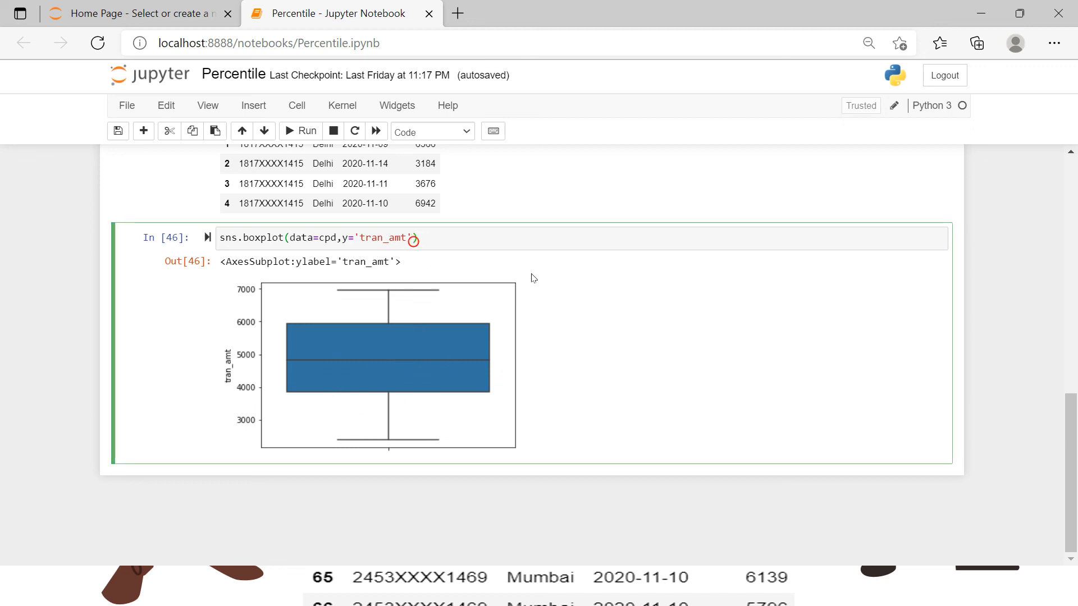
Add x='city' to the boxplot call and rerun it to split tran_amt by city
{"action": "type", "text": ",x="}
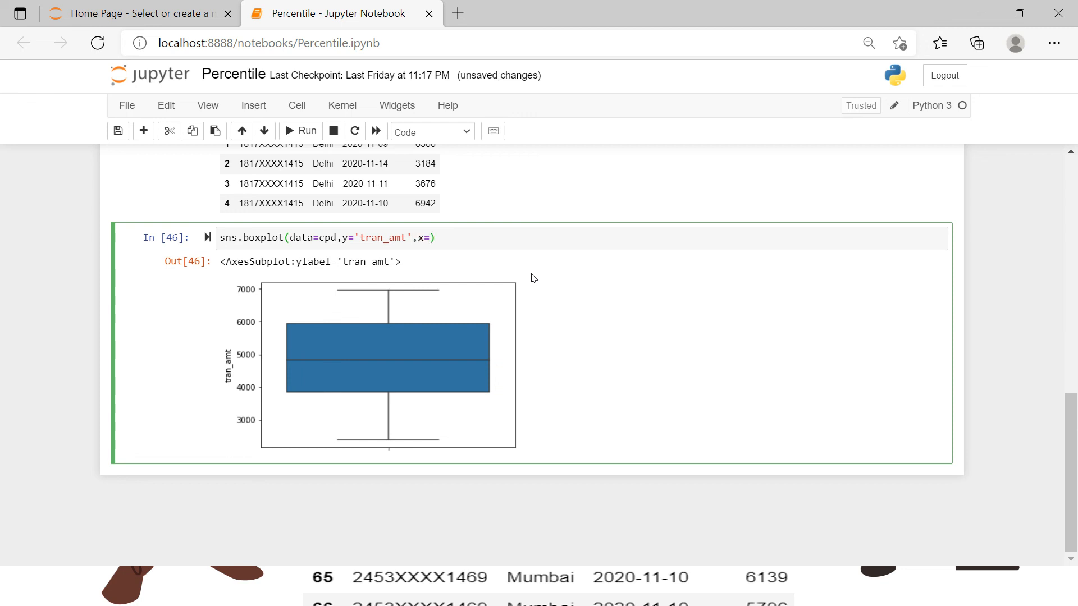
{"action": "type", "text": "c'"}
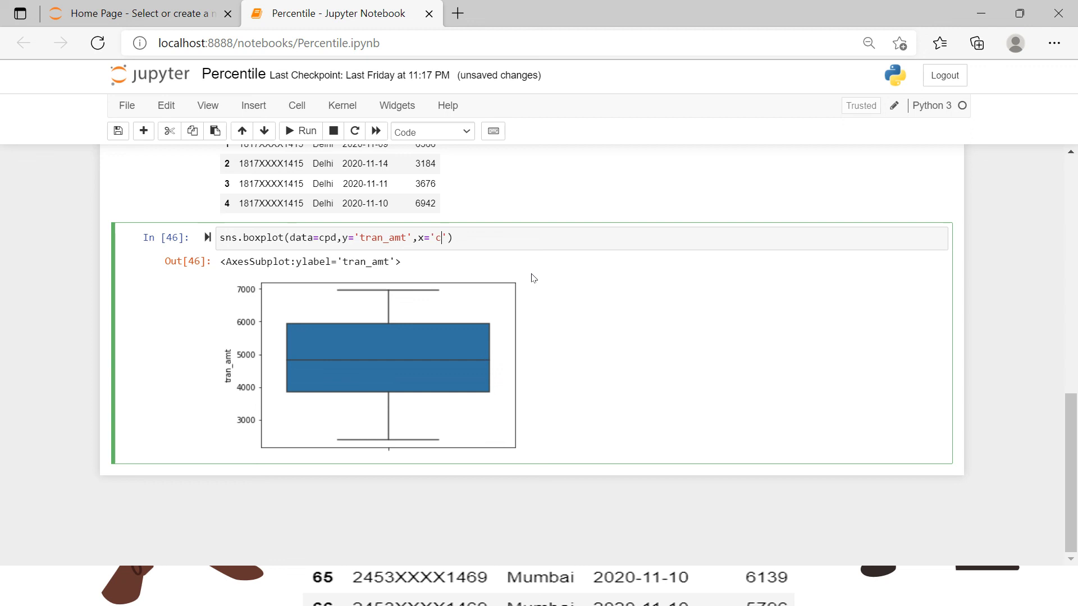
{"action": "type", "text": "ity"}
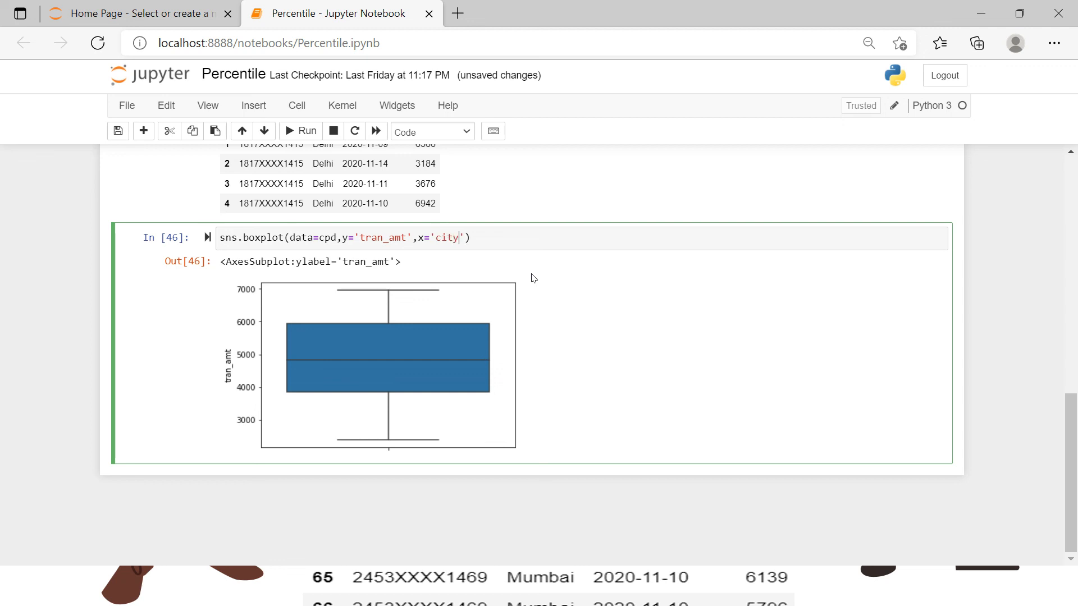
{"action": "left_click", "coordinate": [301, 131]}
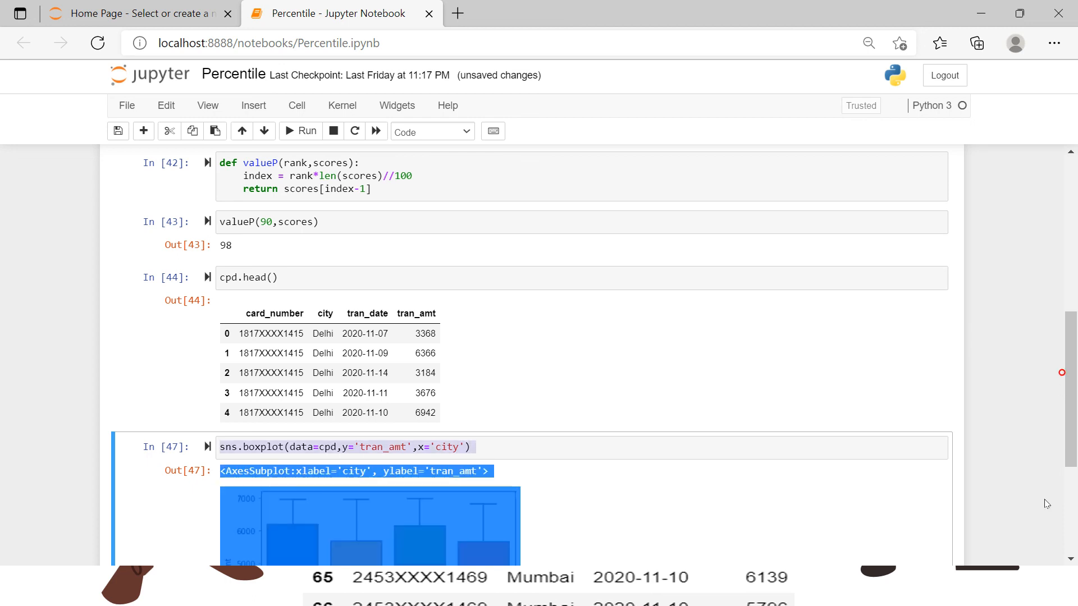
{"action": "mouse_move", "coordinate": [797, 496]}
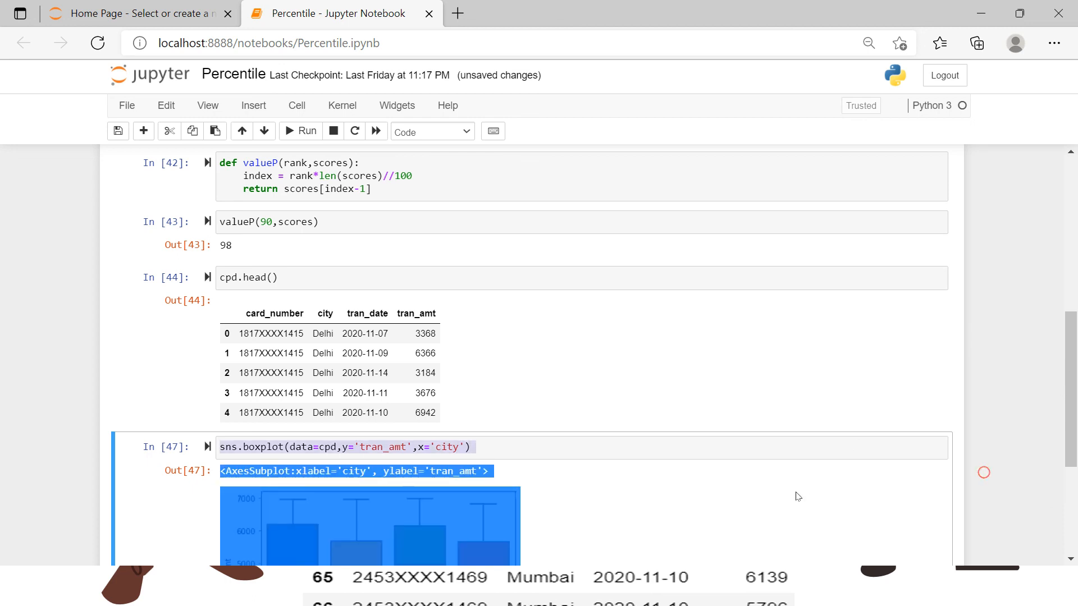
{"action": "scroll", "scroll_direction": "down", "scroll_amount": 3}
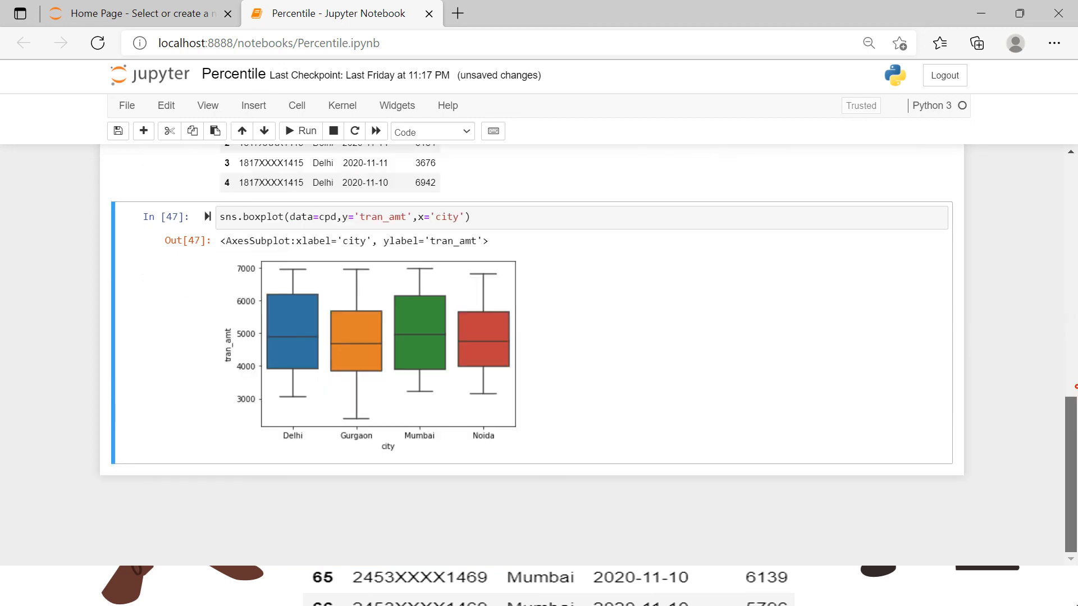
{"action": "mouse_move", "coordinate": [352, 366]}
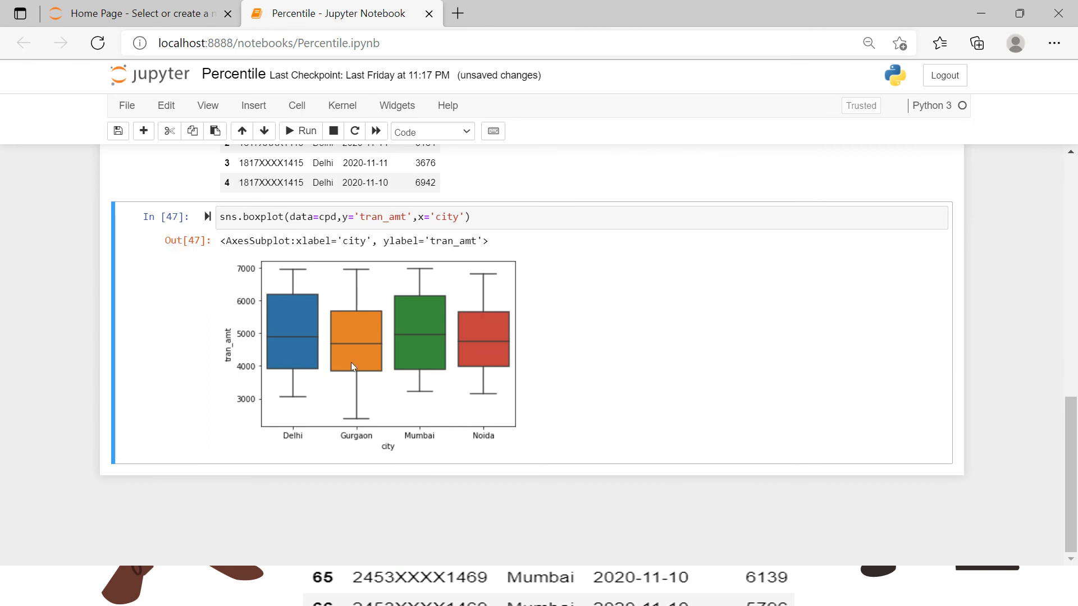
{"action": "mouse_move", "coordinate": [491, 357]}
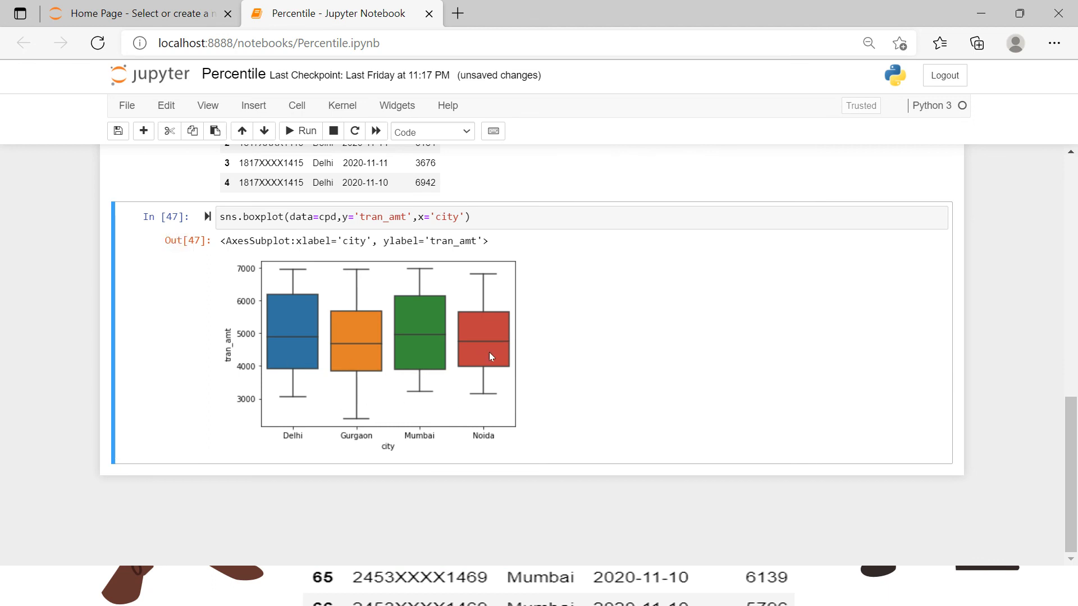
{"action": "mouse_move", "coordinate": [441, 303]}
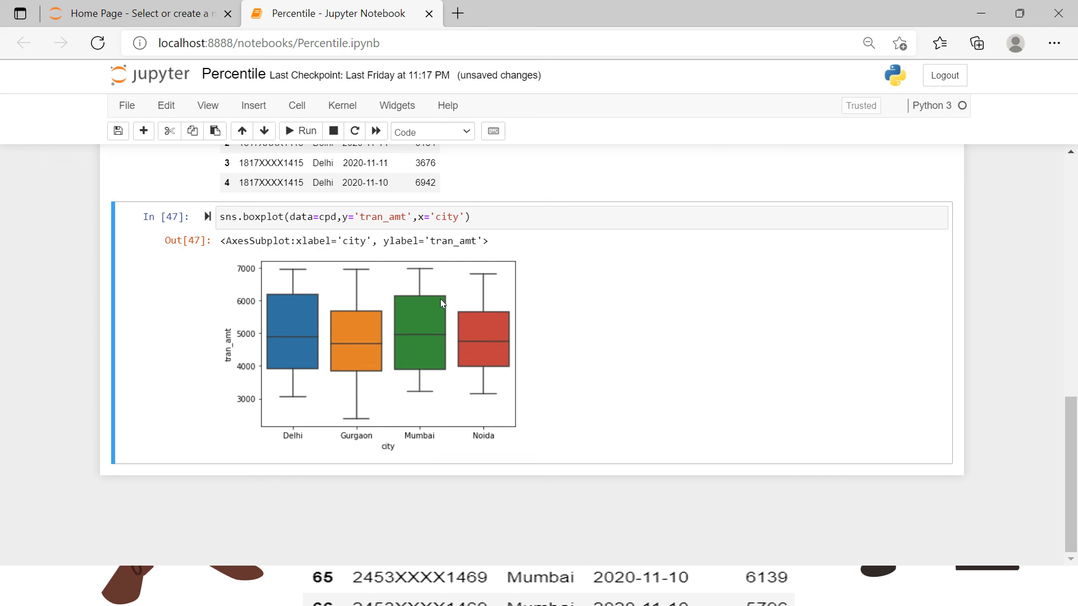
{"action": "mouse_move", "coordinate": [412, 383]}
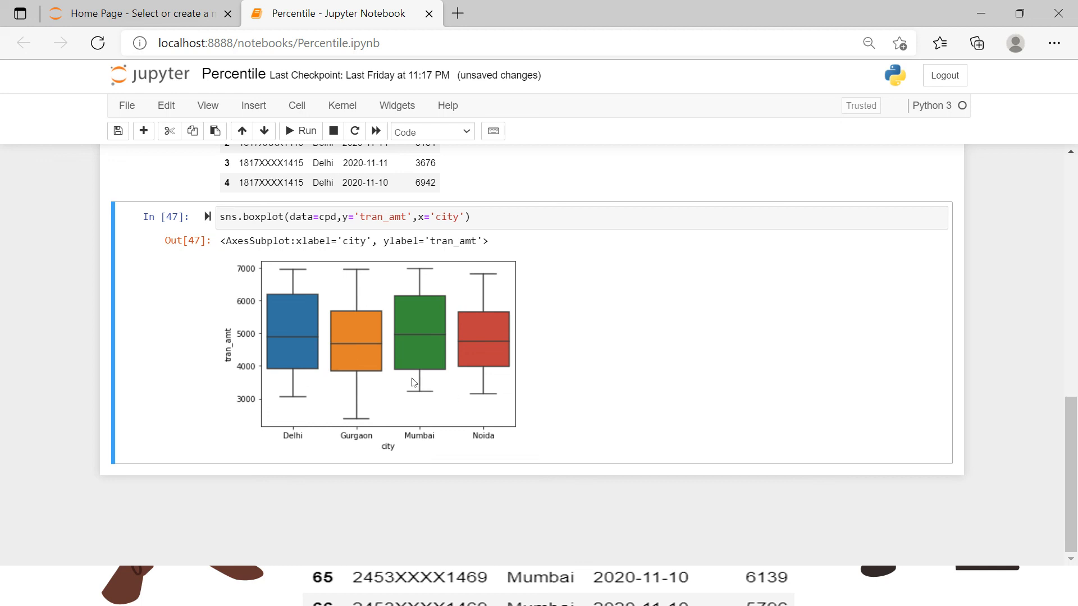